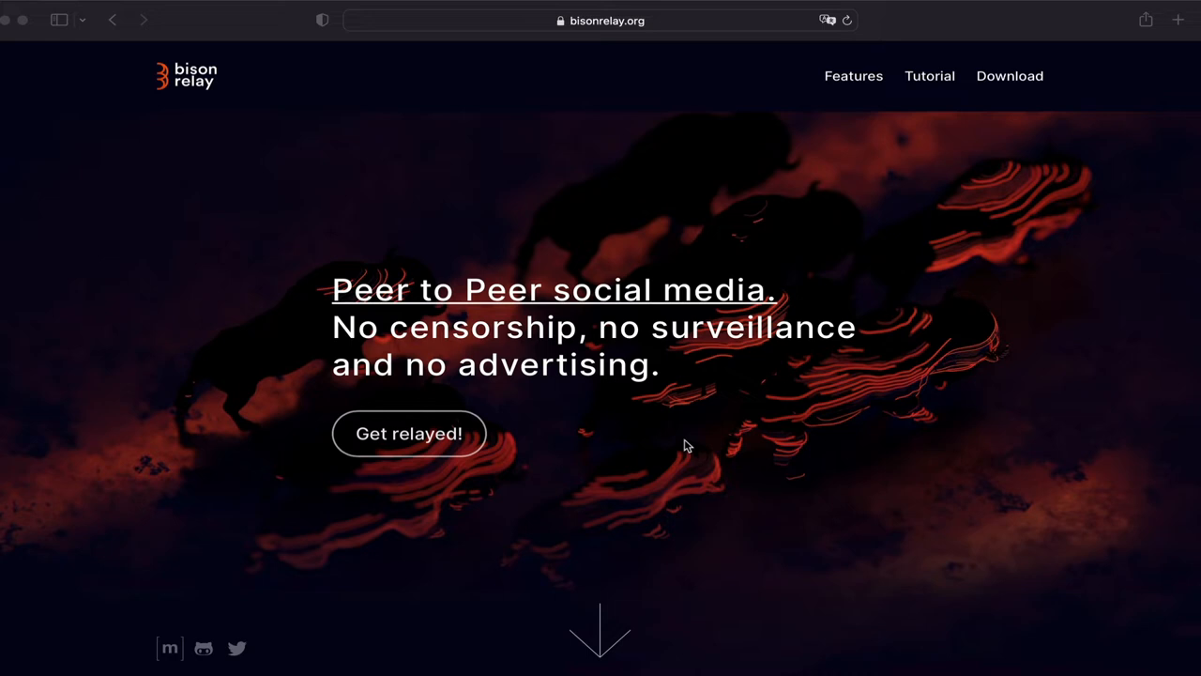
mouse_move(736, 158)
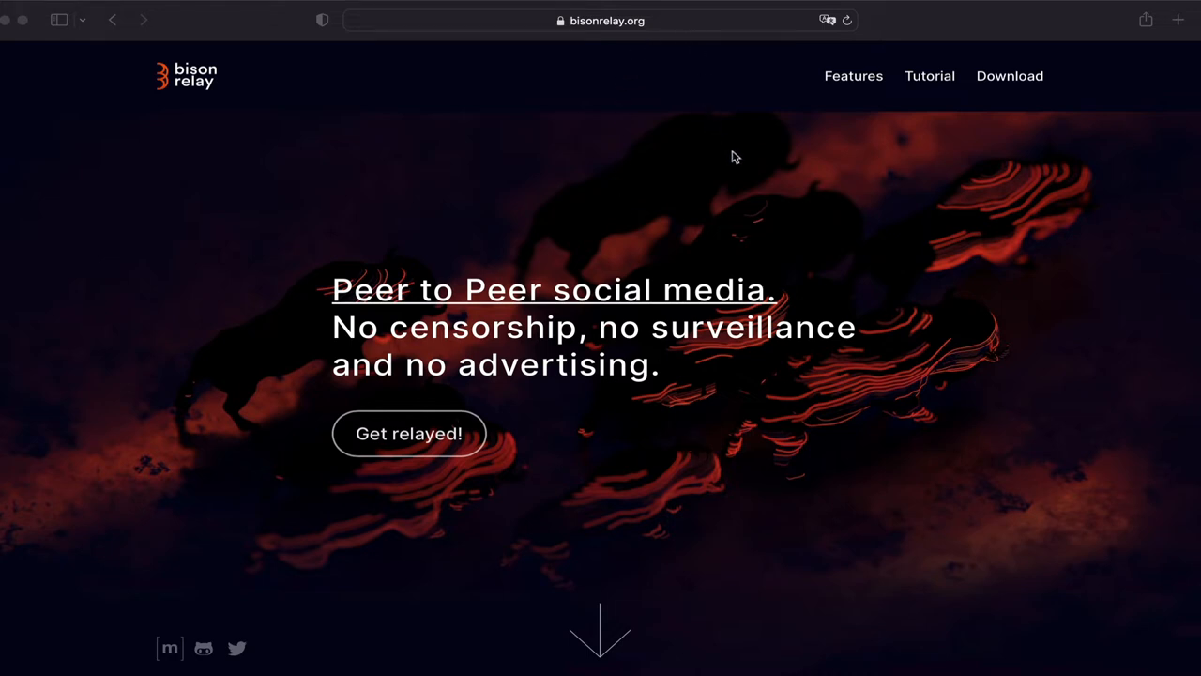
Step: Download bisonrelay-darwin-amd64-0.1.1.zip from the v0.1.1 GitHub release and show the downloads list
scroll(down, 3)
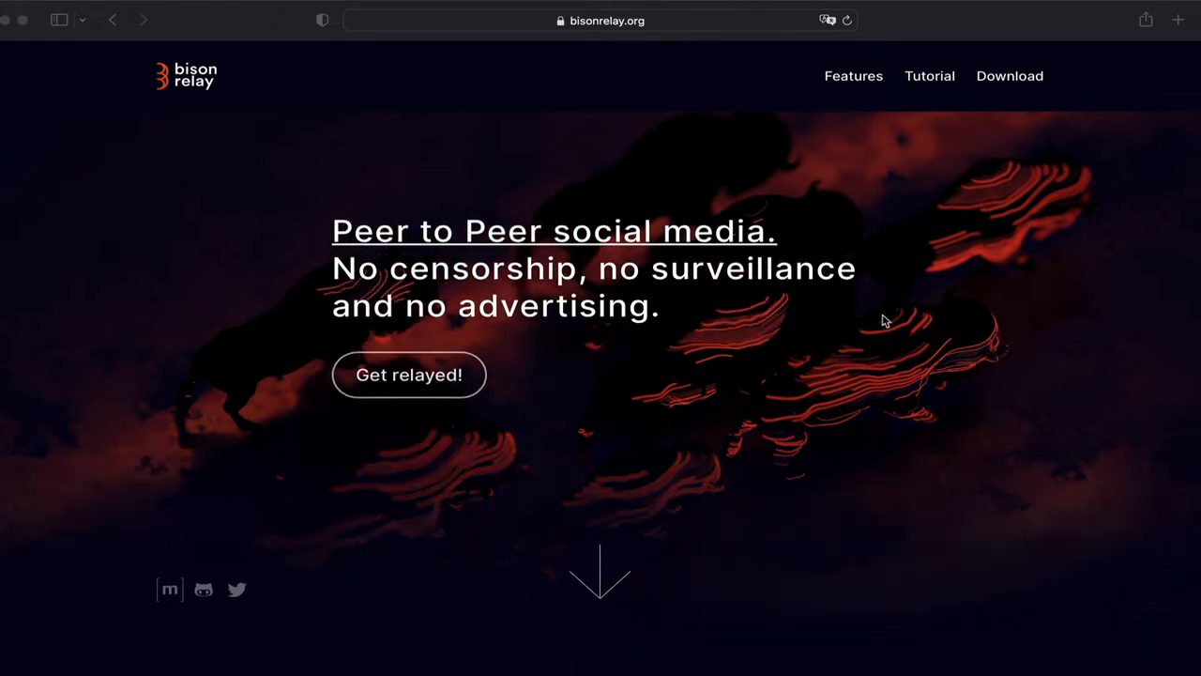
scroll(down, 3)
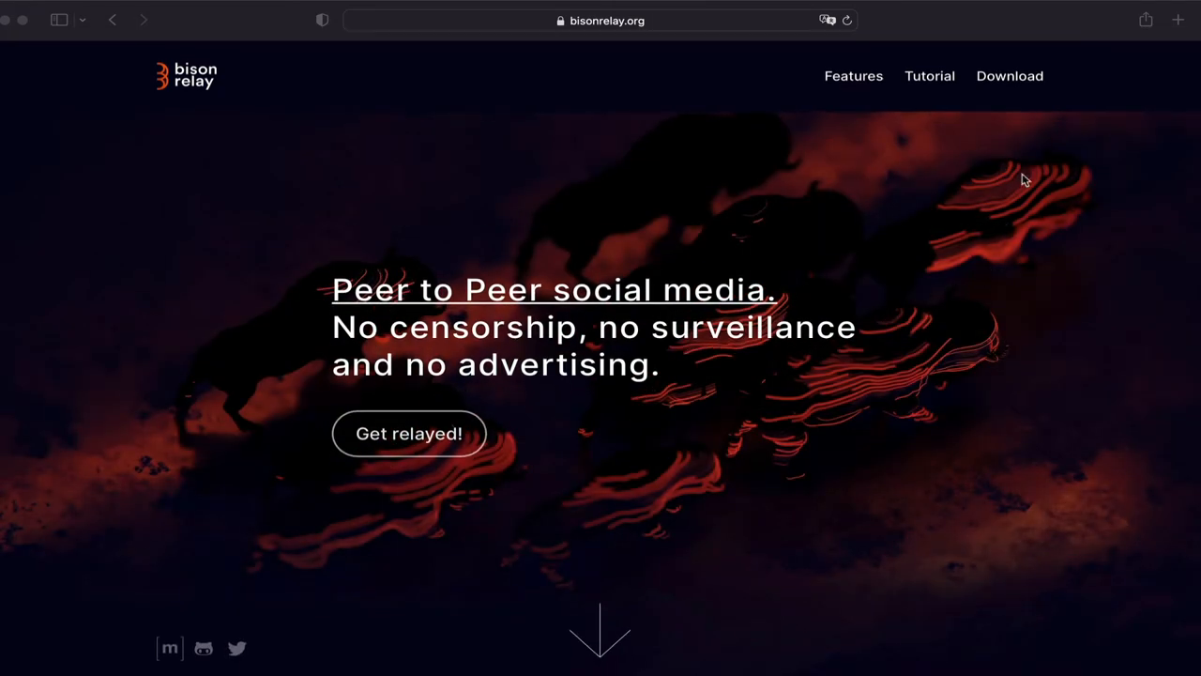
click(1010, 75)
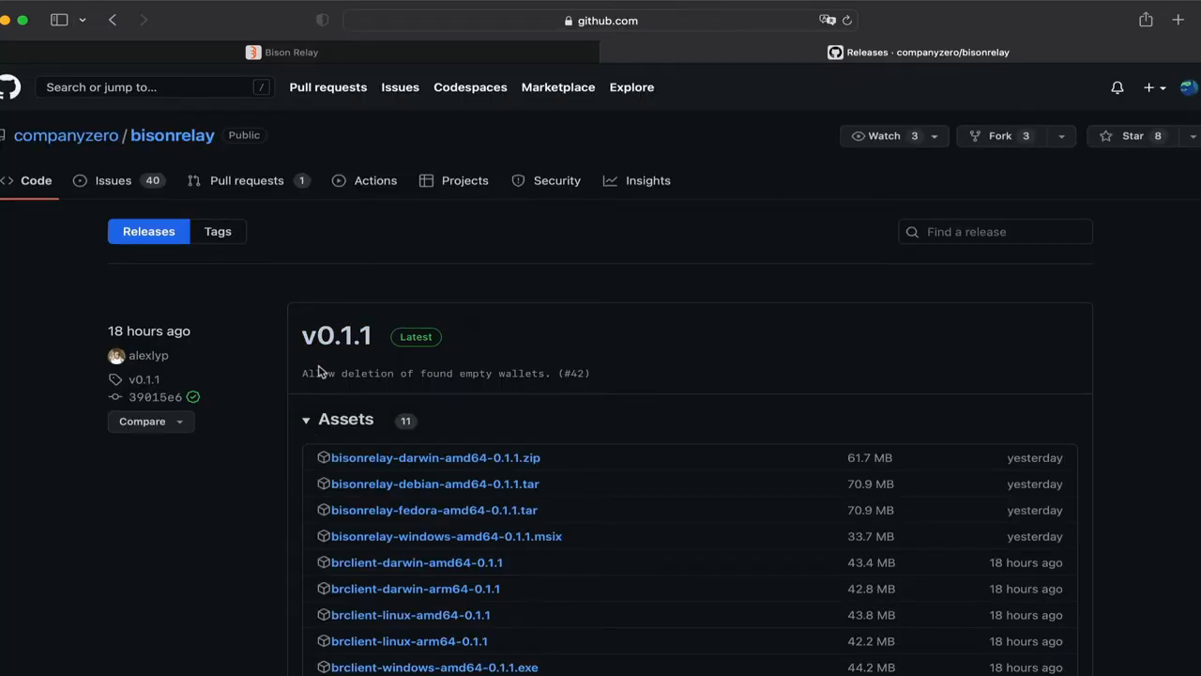
mouse_move(372, 355)
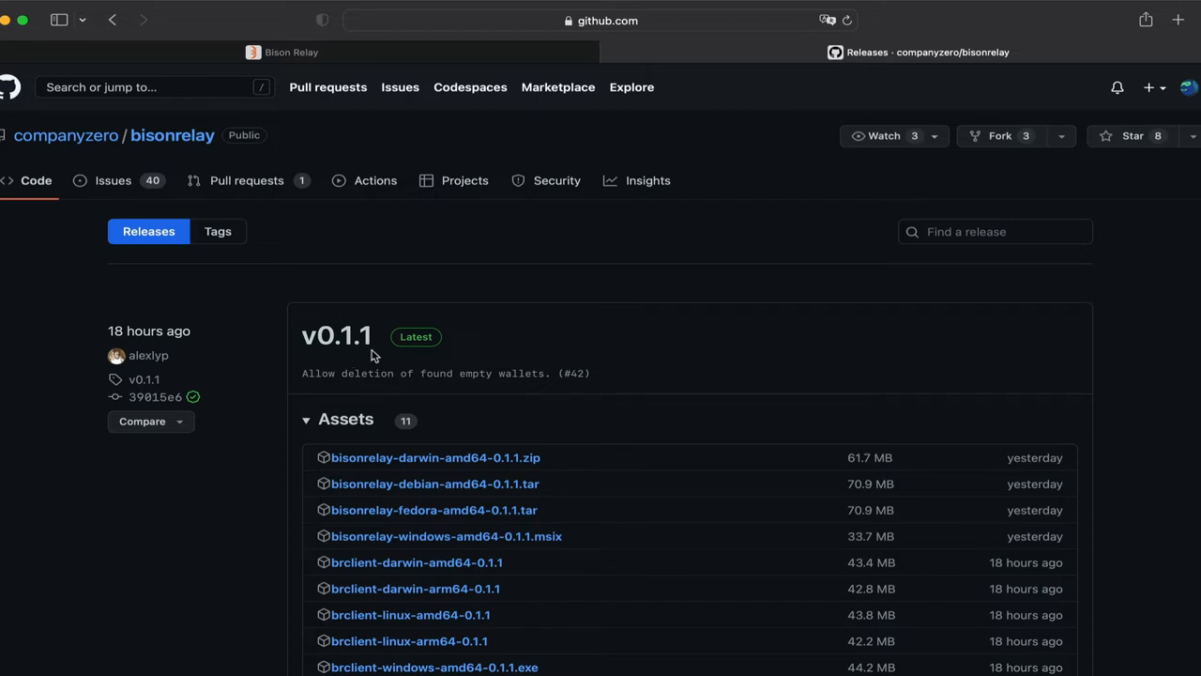
scroll(down, 3)
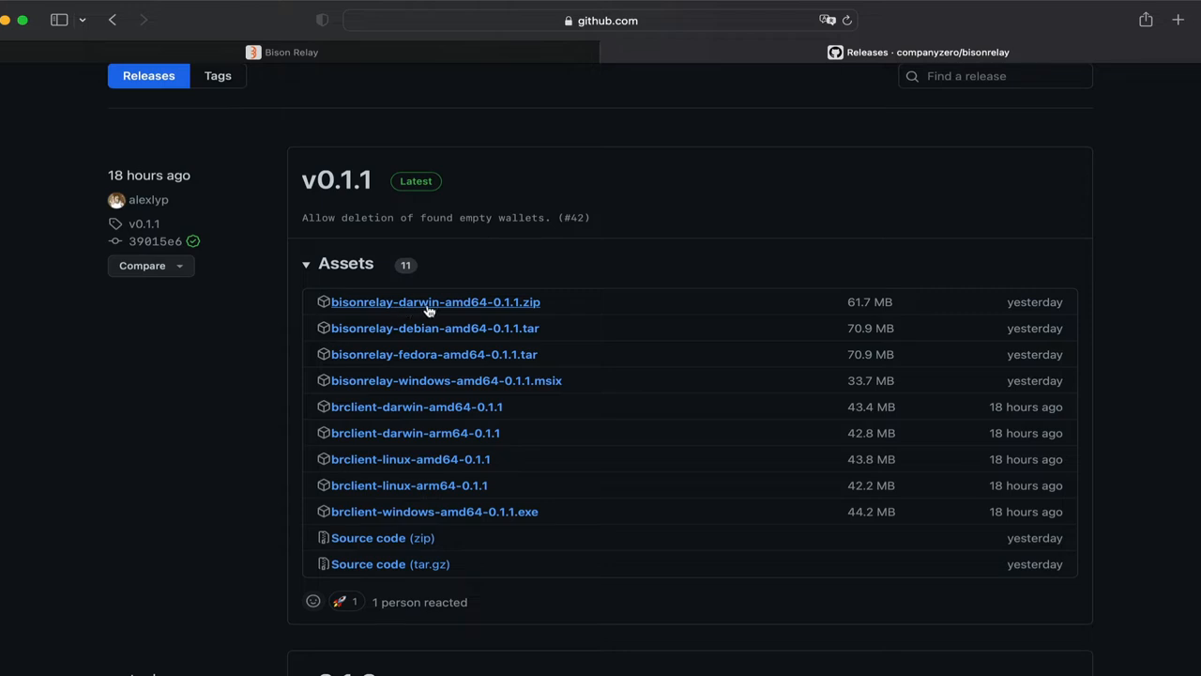
mouse_move(473, 308)
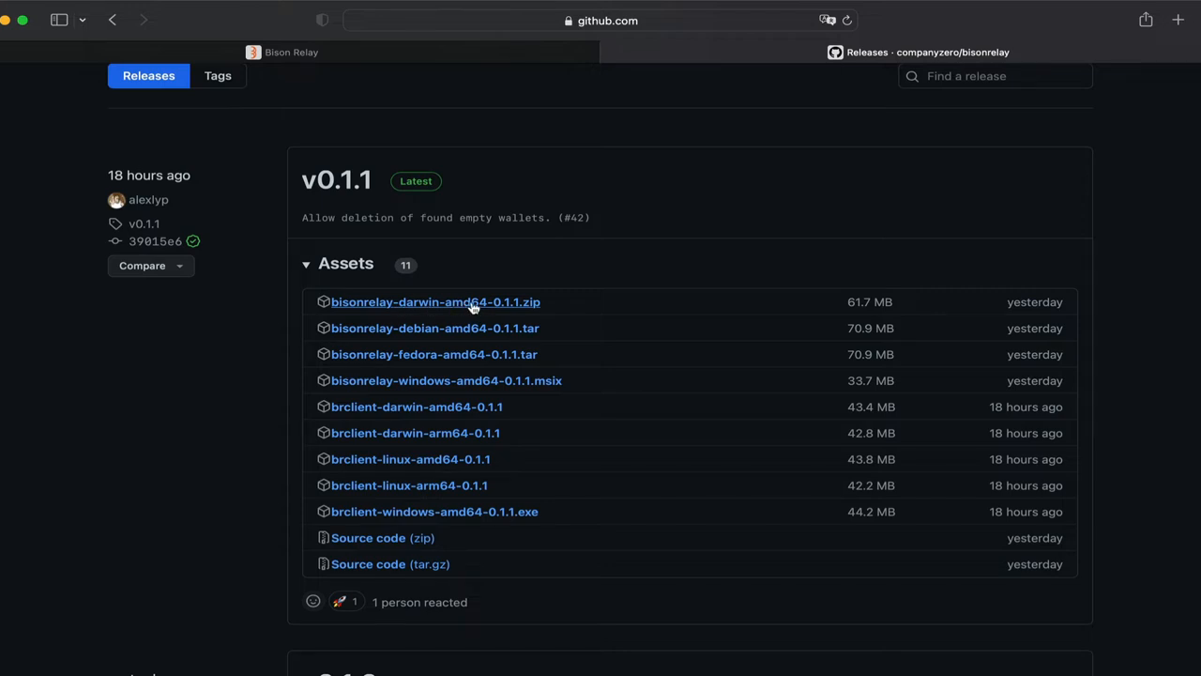
mouse_move(454, 303)
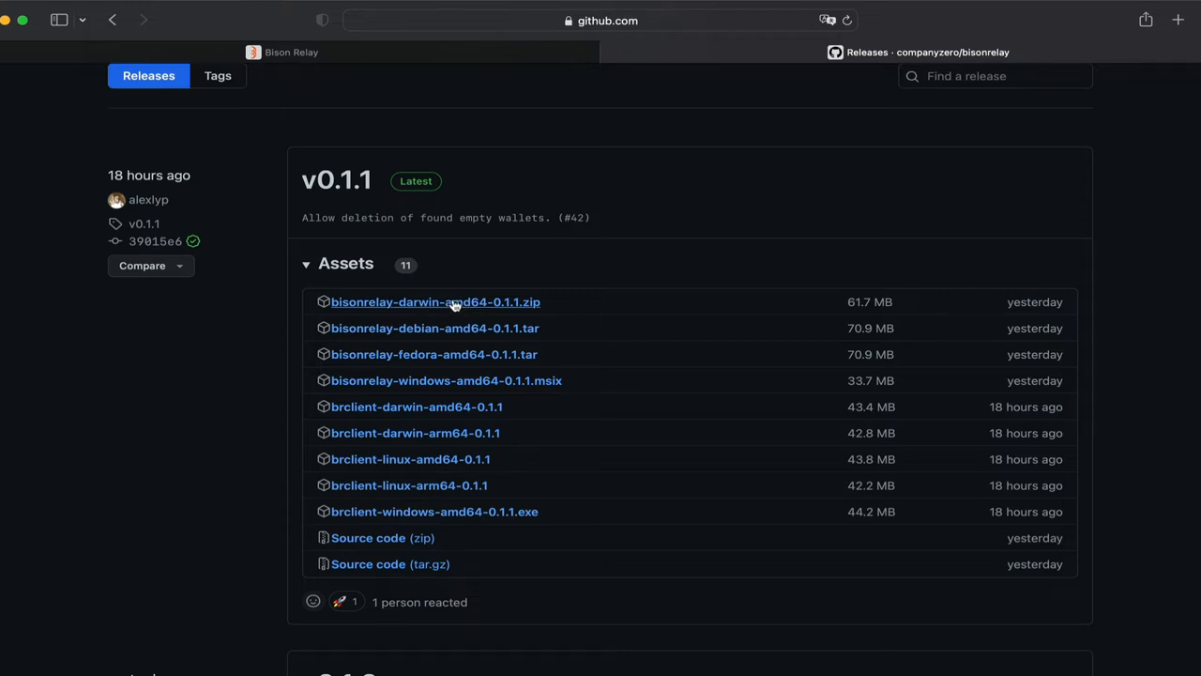
click(435, 300)
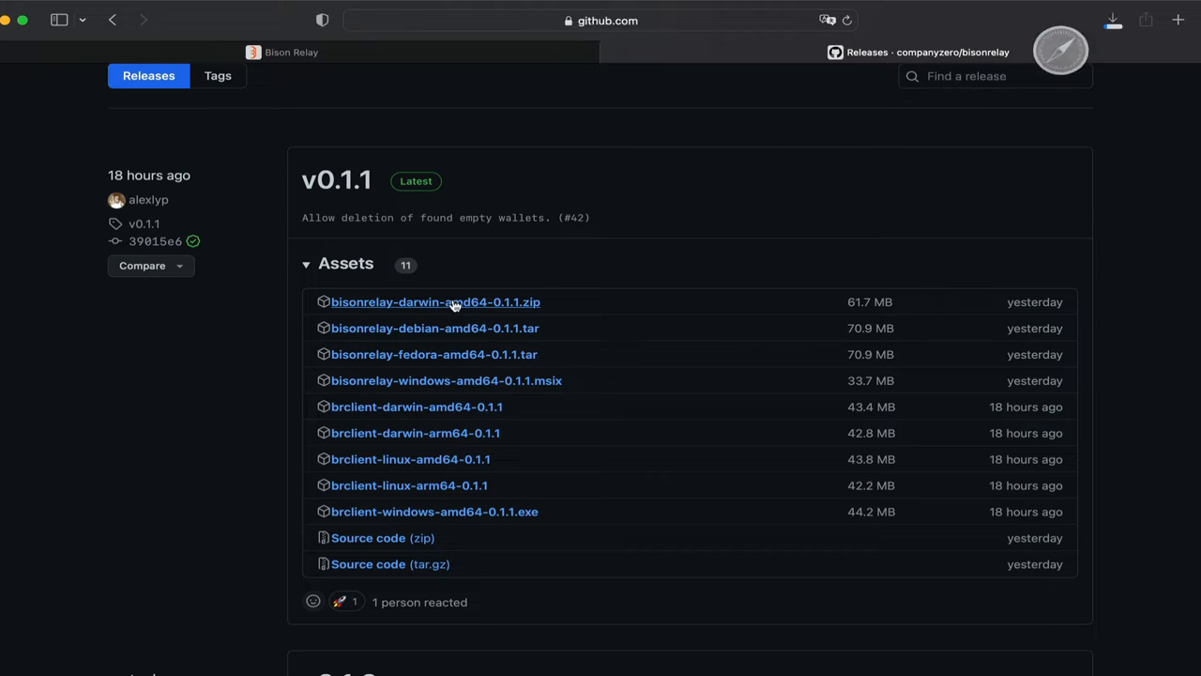
click(436, 300)
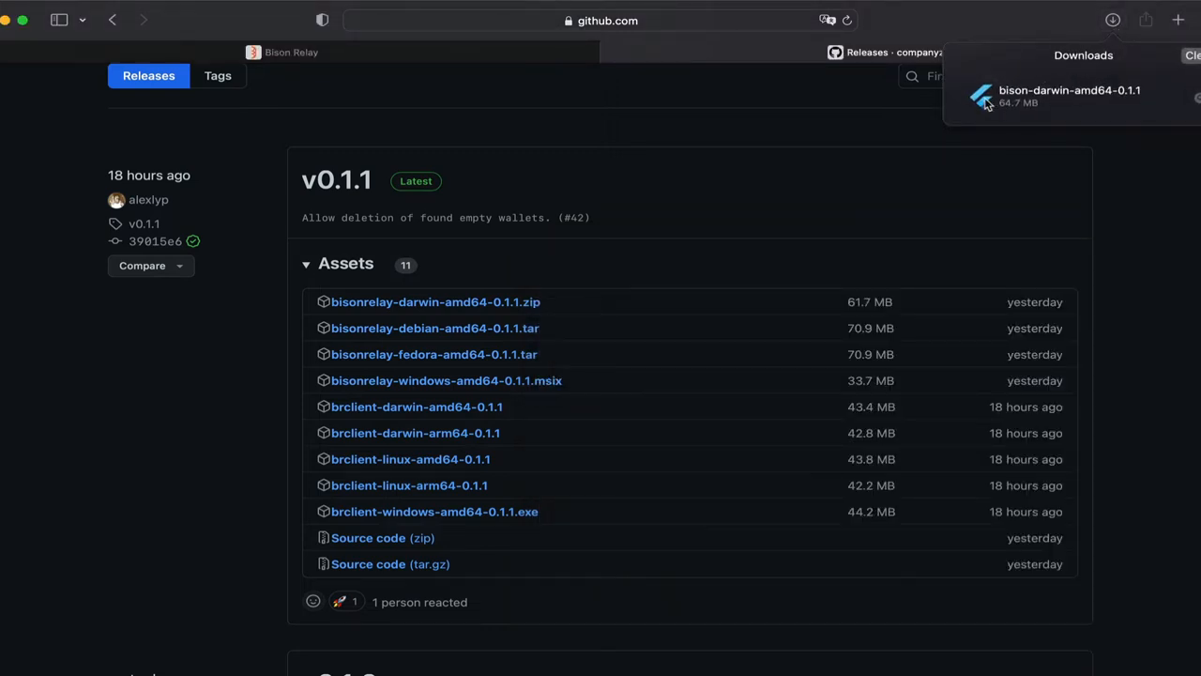
mouse_move(987, 102)
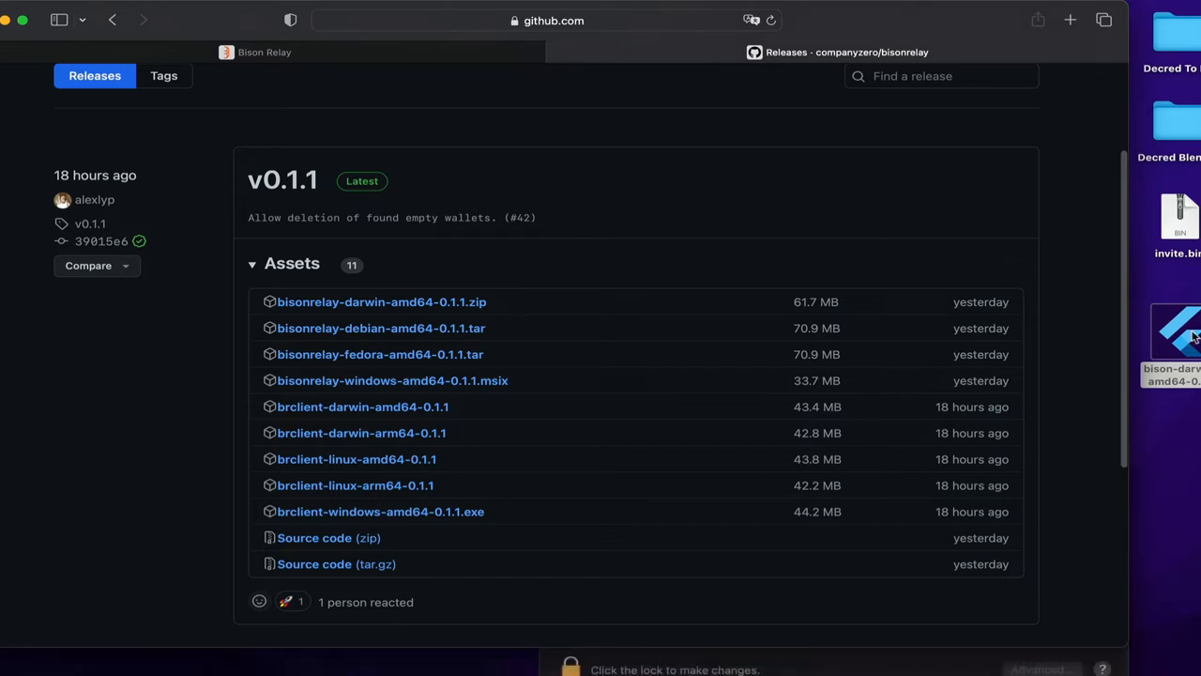
Step: Launch the bison-darwin-amd64-0.1.1 app from the Desktop, hitting macOS's unverified-software warning
double_click(1173, 337)
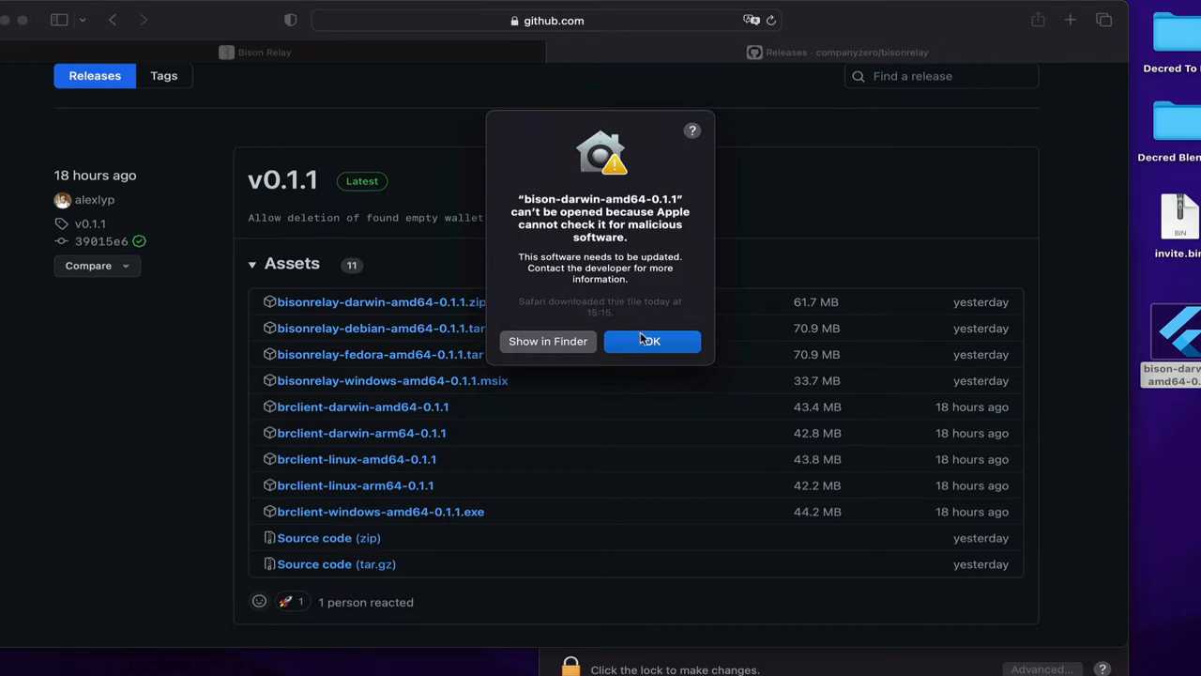
Step: Dismiss the warning and allow the blocked app via Open Anyway in Security & Privacy
click(650, 341)
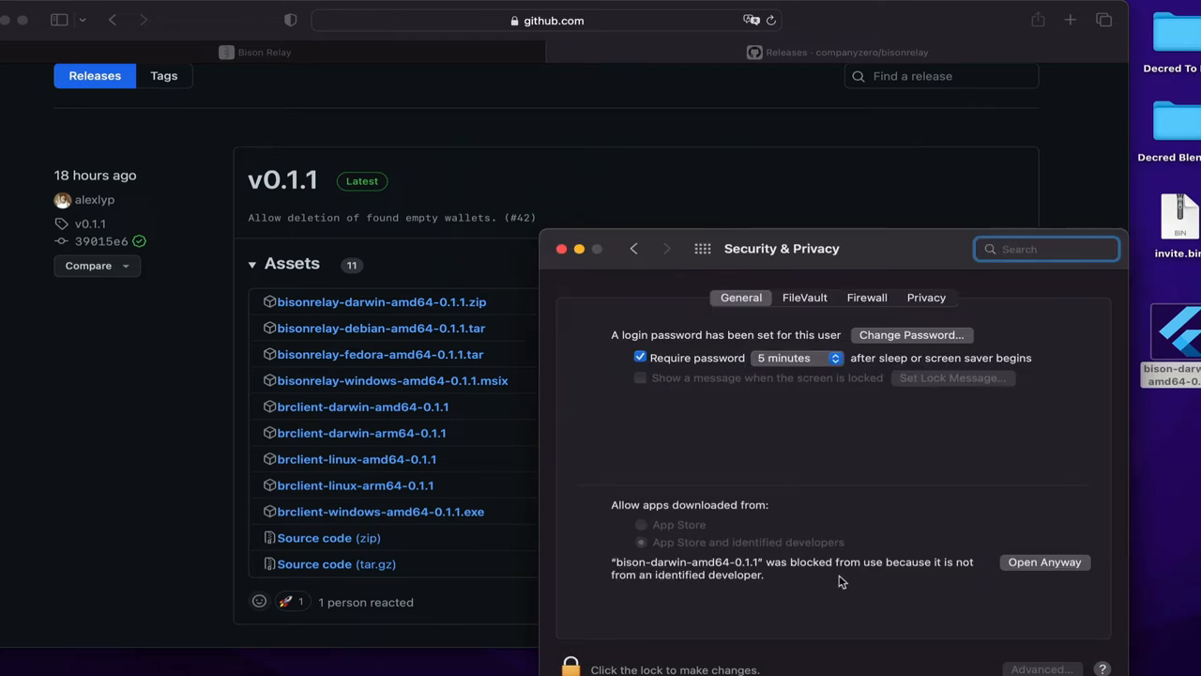
mouse_move(898, 586)
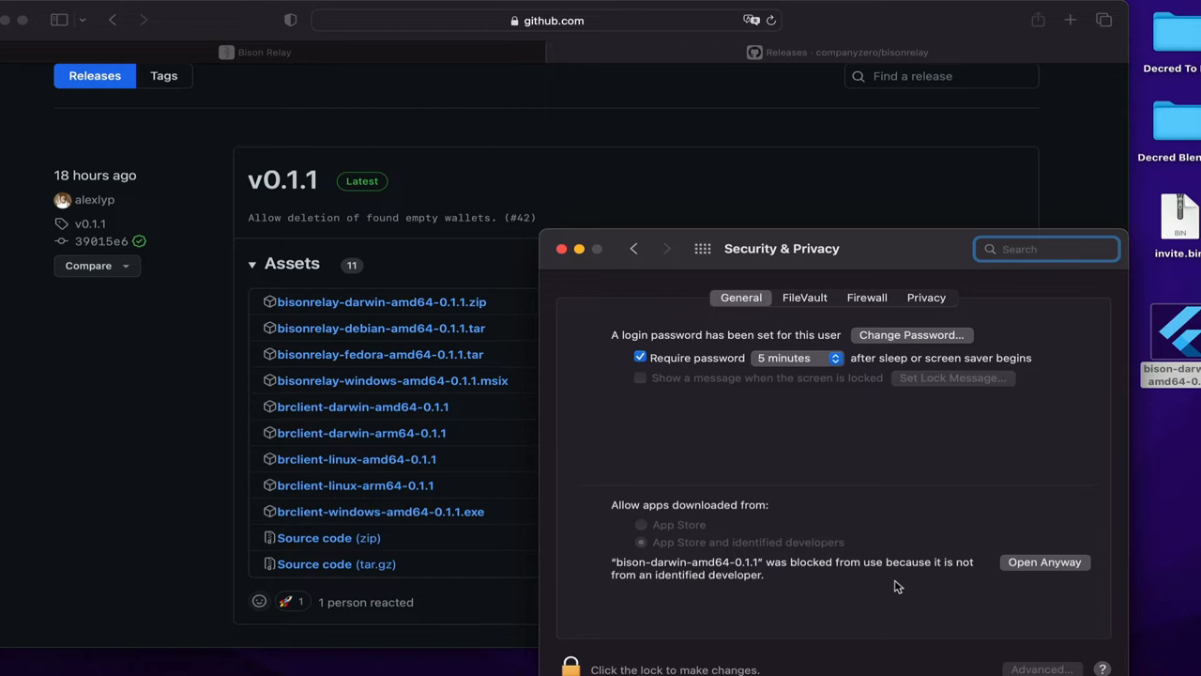
mouse_move(905, 589)
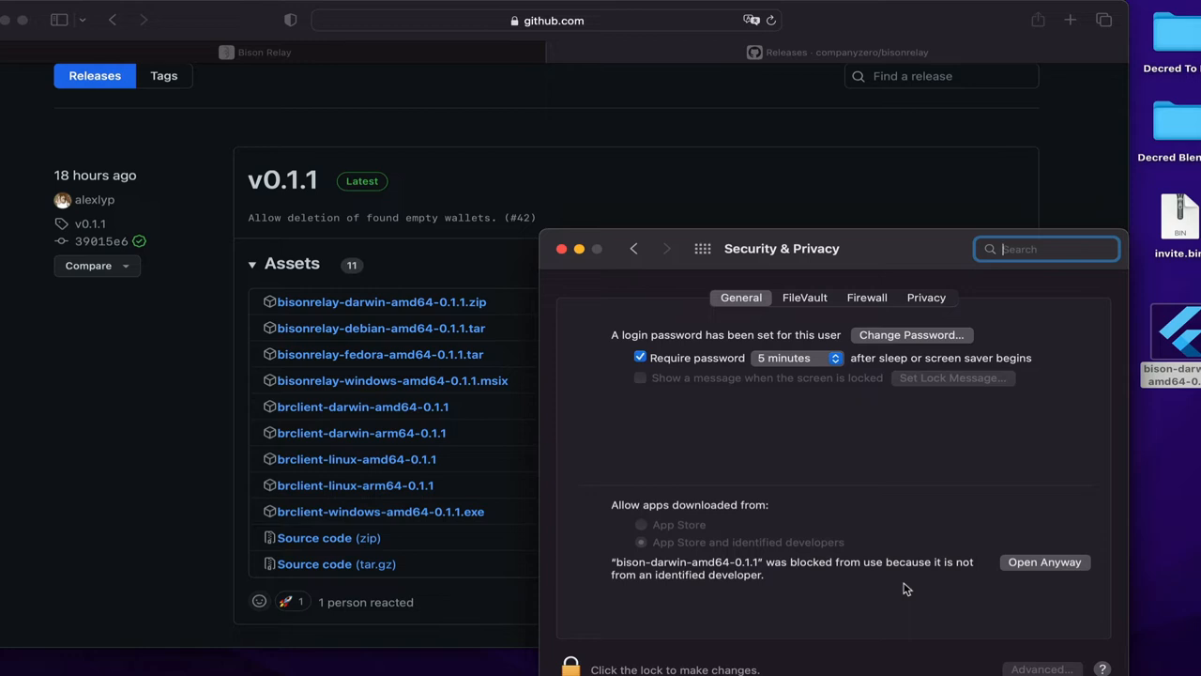
mouse_move(954, 590)
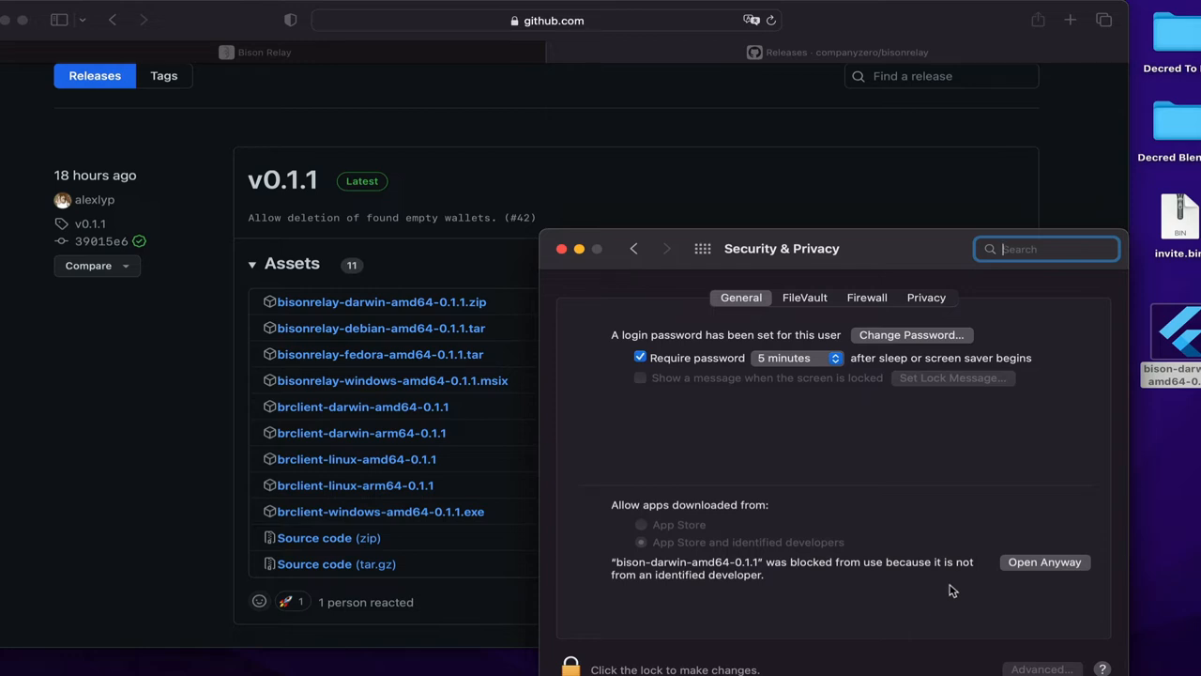
mouse_move(1031, 597)
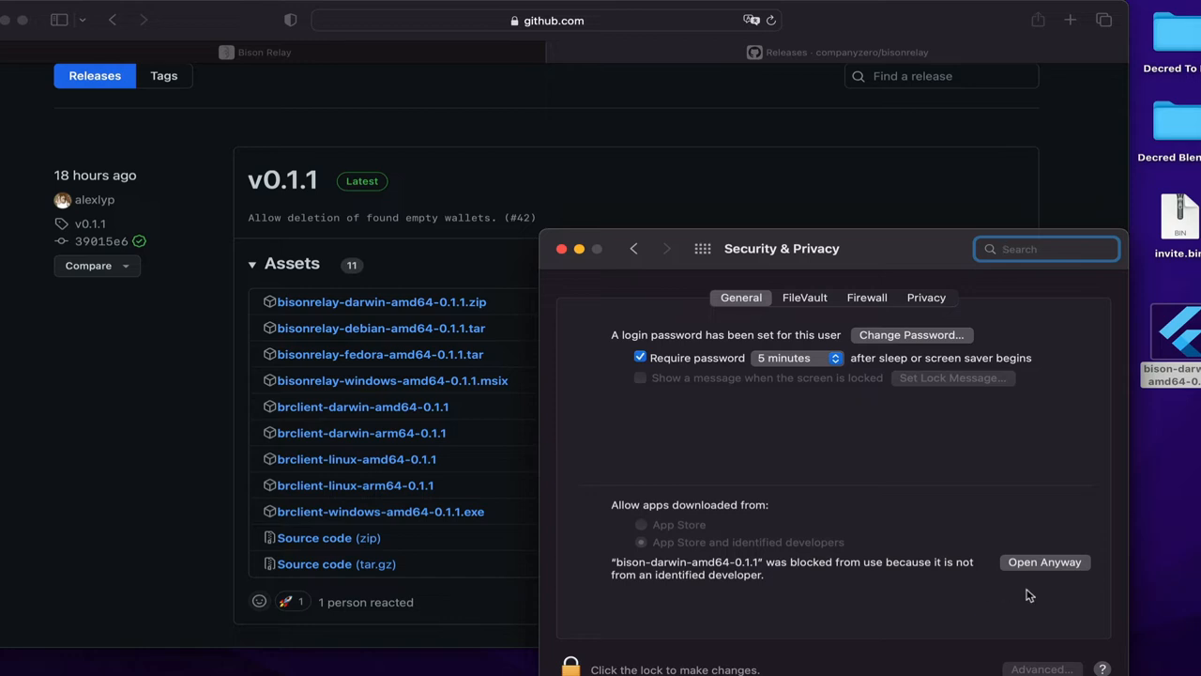
mouse_move(1051, 569)
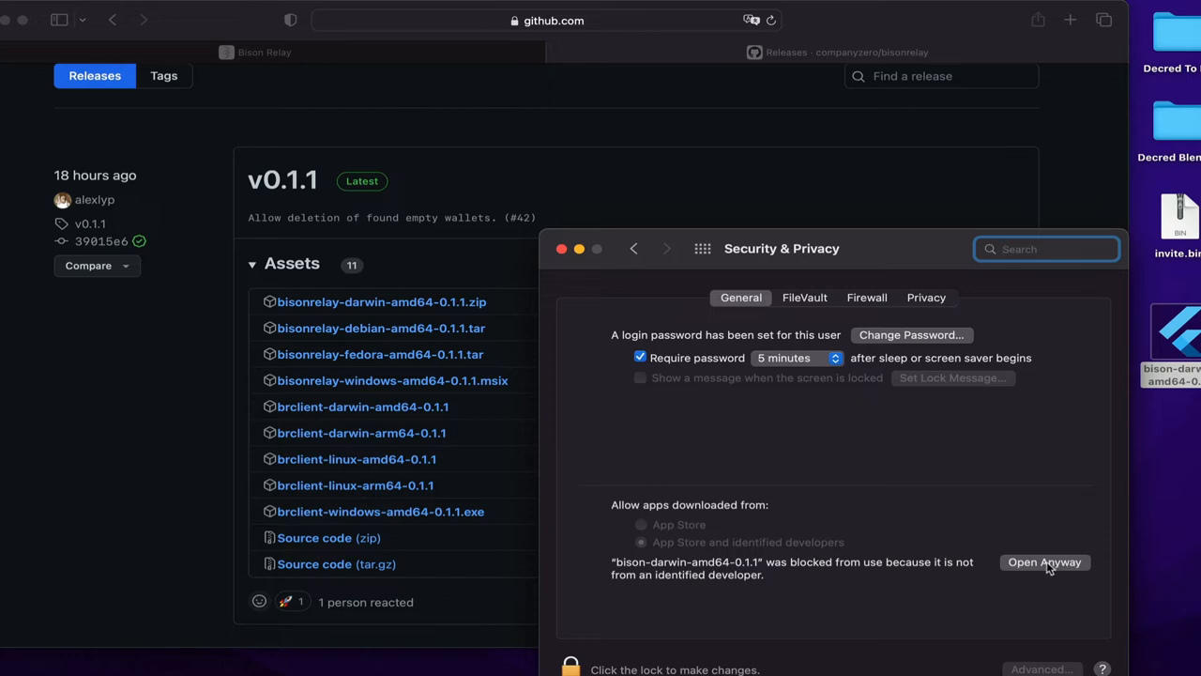
click(1043, 561)
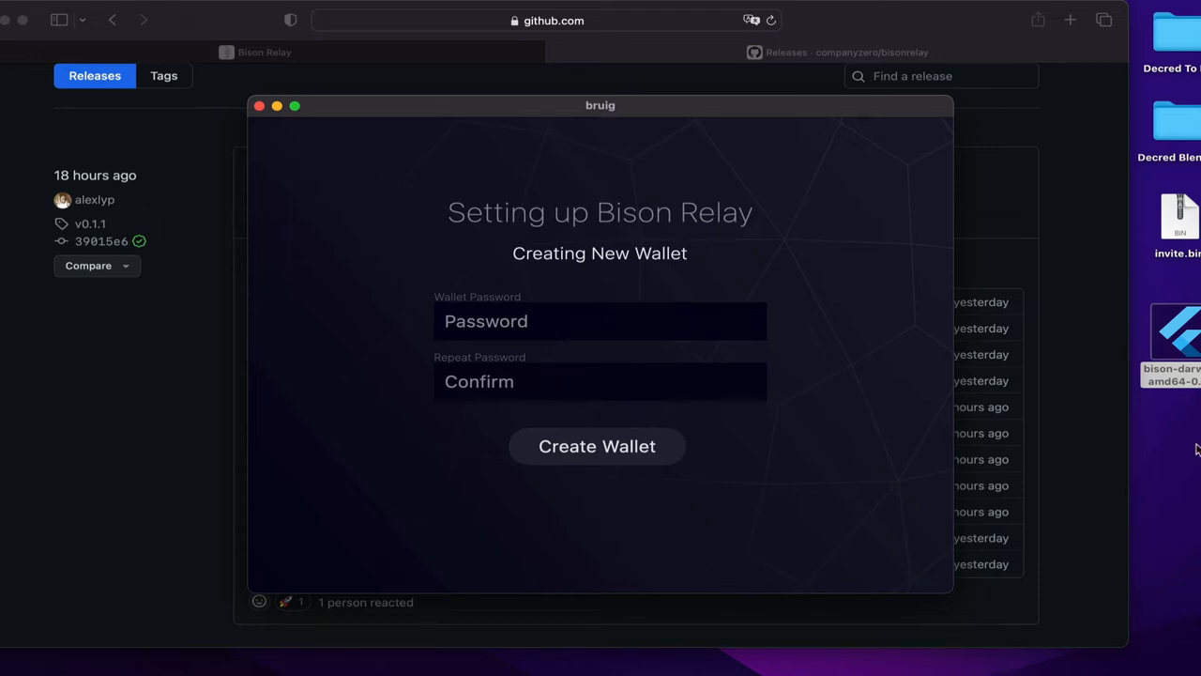
mouse_move(1180, 353)
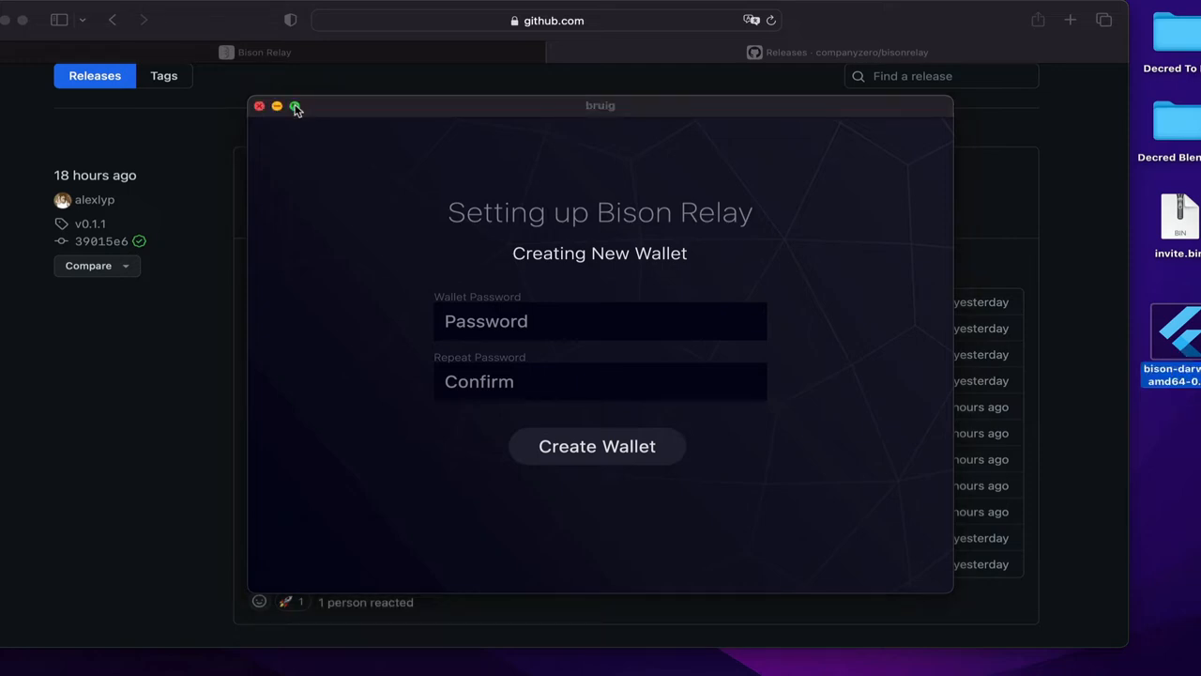
Step: Maximize the setup window, enter the wallet password twice and create the wallet
click(296, 105)
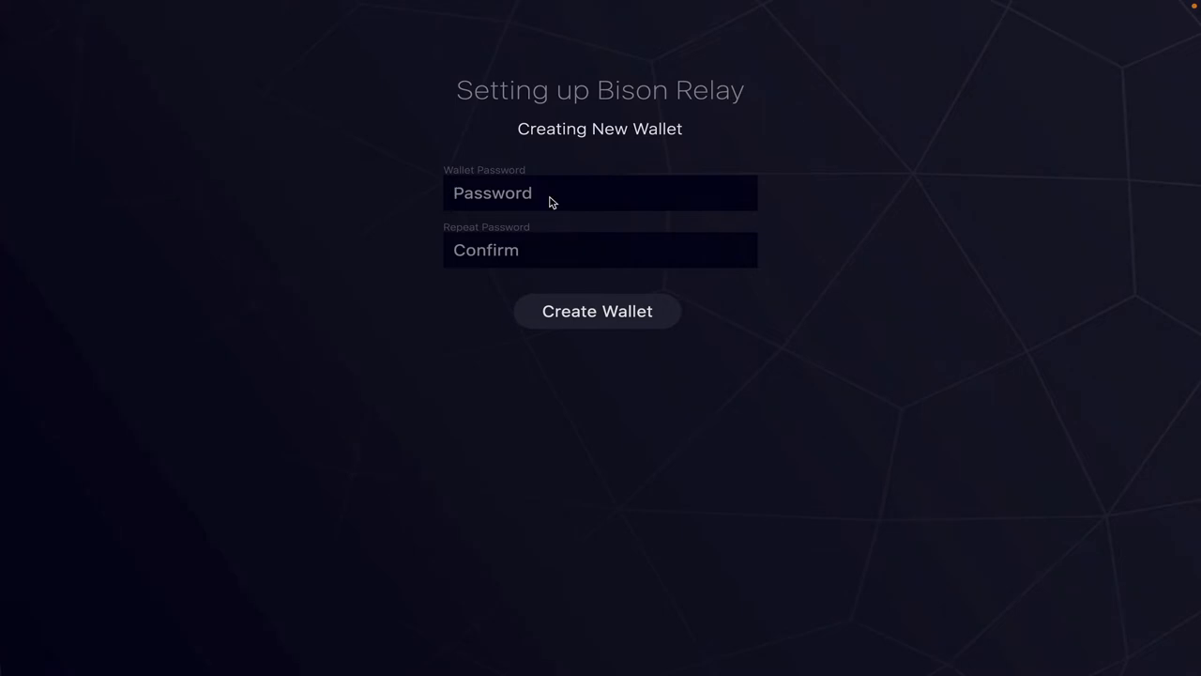
click(517, 191)
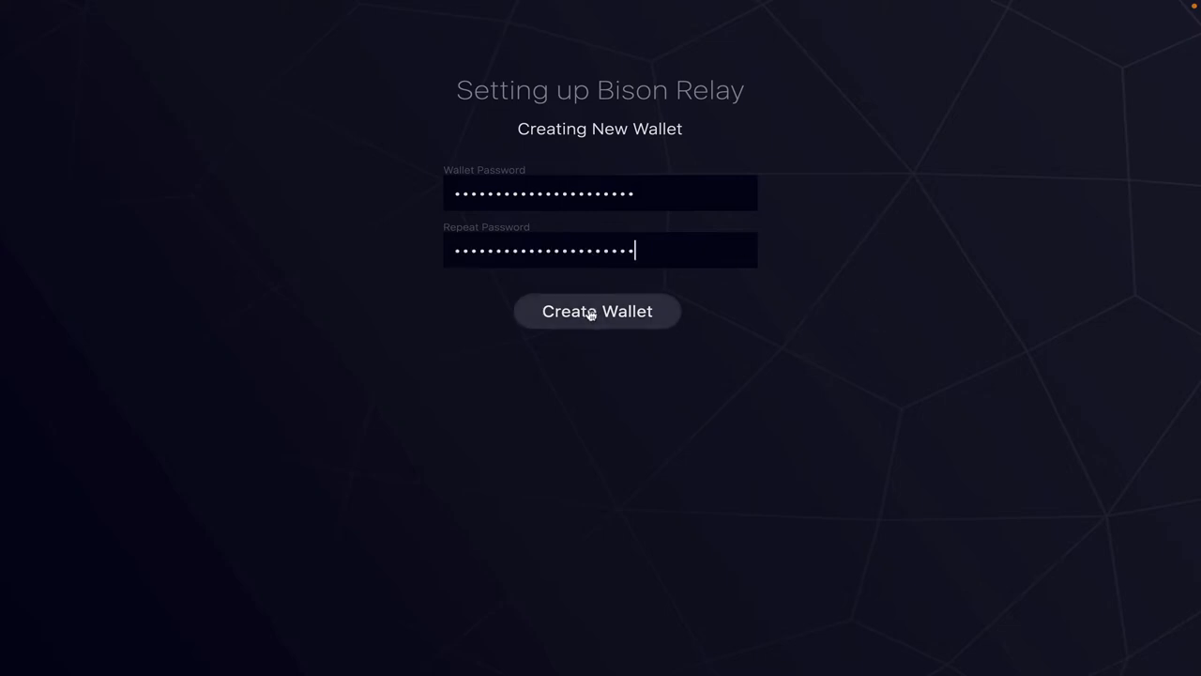
click(597, 311)
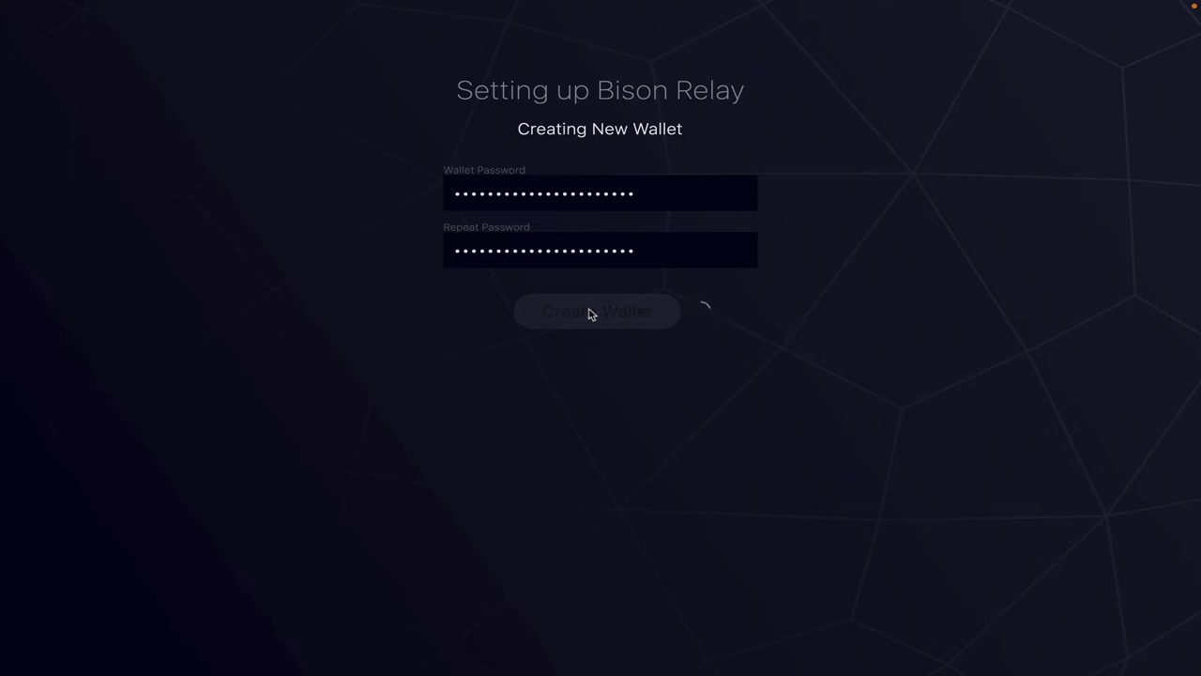
click(597, 311)
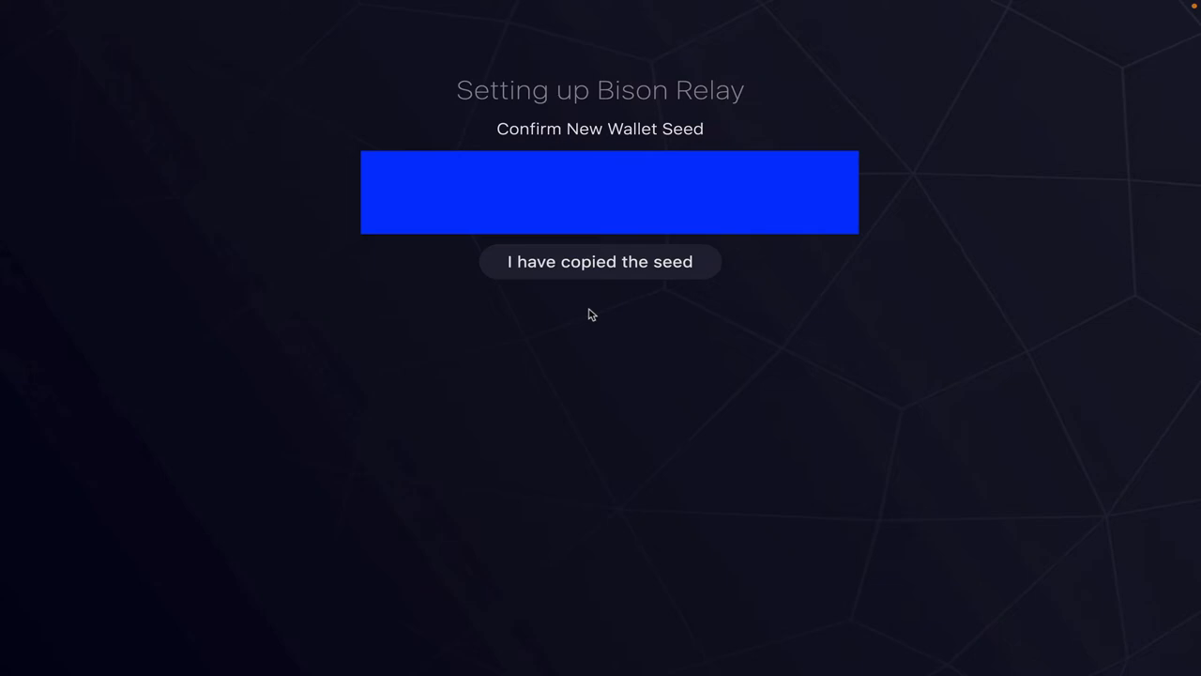
mouse_move(891, 344)
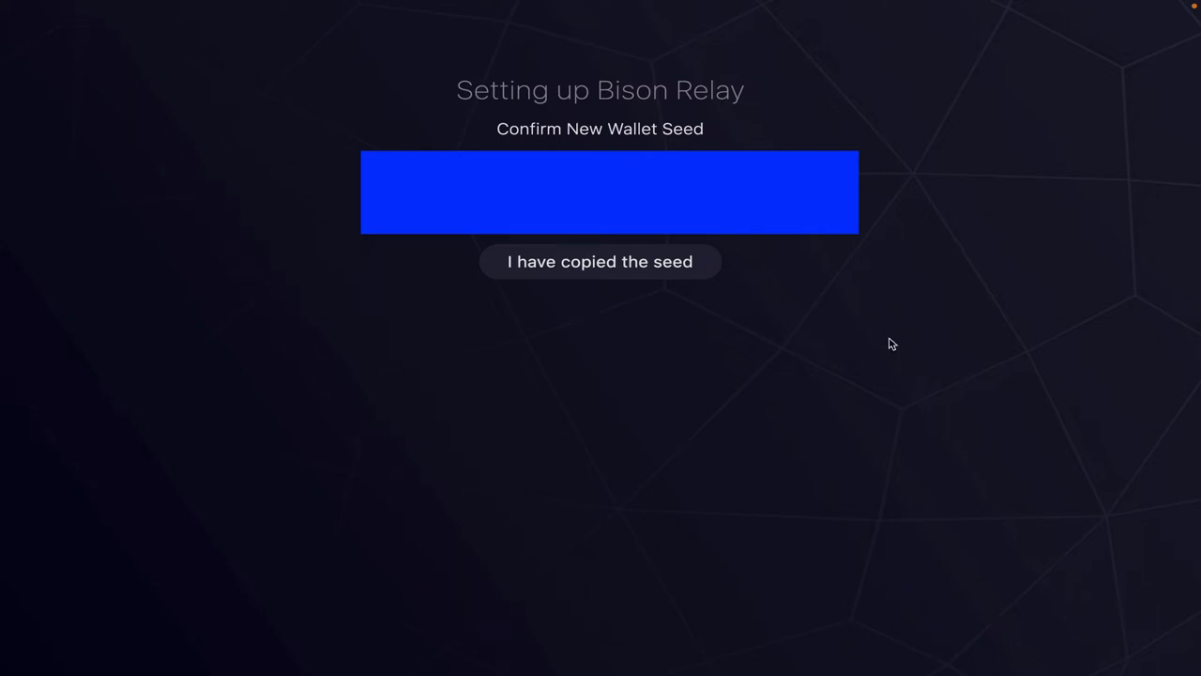
mouse_move(882, 340)
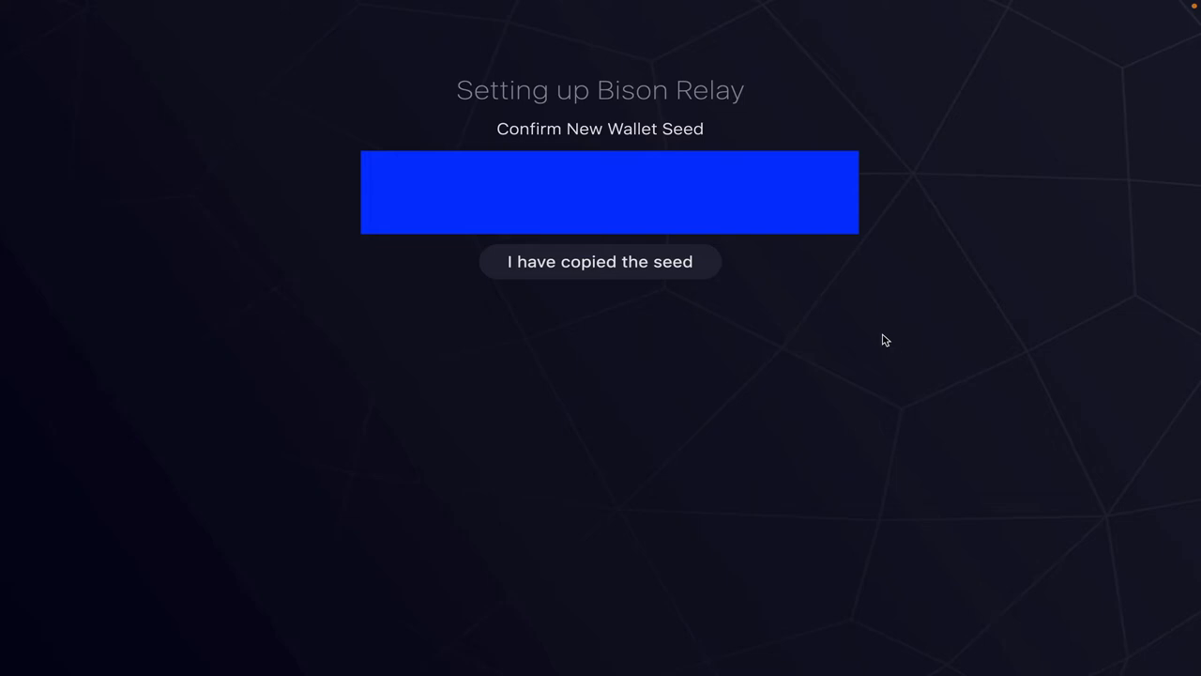
mouse_move(620, 409)
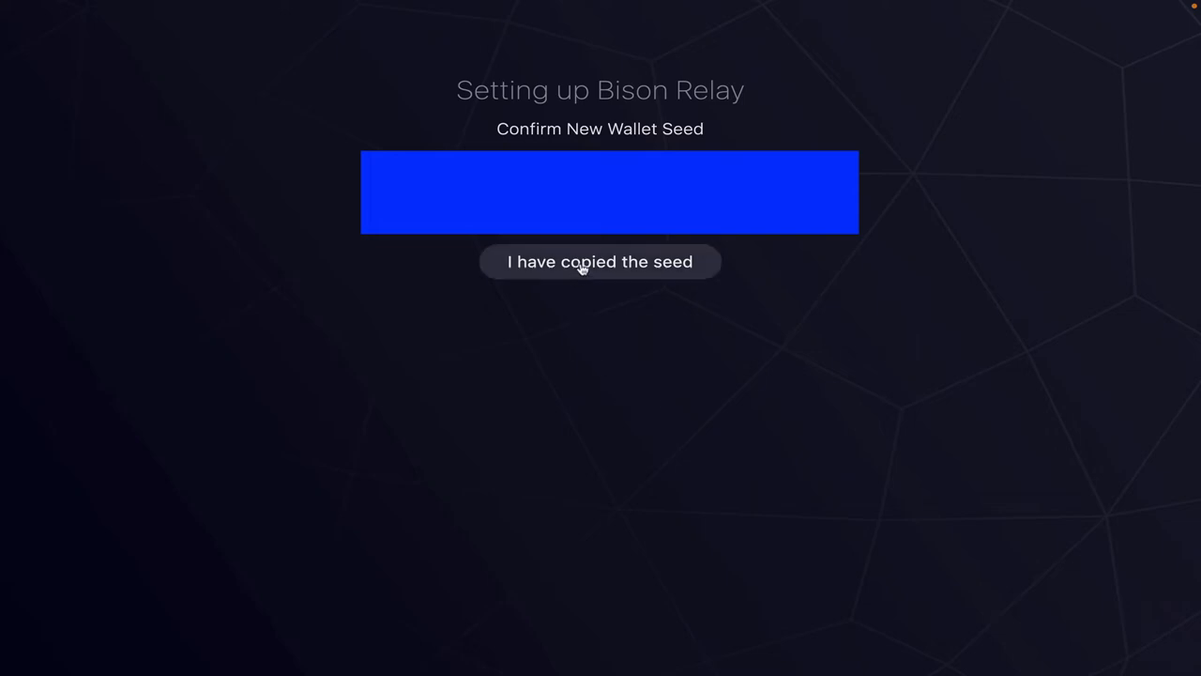
Step: Confirm the seed with "I have copied the seed" to reach the Connect to Server screen
click(601, 263)
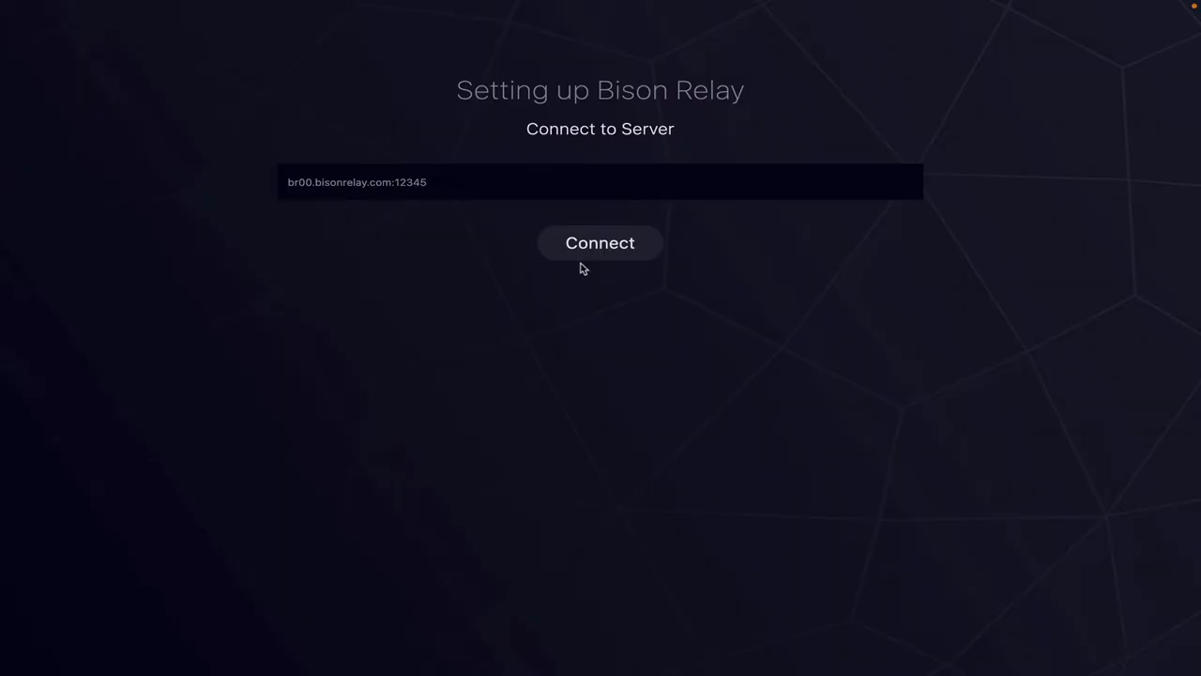
mouse_move(670, 342)
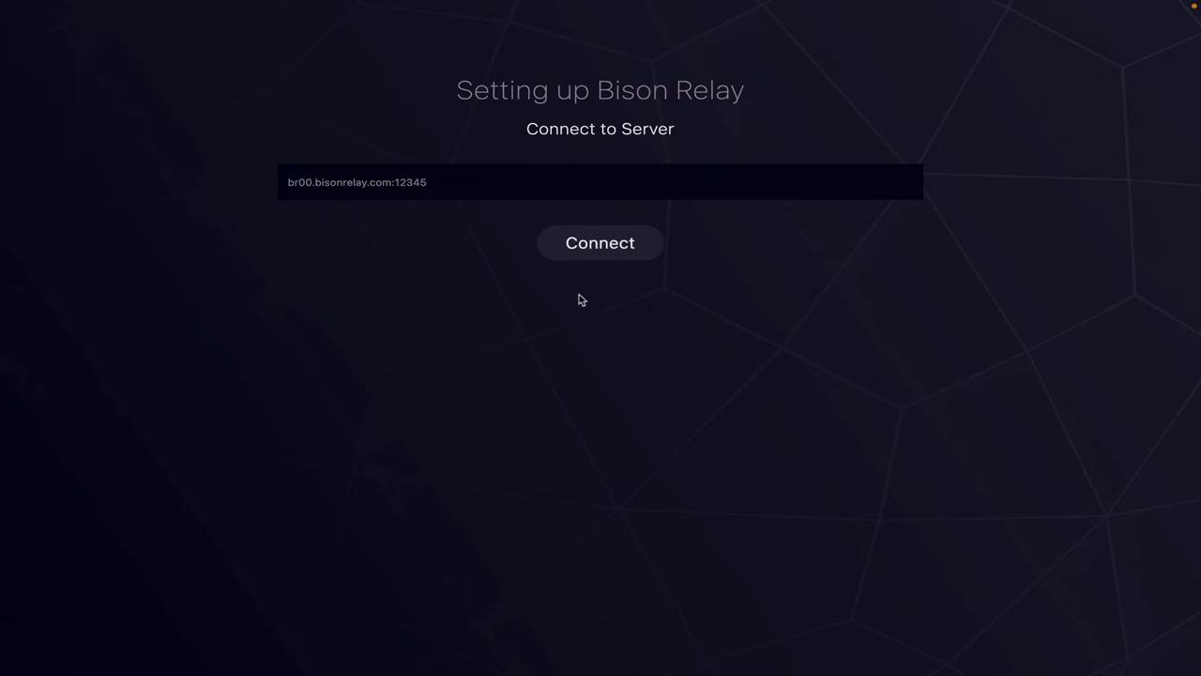
Step: Connect to the default server br00.bisonrelay.com:12345
click(601, 242)
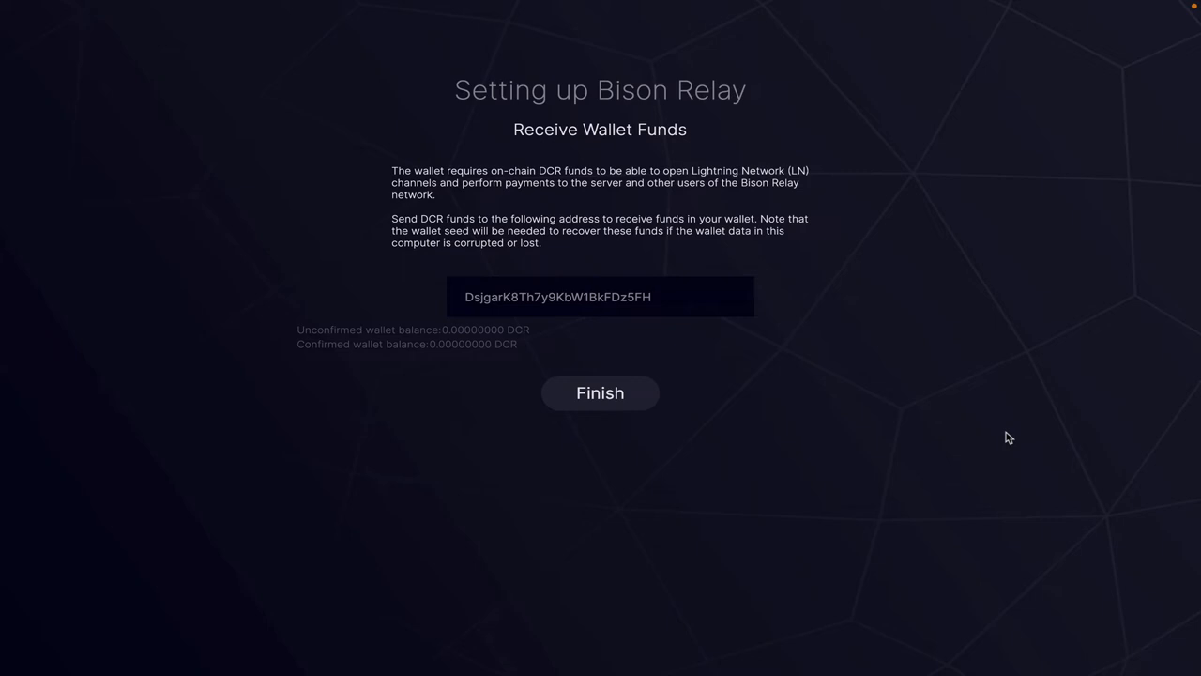
mouse_move(710, 338)
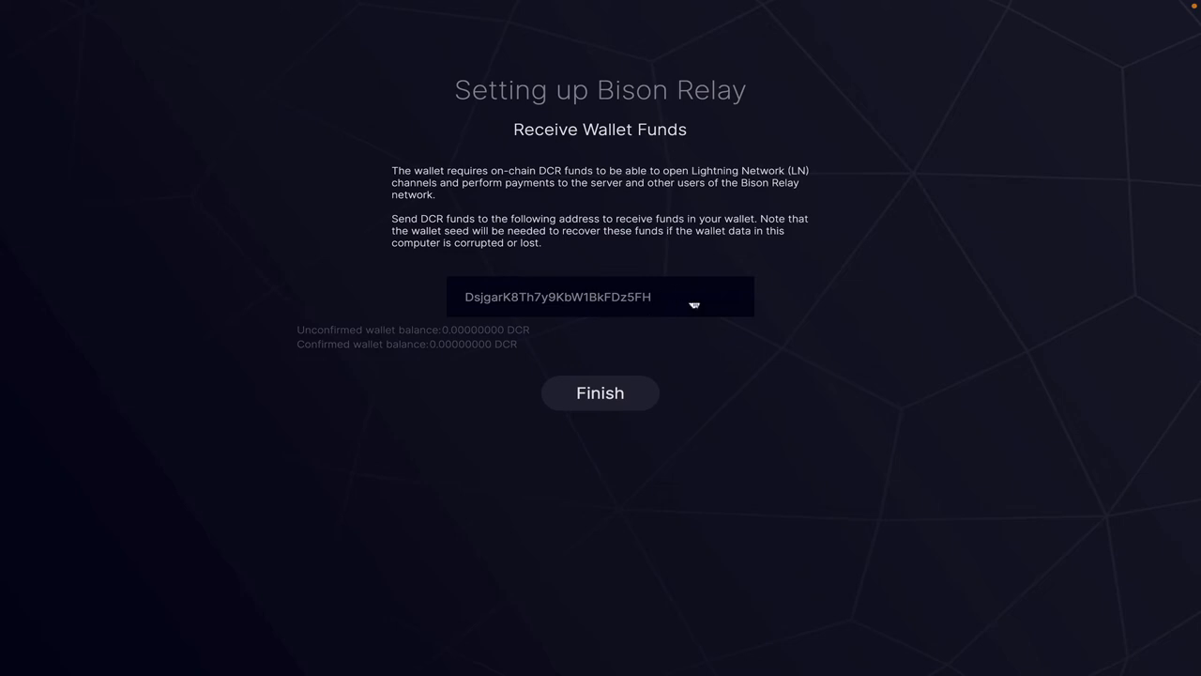
mouse_move(642, 304)
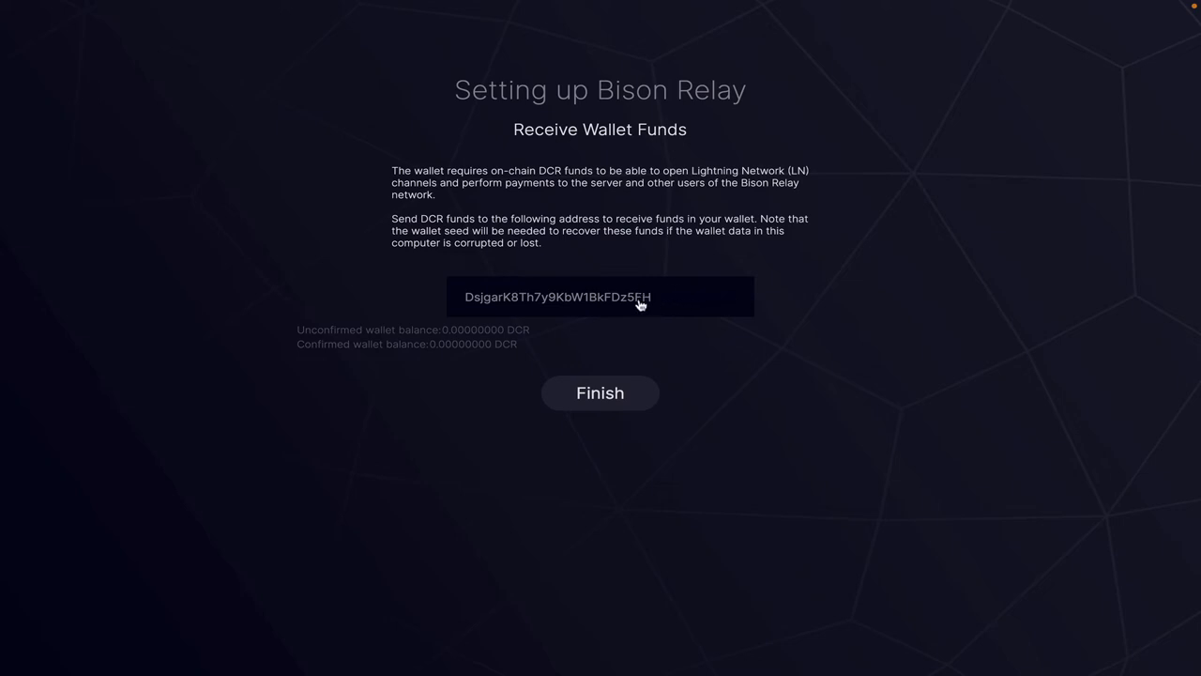
Step: Copy the wallet's DCR receive address and switch to Decrediton
click(600, 297)
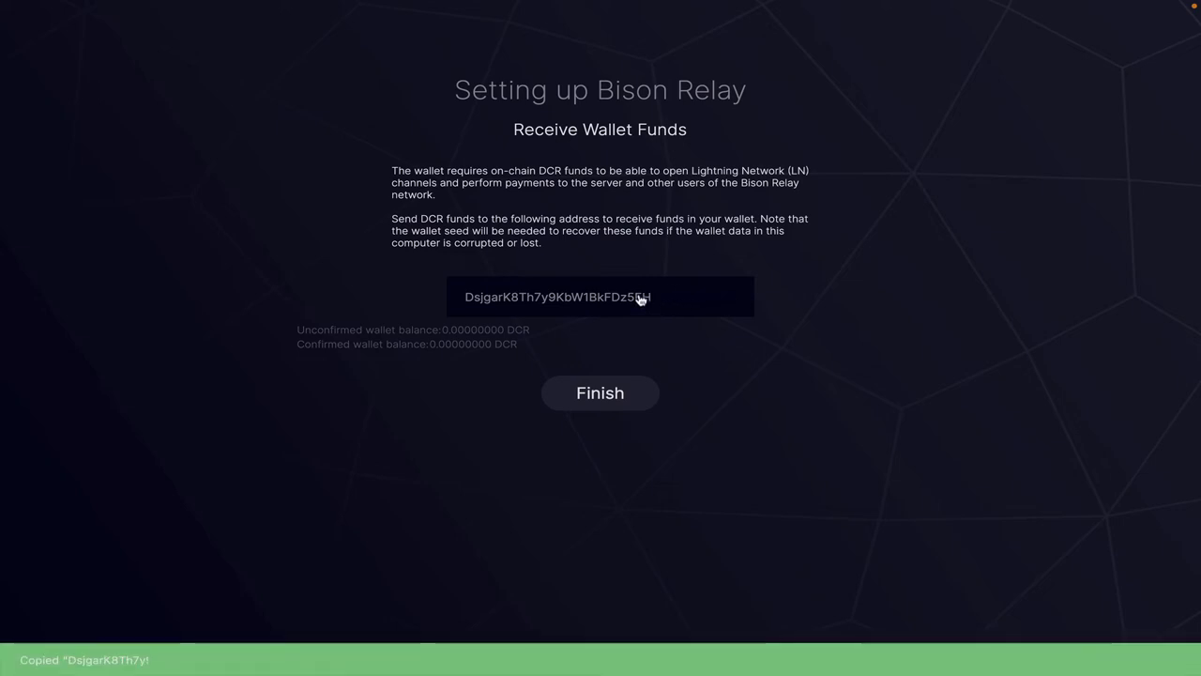
click(601, 393)
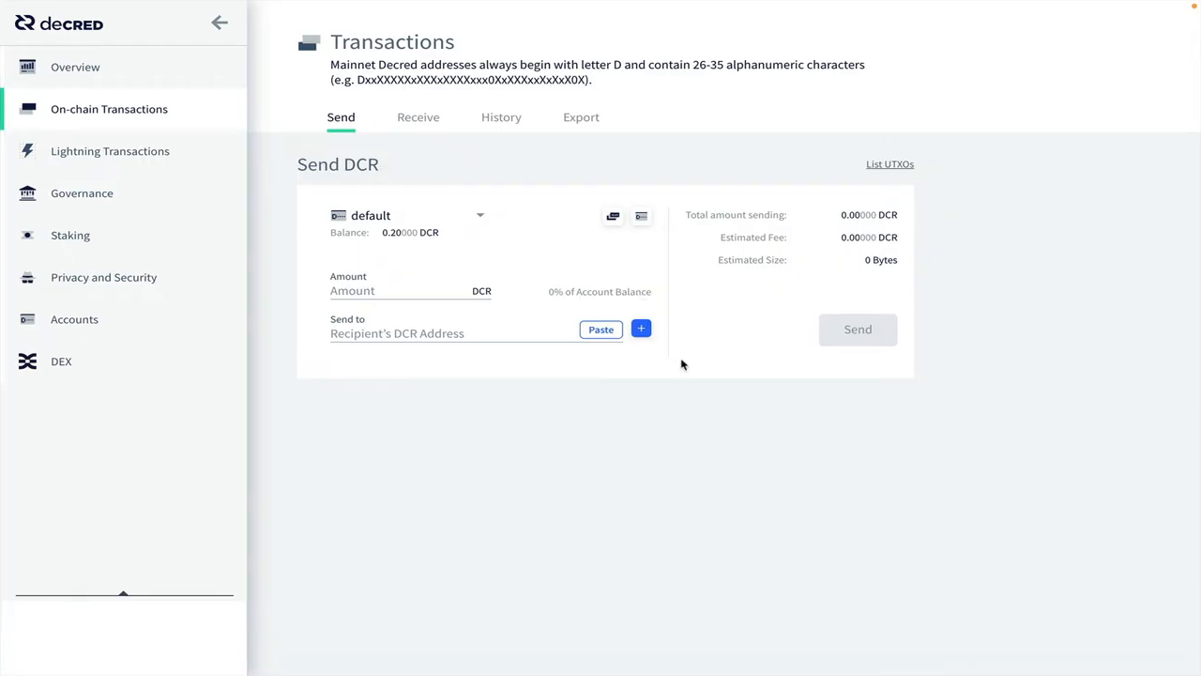
Step: Fill the Send DCR form with 0.1 DCR and the pasted Bison Relay address
click(394, 289)
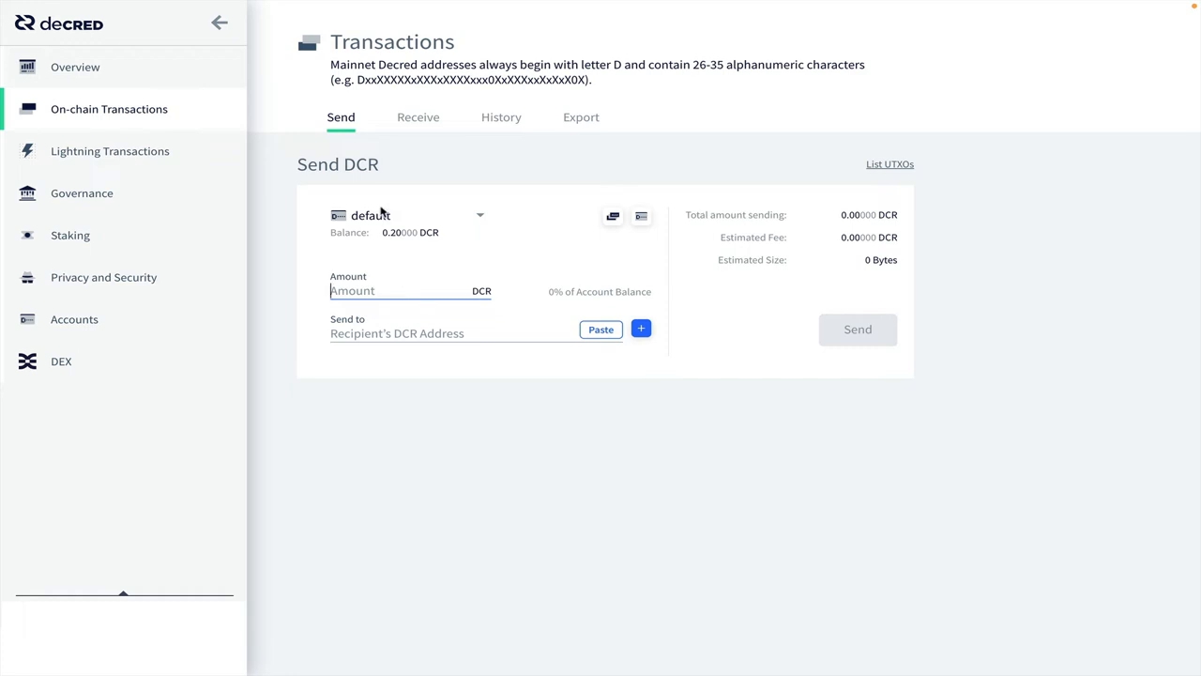
mouse_move(162, 116)
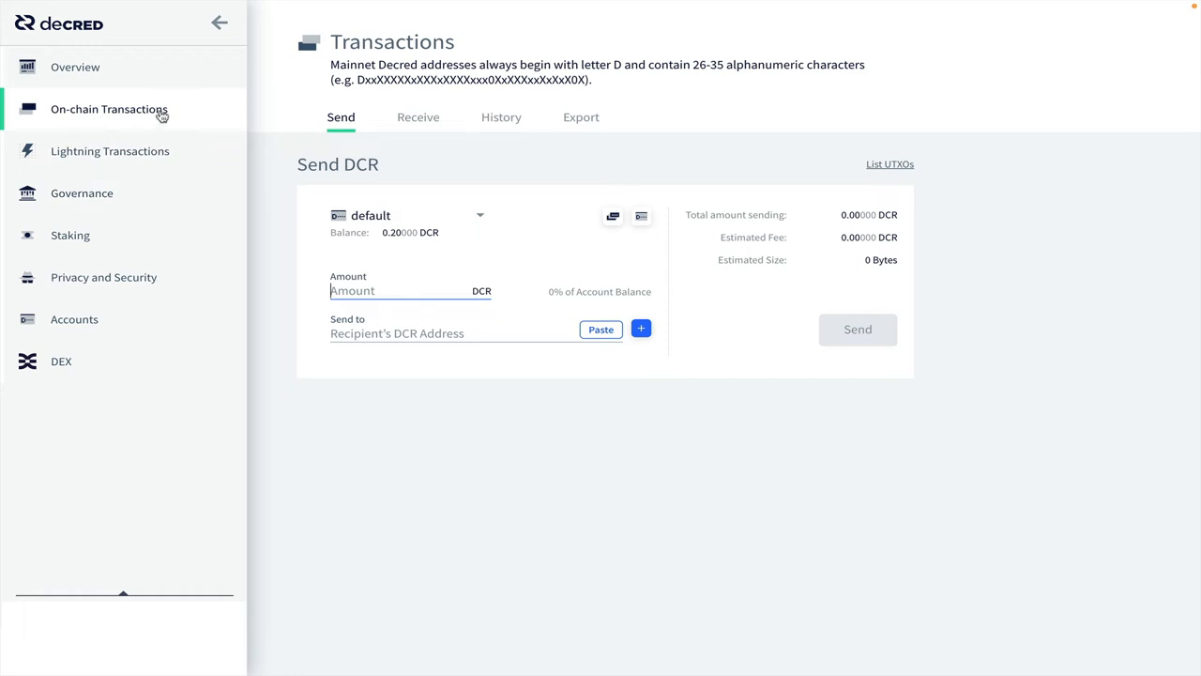
mouse_move(165, 116)
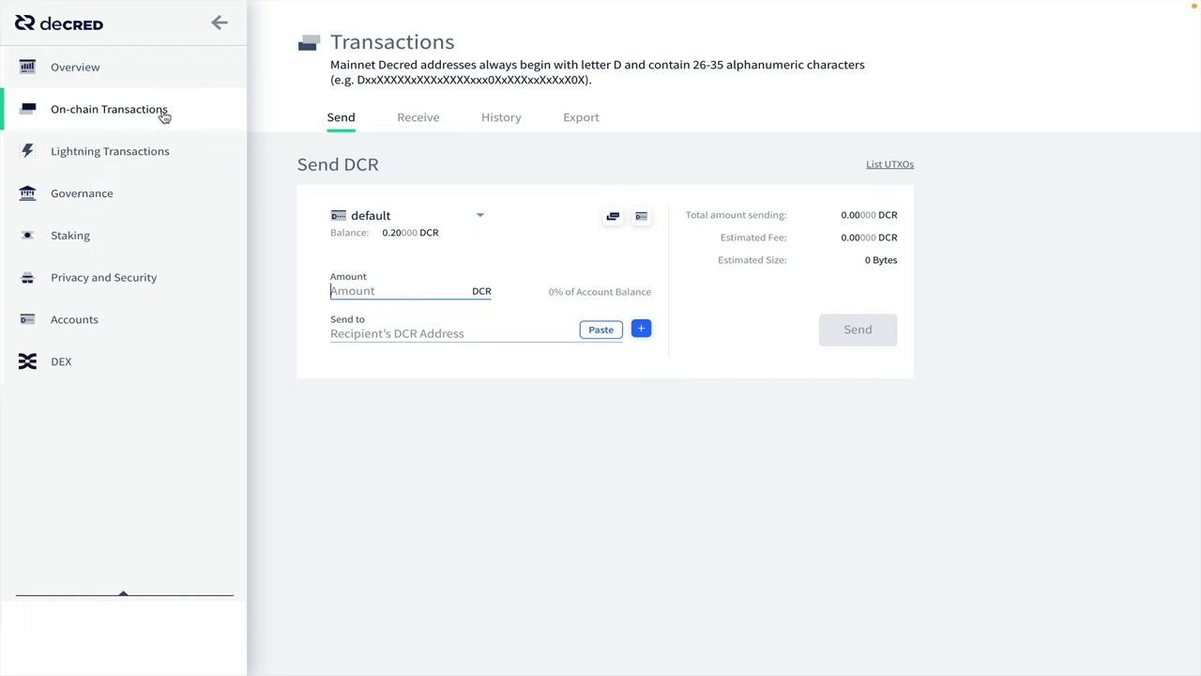
mouse_move(409, 209)
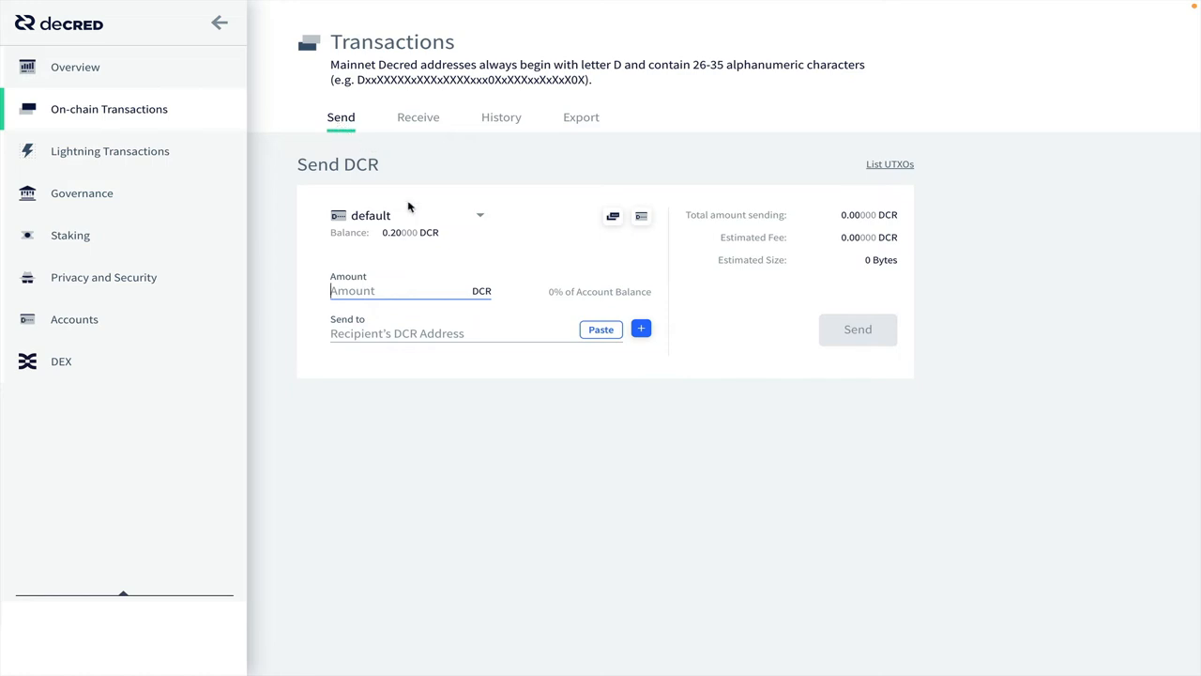
mouse_move(381, 263)
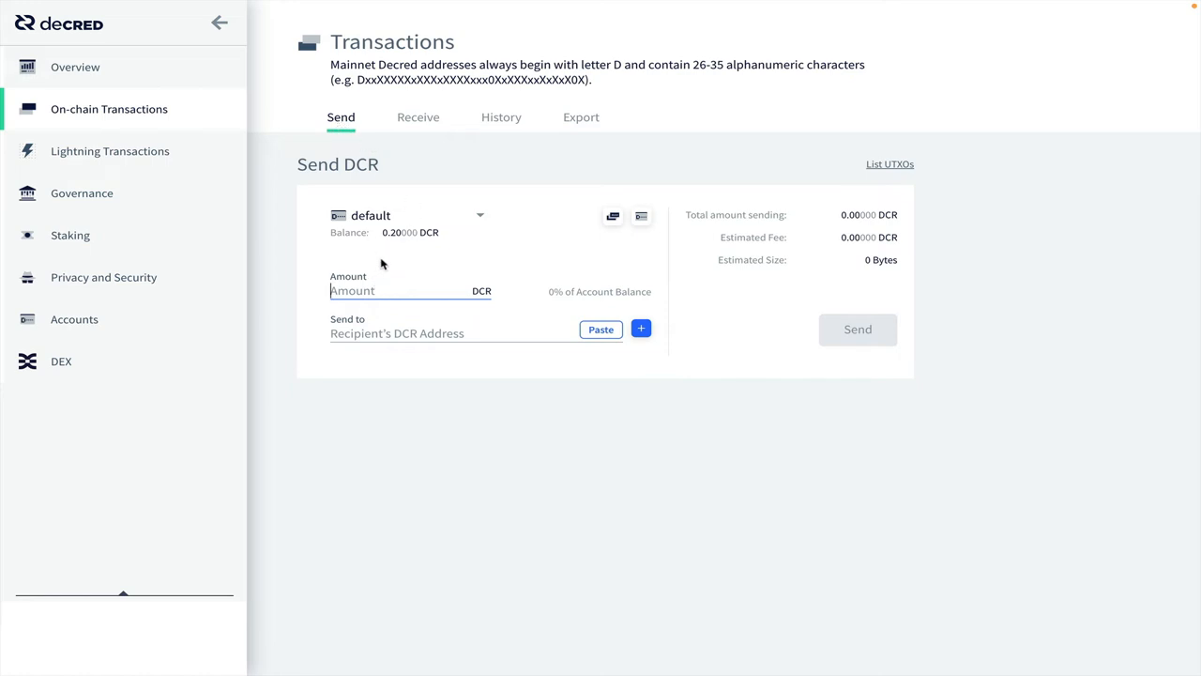
mouse_move(392, 248)
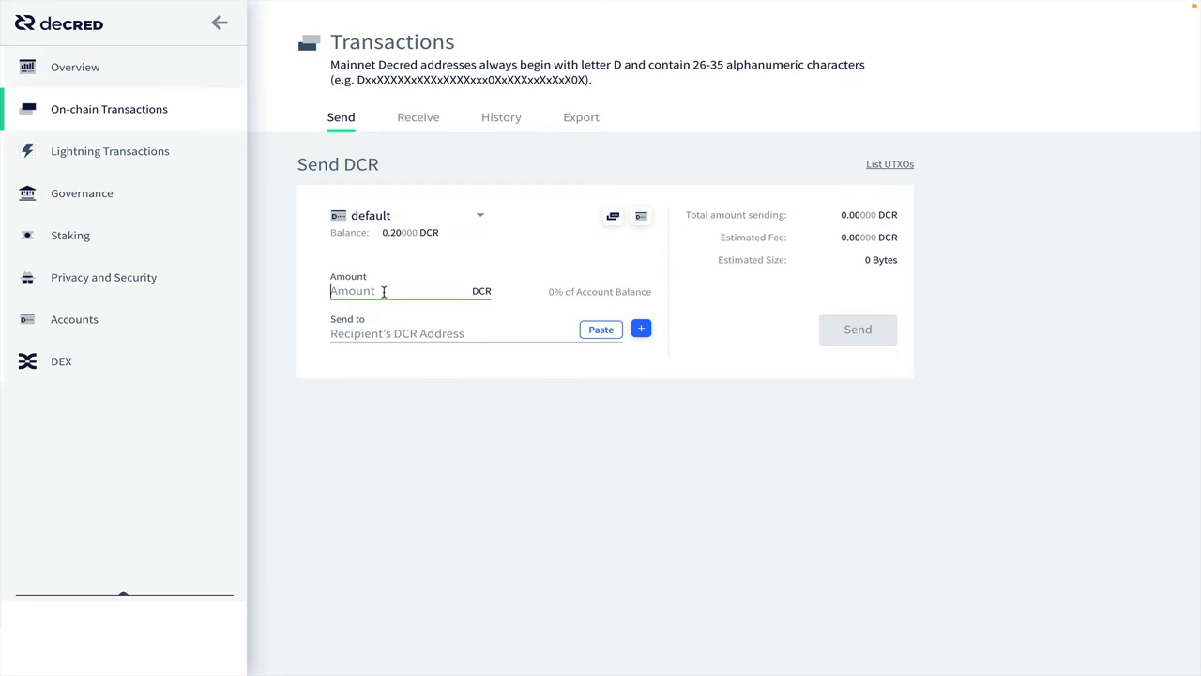
text(0.1)
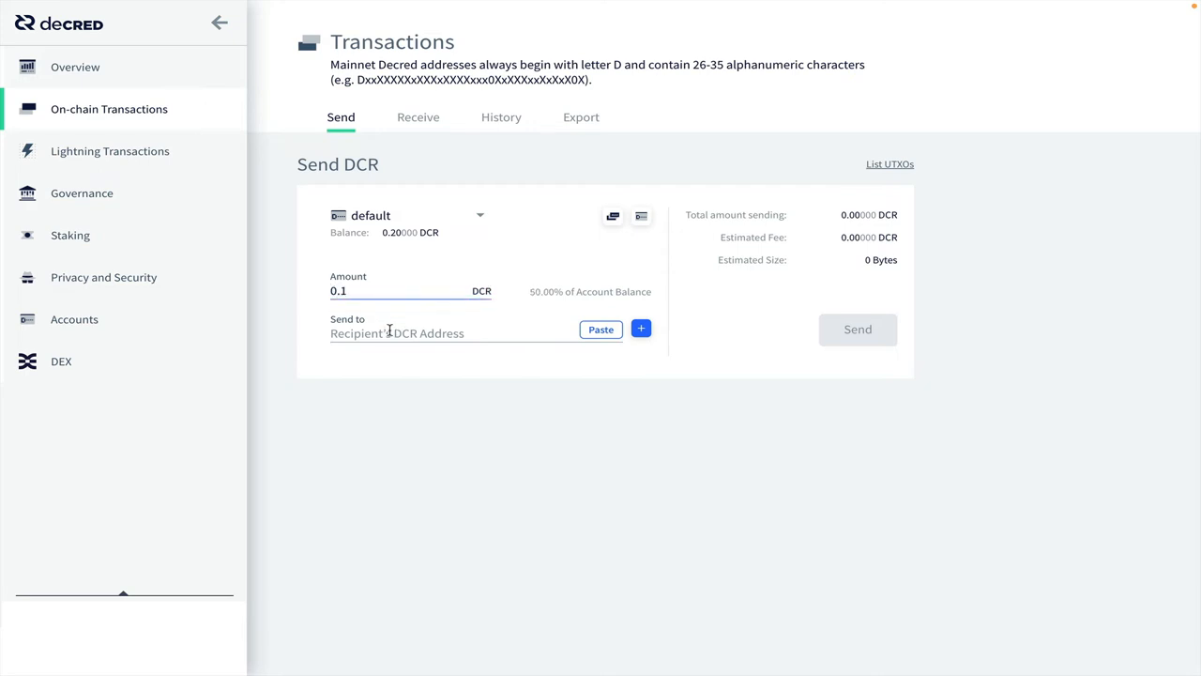
click(442, 334)
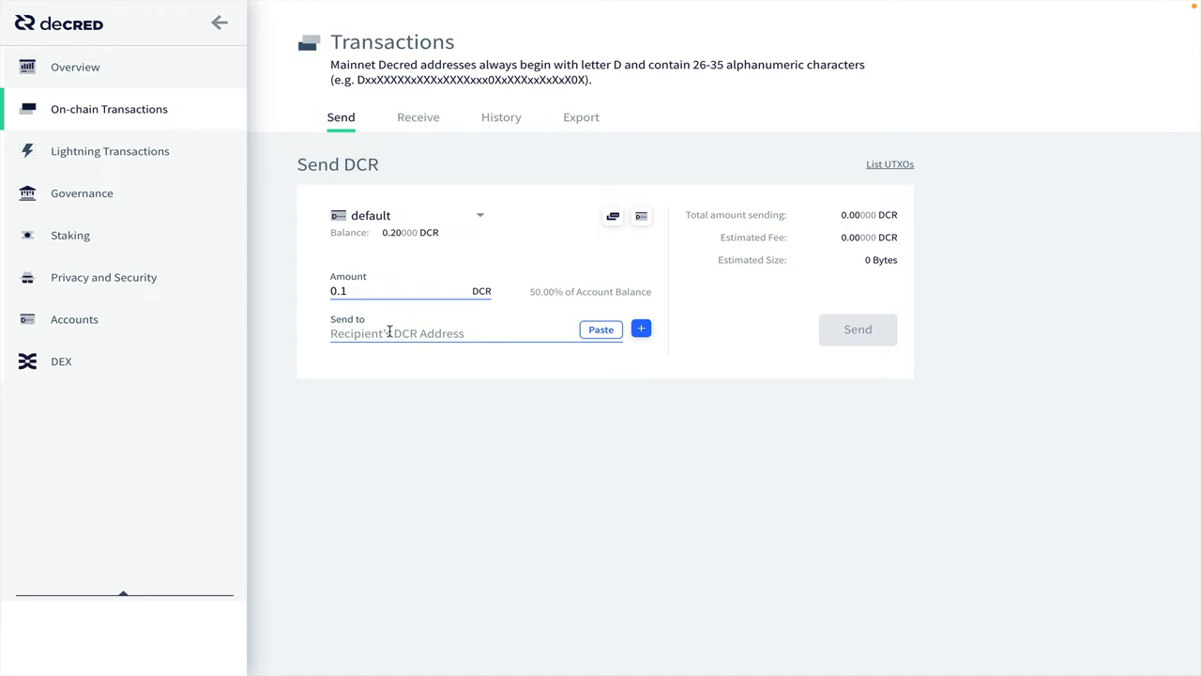
click(600, 330)
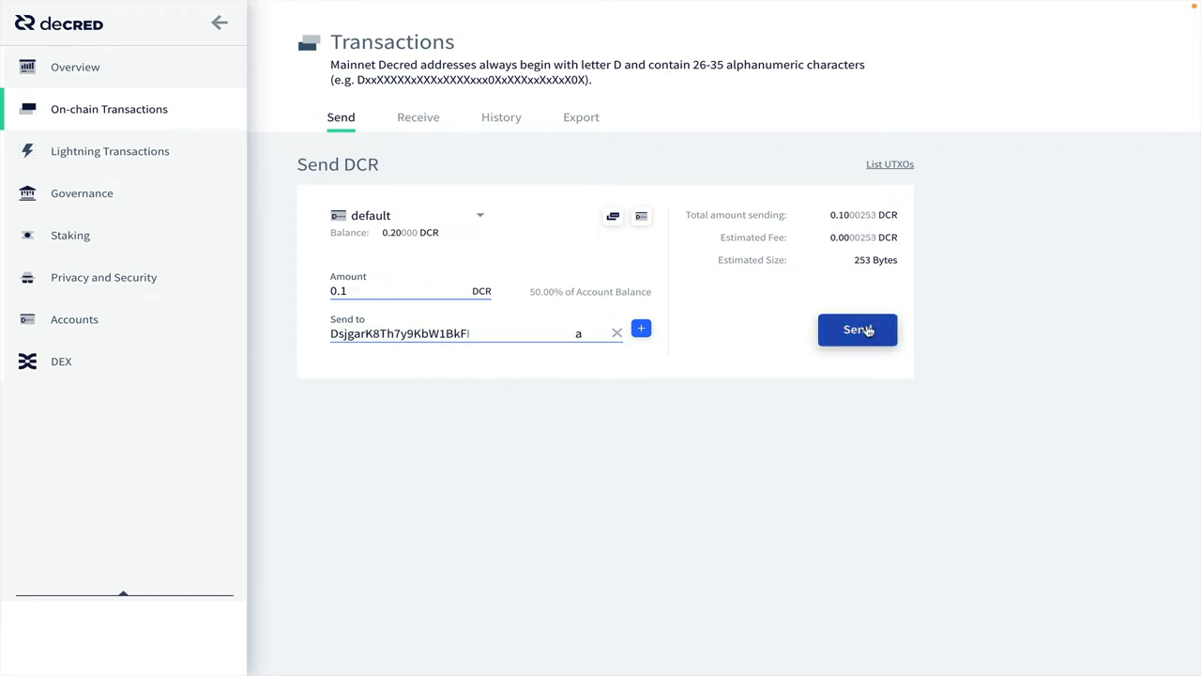
Step: Send the 0.1 DCR payment, confirm with the private passphrase and accept signing
click(856, 331)
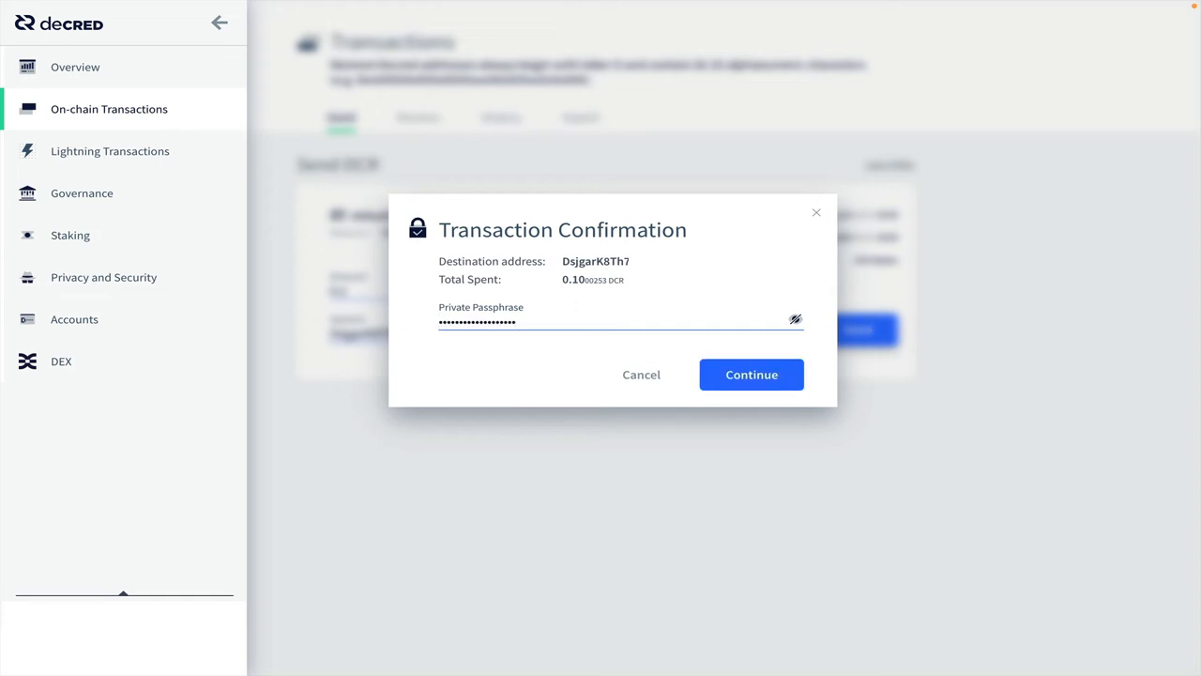
click(751, 373)
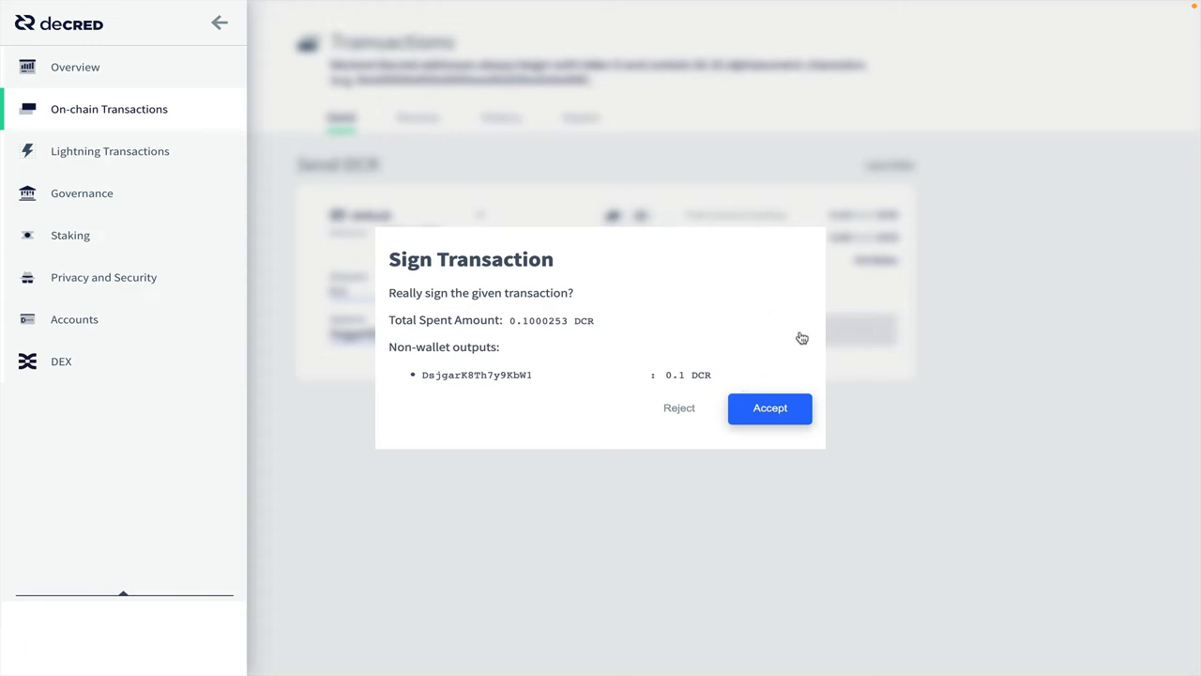
click(770, 408)
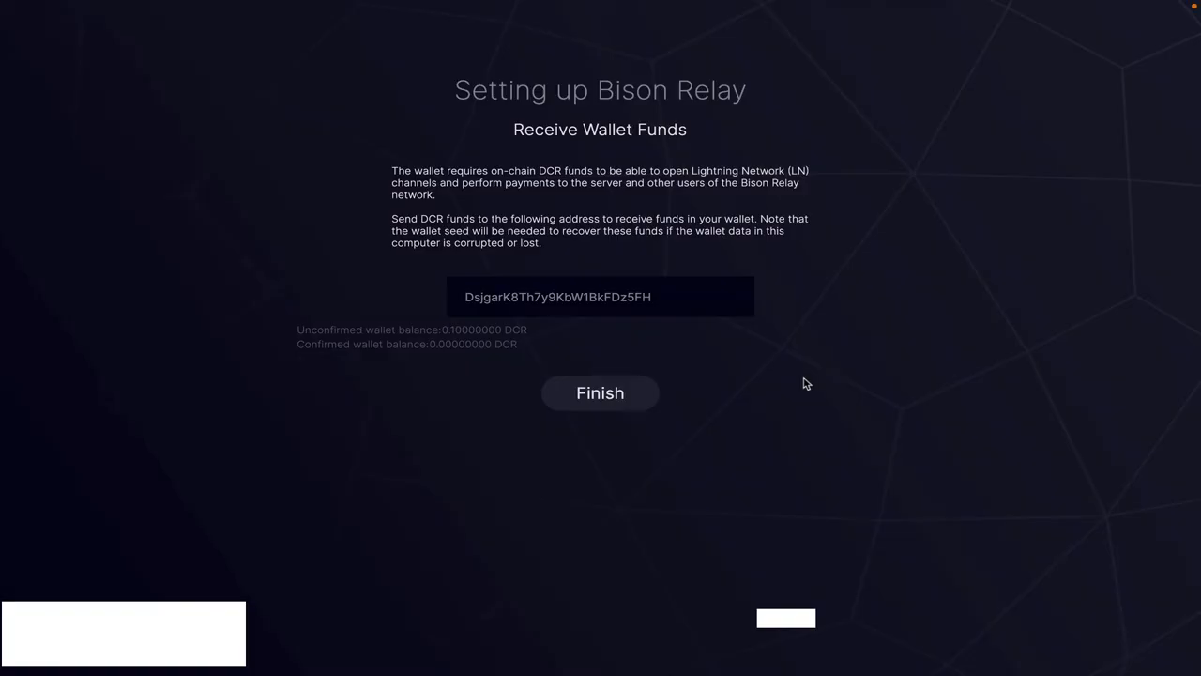
mouse_move(370, 341)
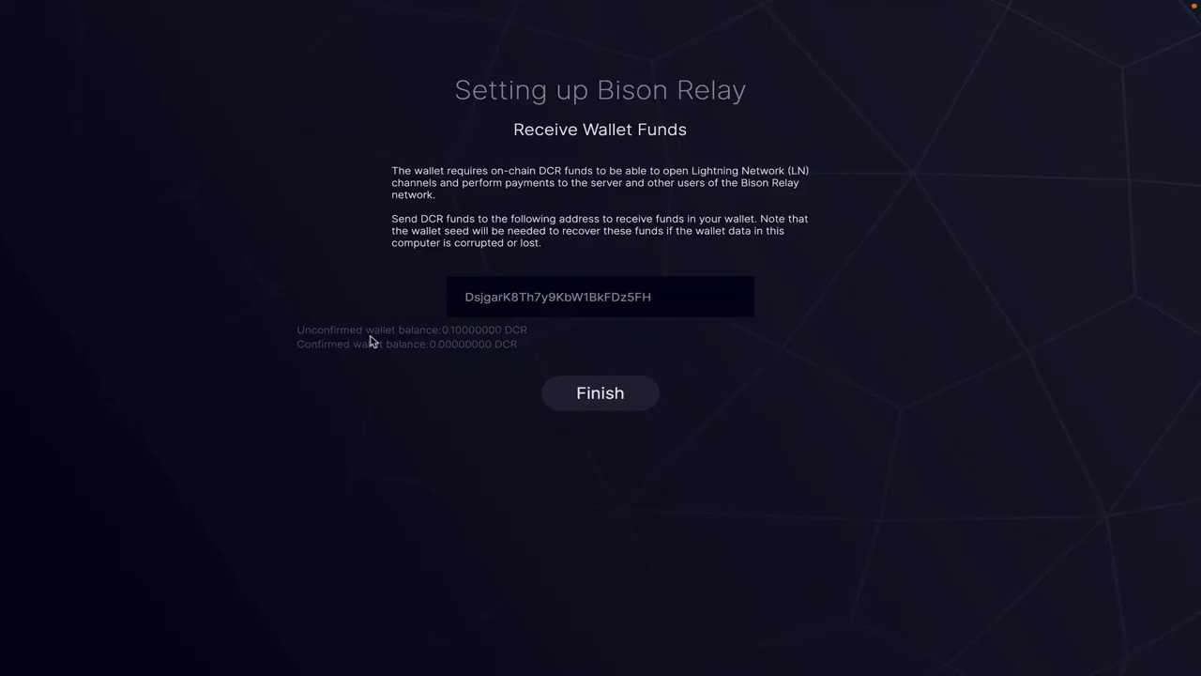
mouse_move(454, 342)
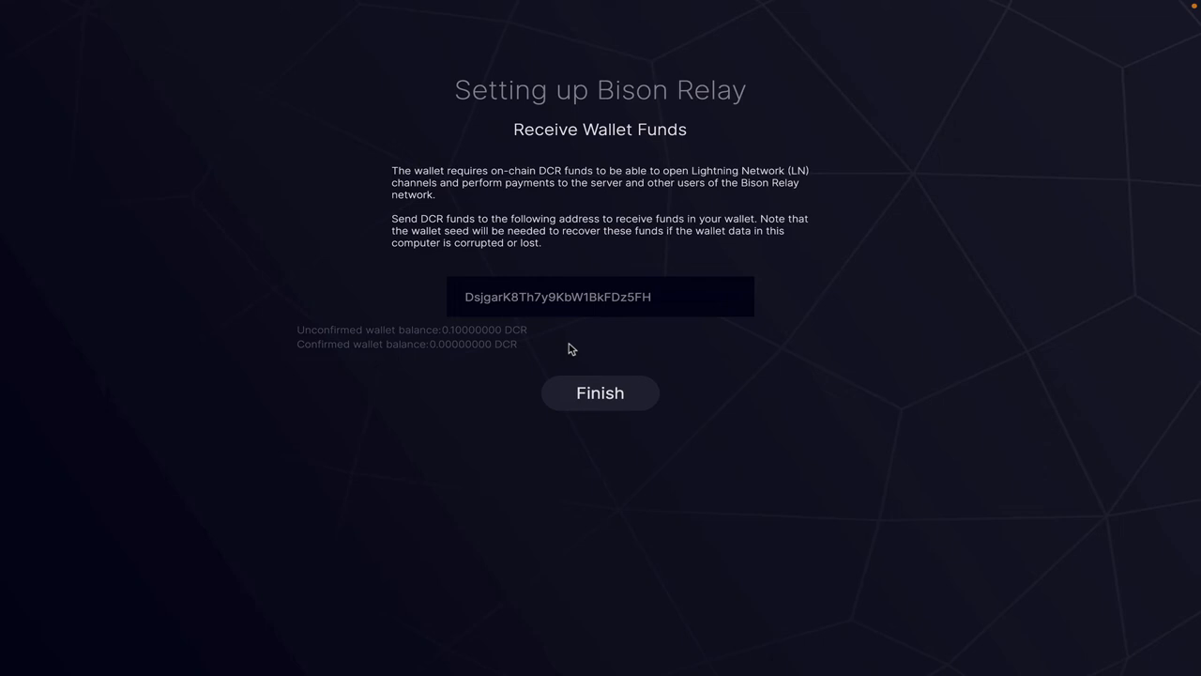
mouse_move(470, 394)
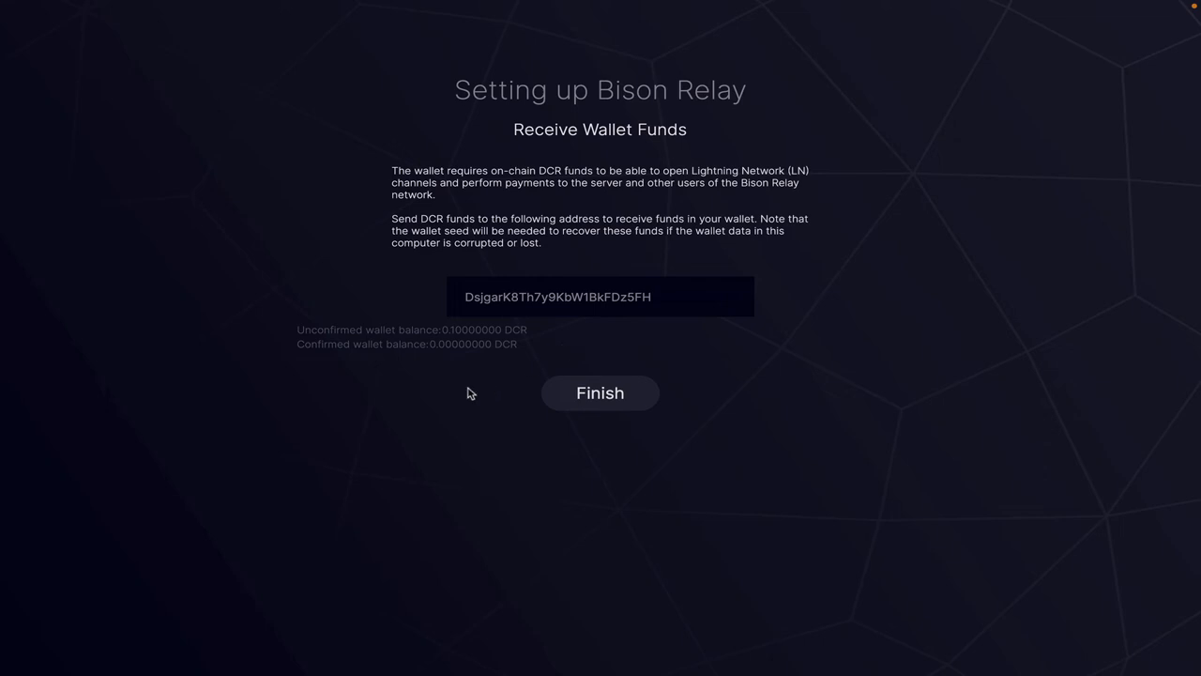
mouse_move(458, 342)
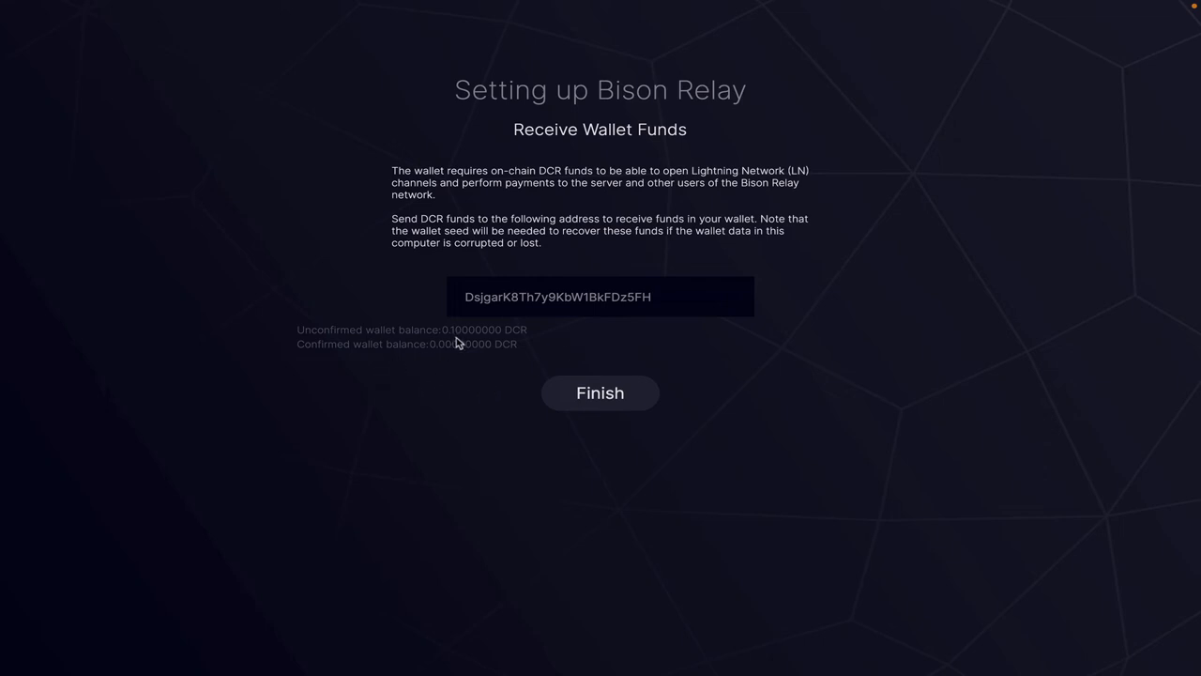
mouse_move(458, 344)
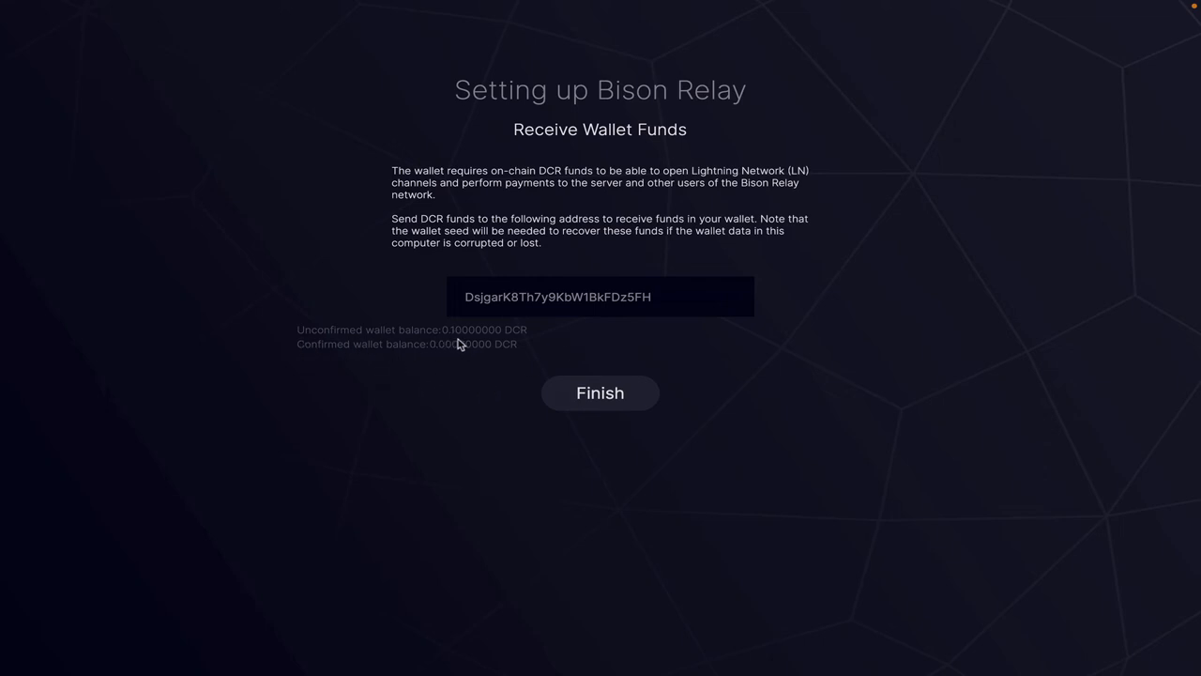
mouse_move(574, 341)
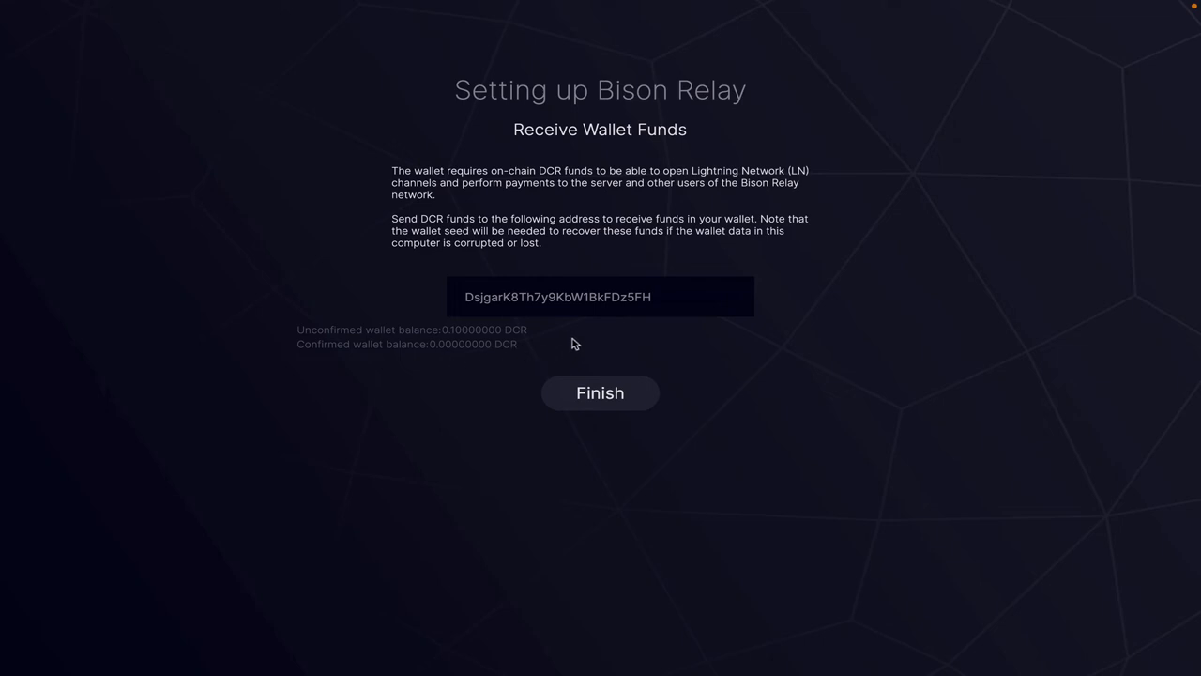
Step: Finish the funding step with 0.1 DCR received, reaching Add Outbound Capacity
click(600, 392)
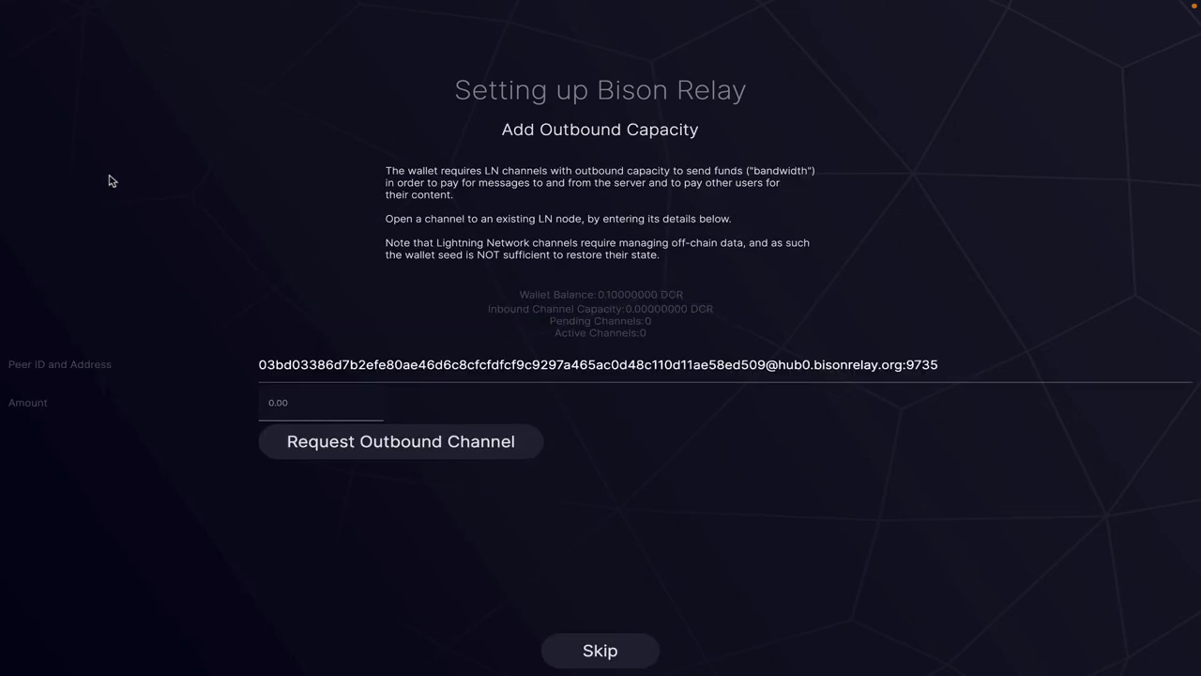
mouse_move(326, 210)
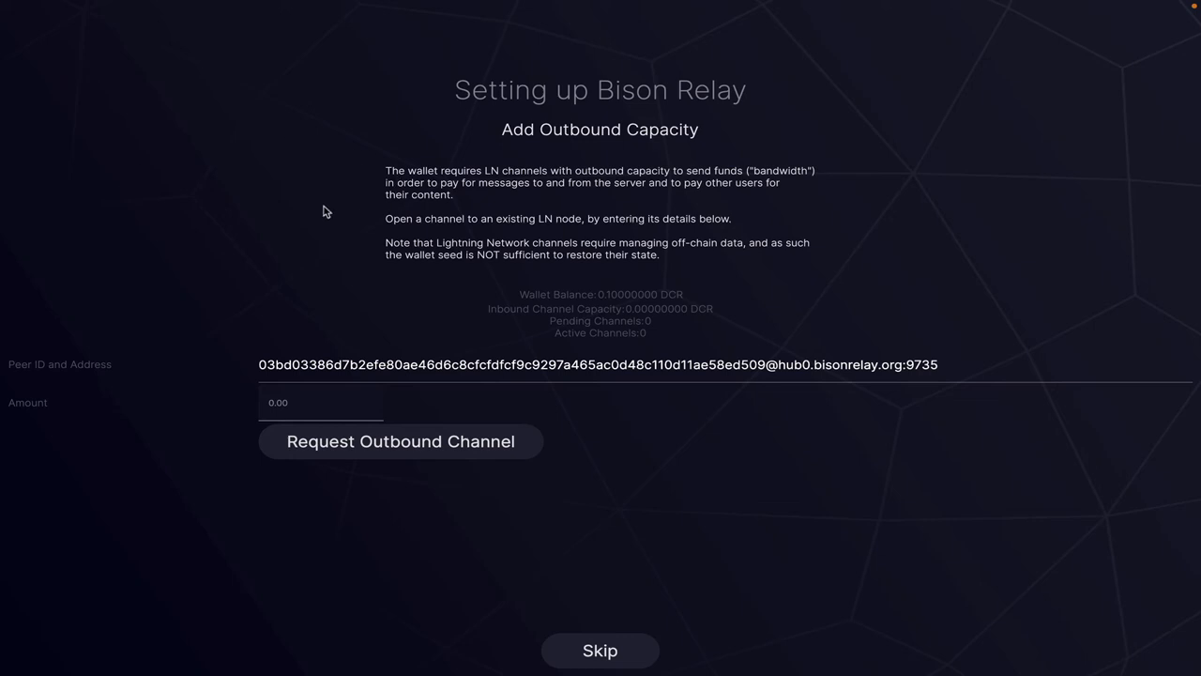
mouse_move(425, 165)
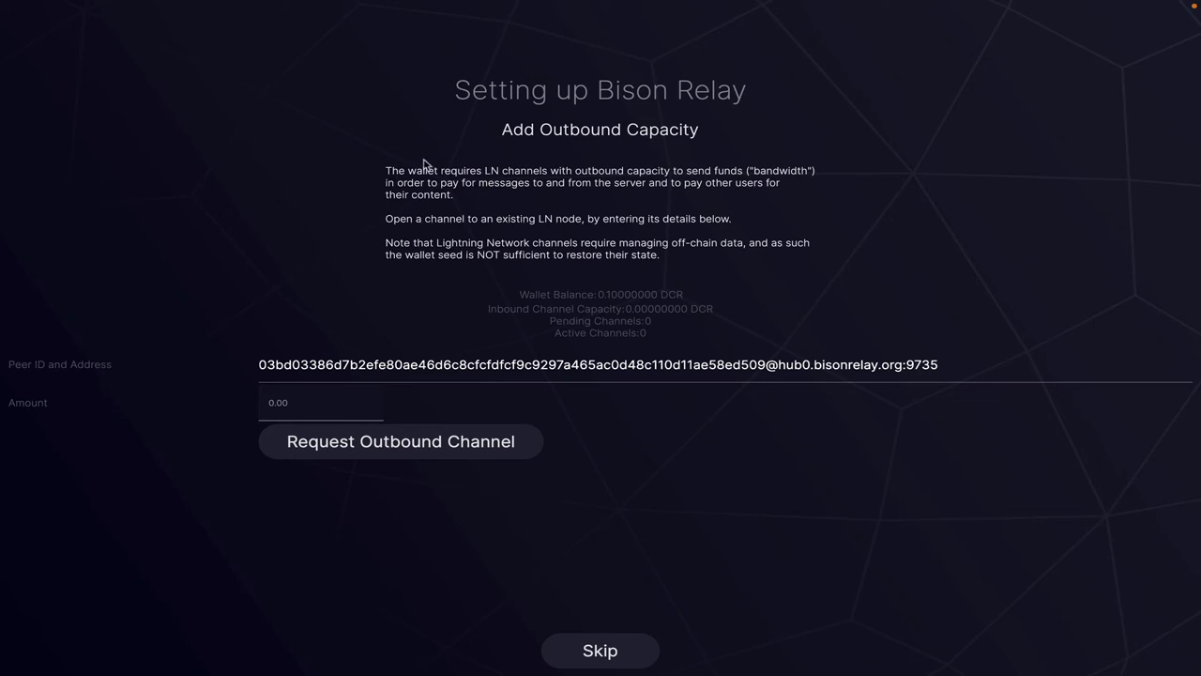
mouse_move(560, 306)
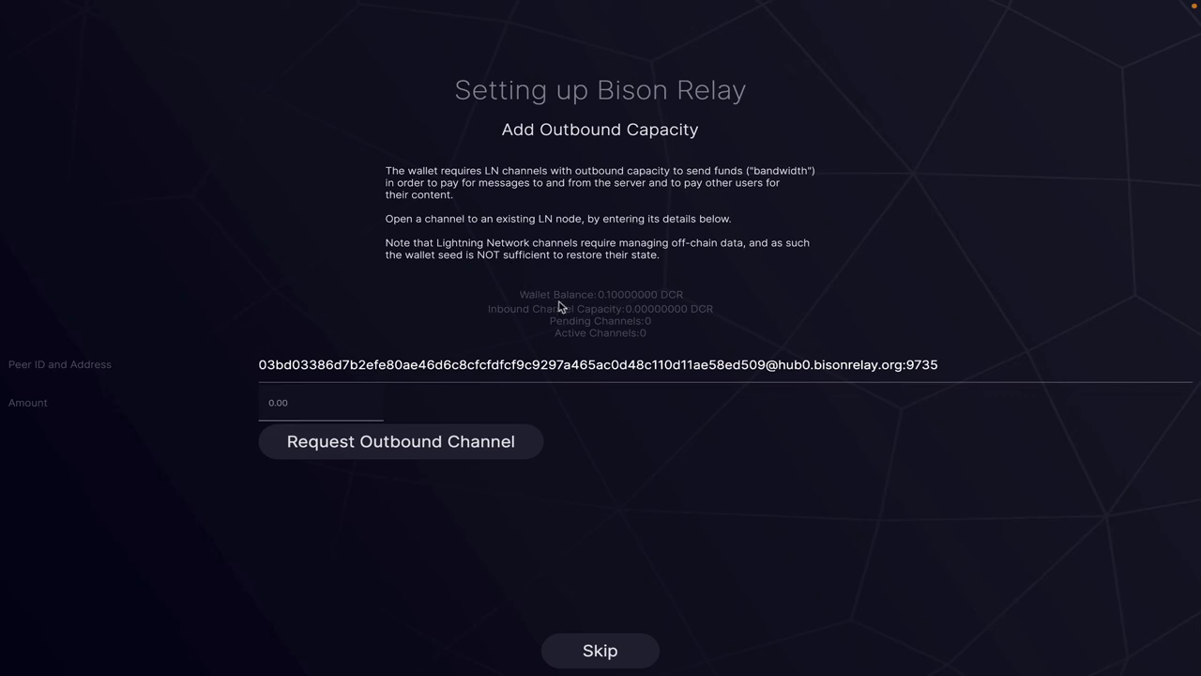
mouse_move(755, 304)
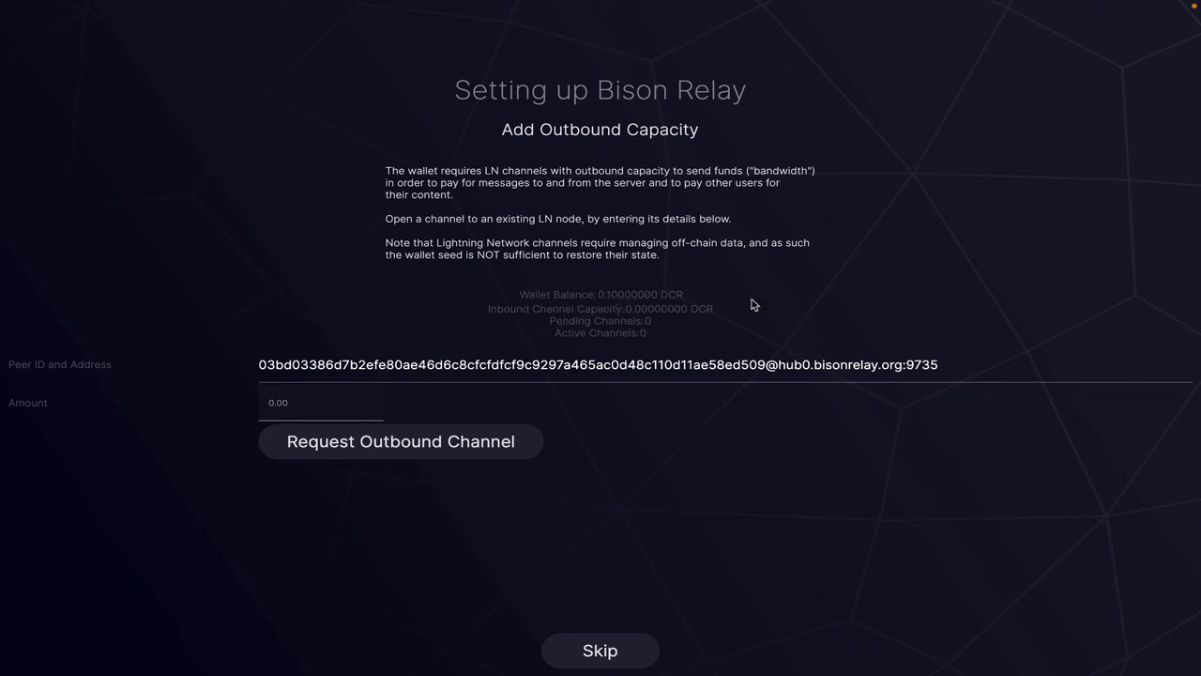
mouse_move(760, 296)
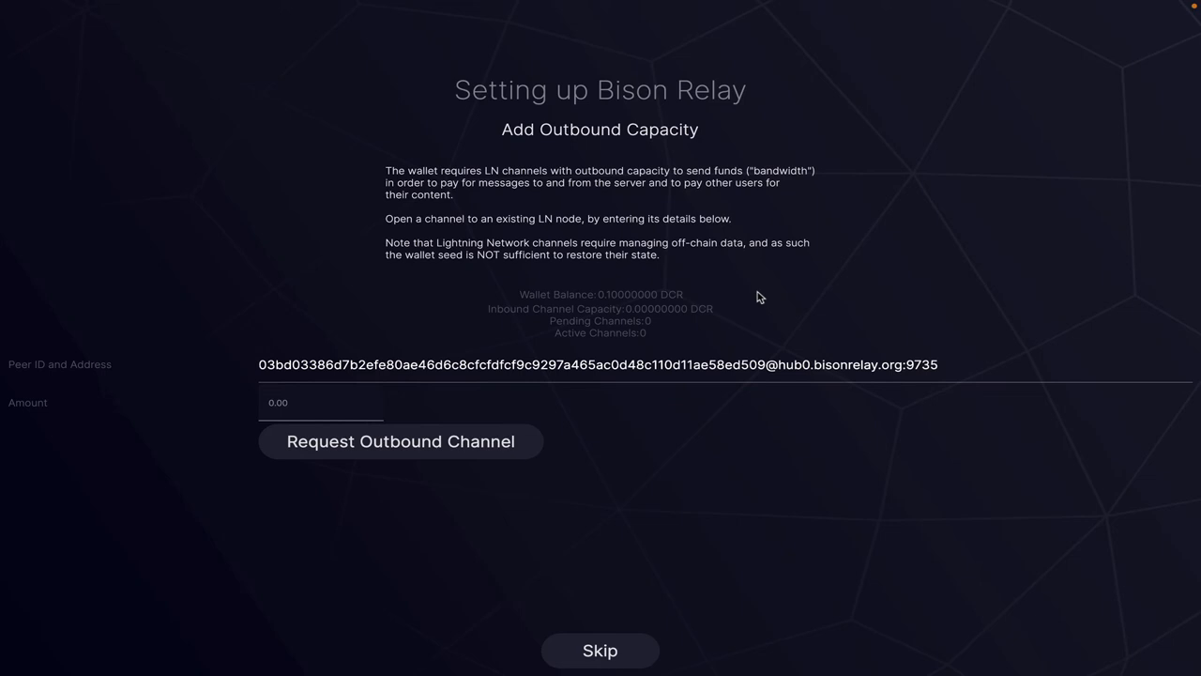
mouse_move(304, 300)
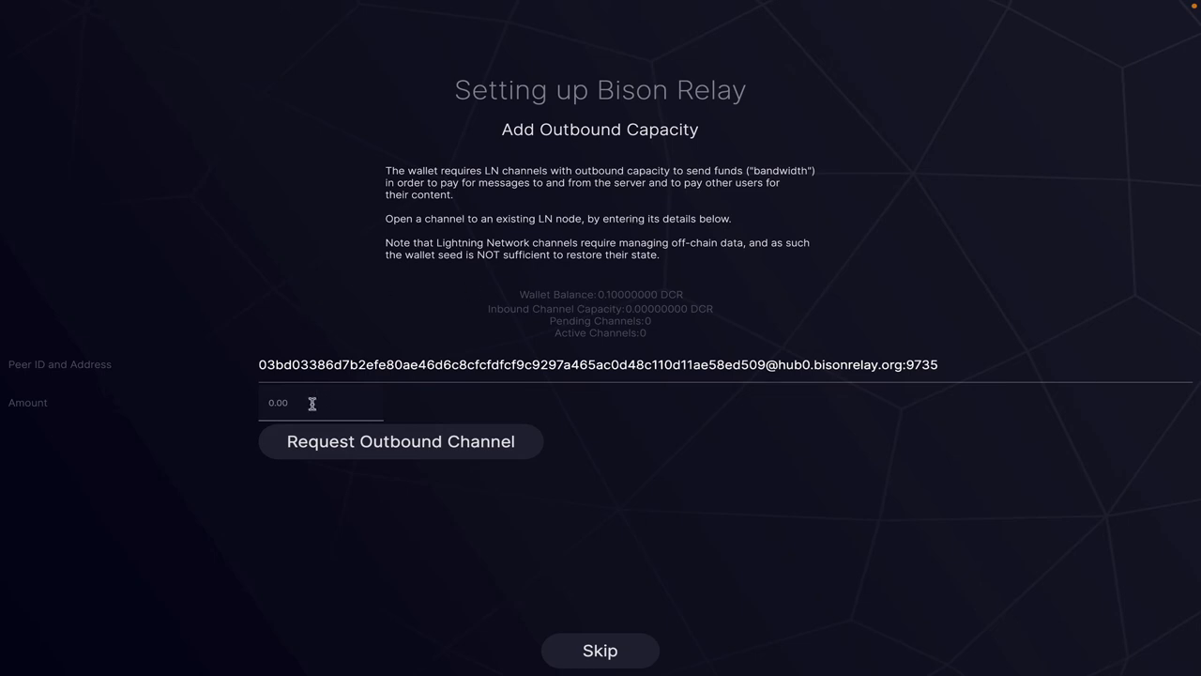
mouse_move(445, 342)
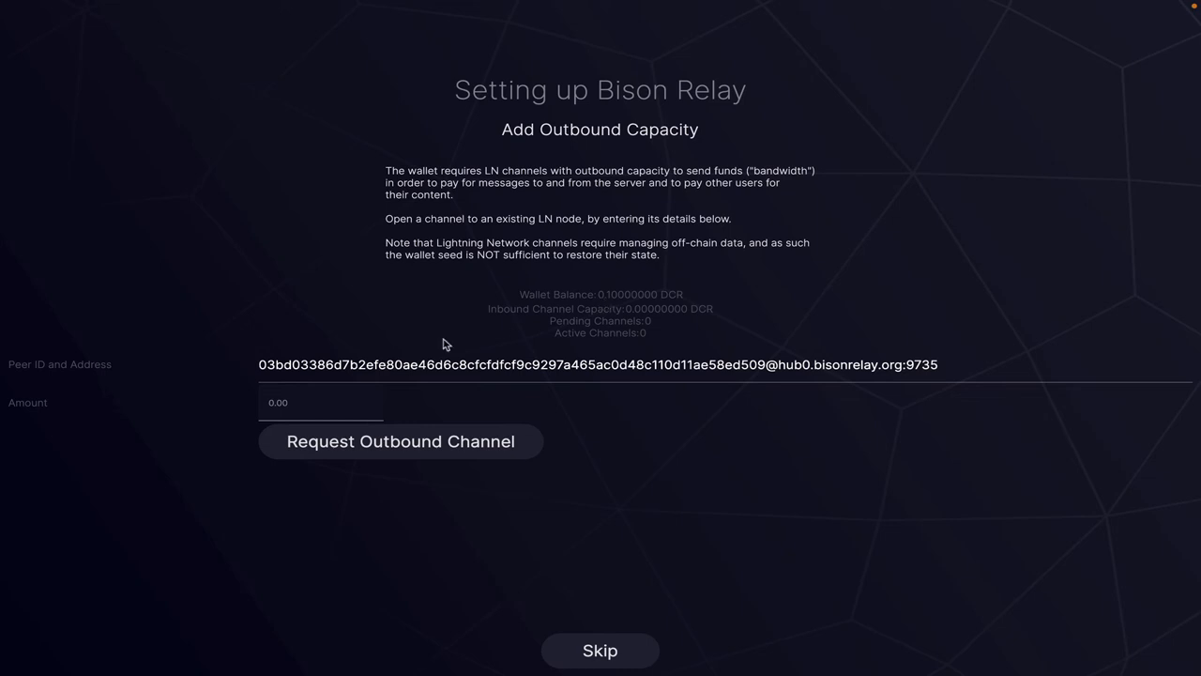
mouse_move(634, 327)
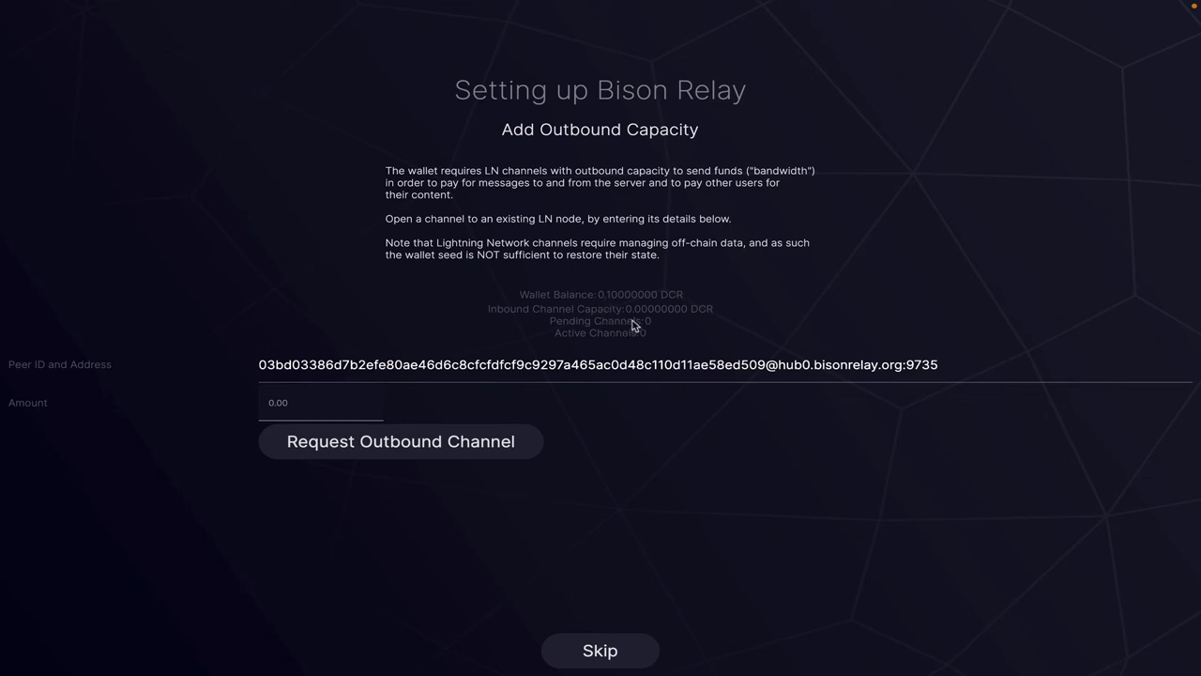
mouse_move(610, 308)
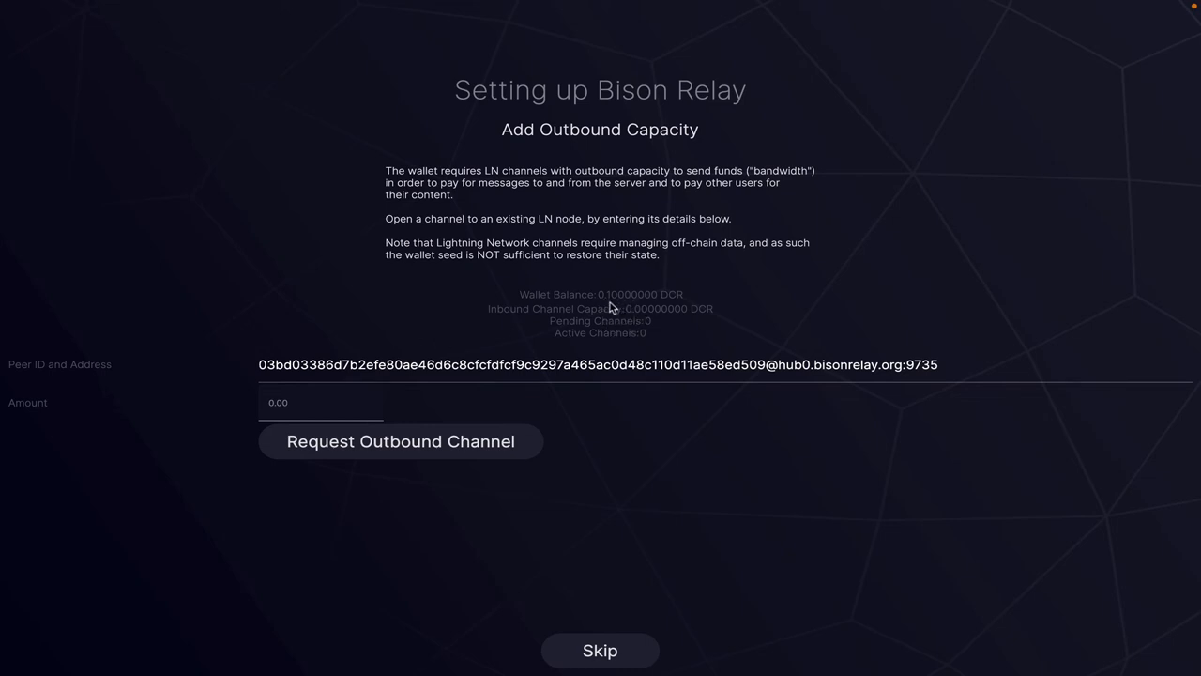
mouse_move(616, 308)
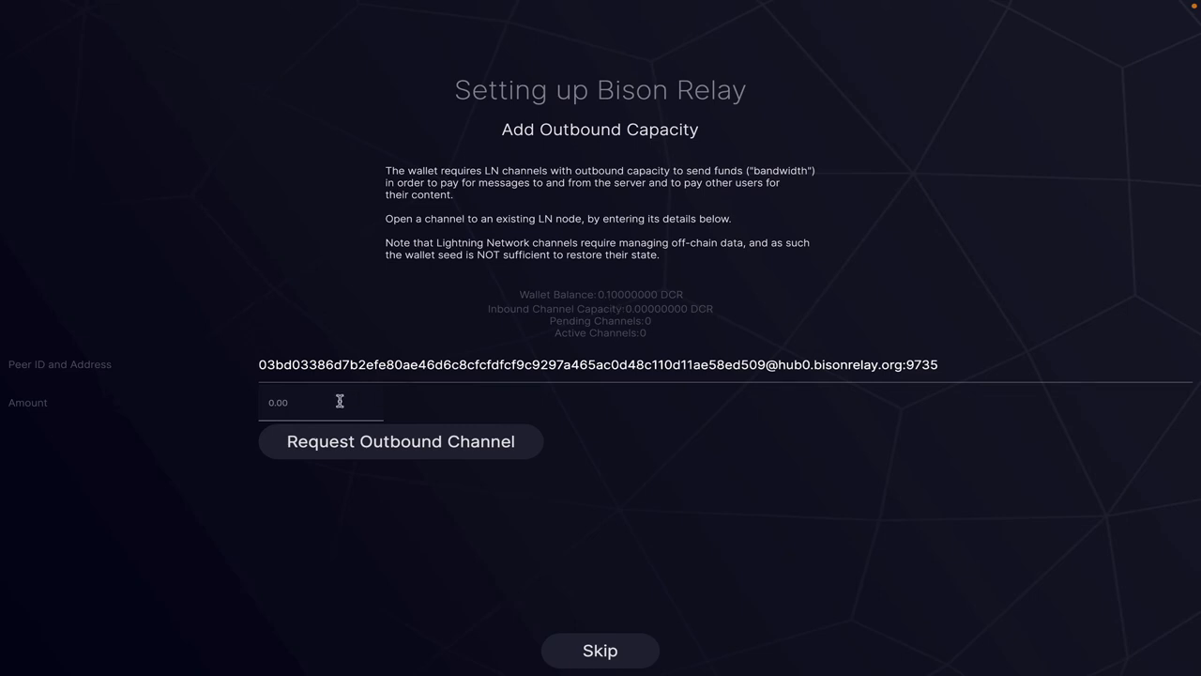
Step: Request a 0.04 DCR outbound channel to the hub node
click(320, 402)
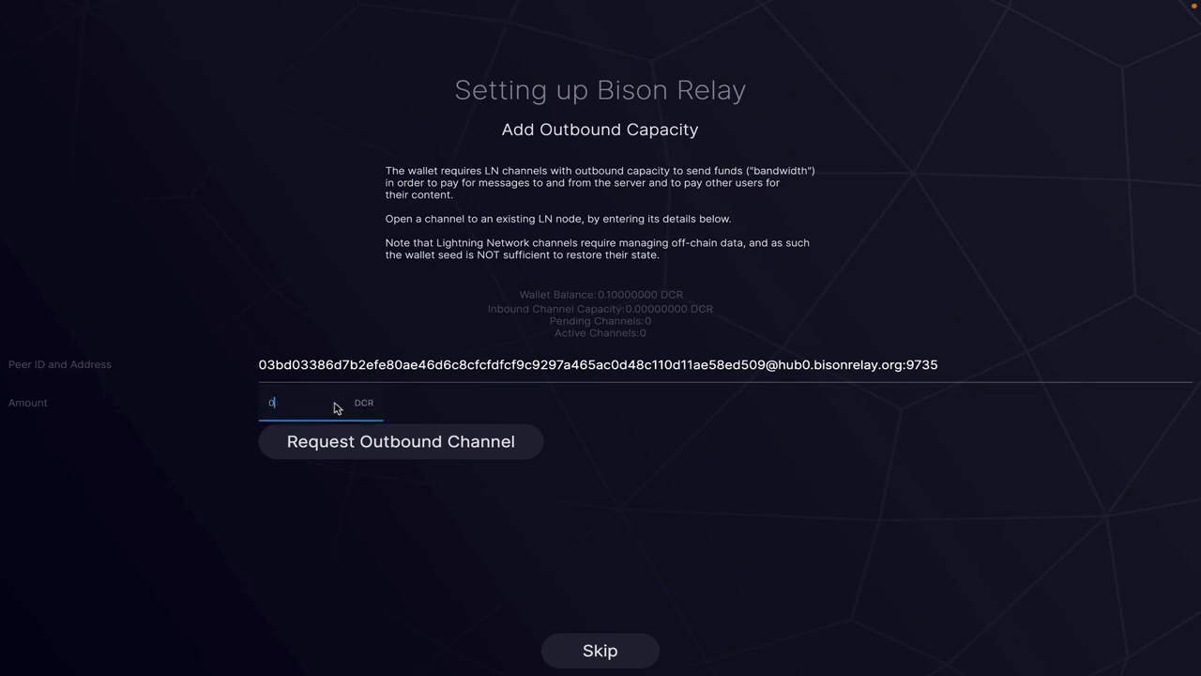
text(.04)
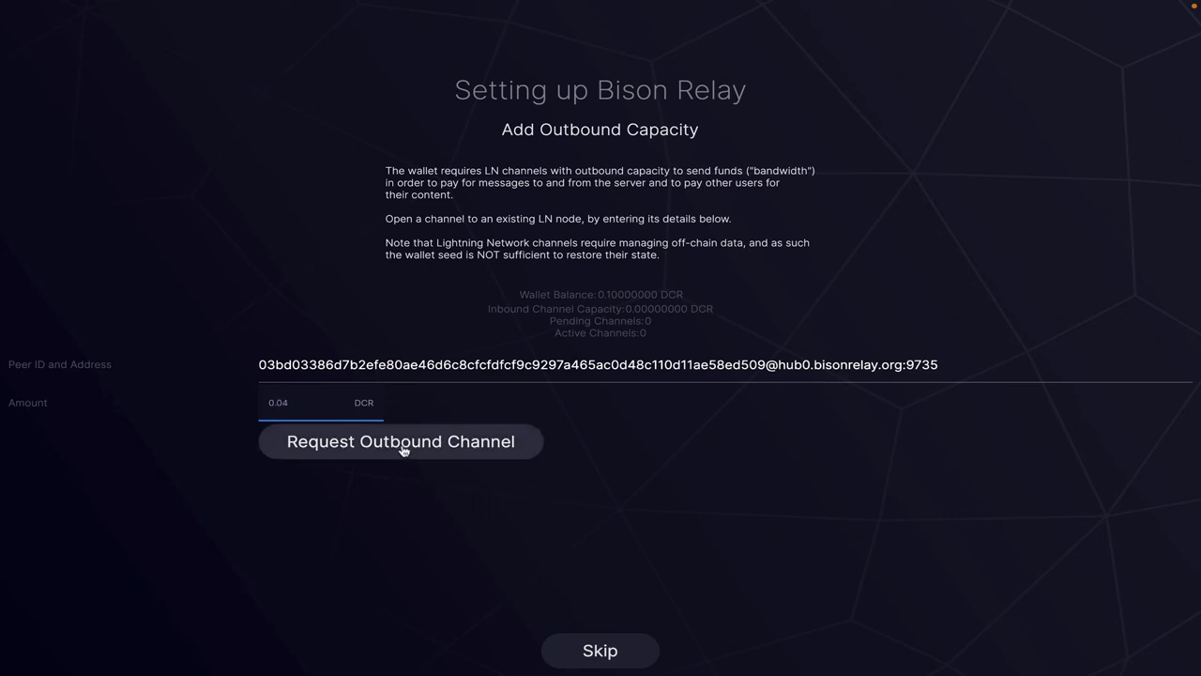
click(399, 441)
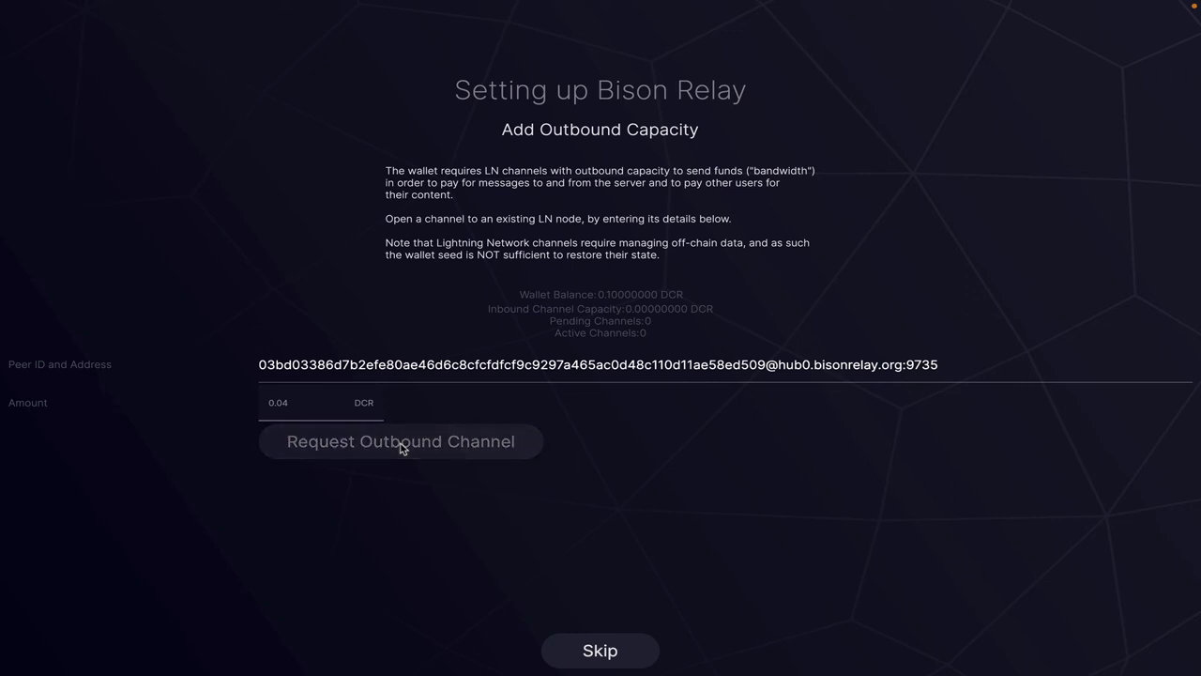
click(402, 441)
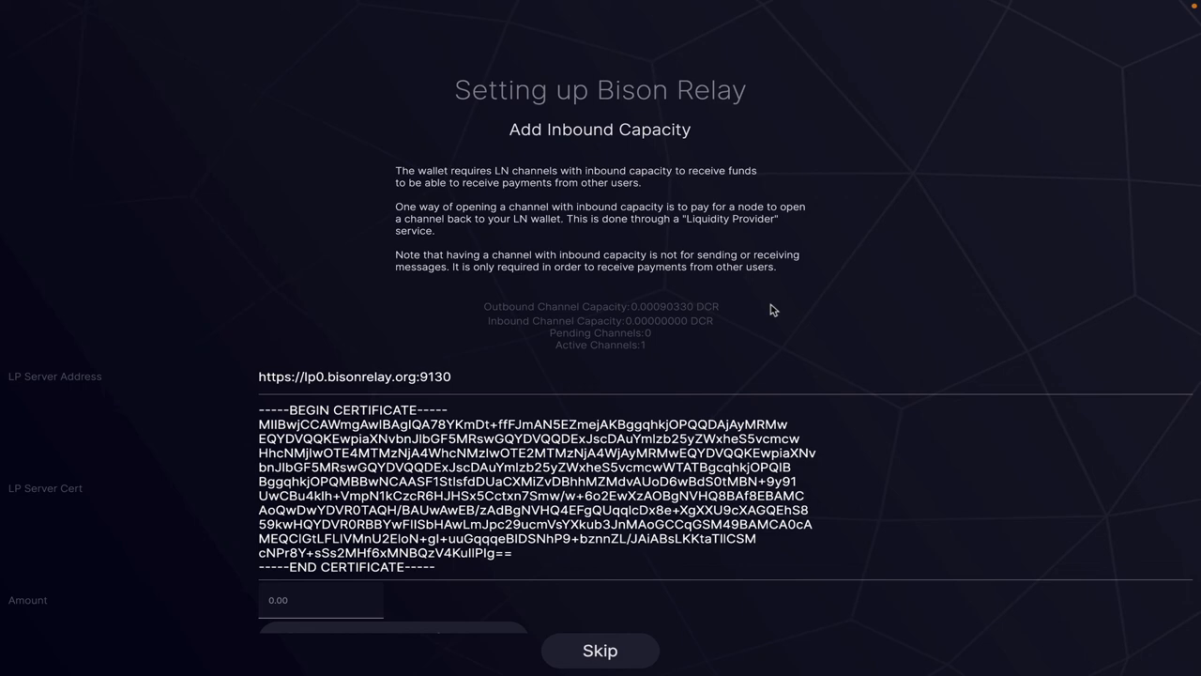
Step: Request a 0.01 DCR inbound channel, pay the 0.0005 DCR fee, and skip the remaining setup
scroll(down, 3)
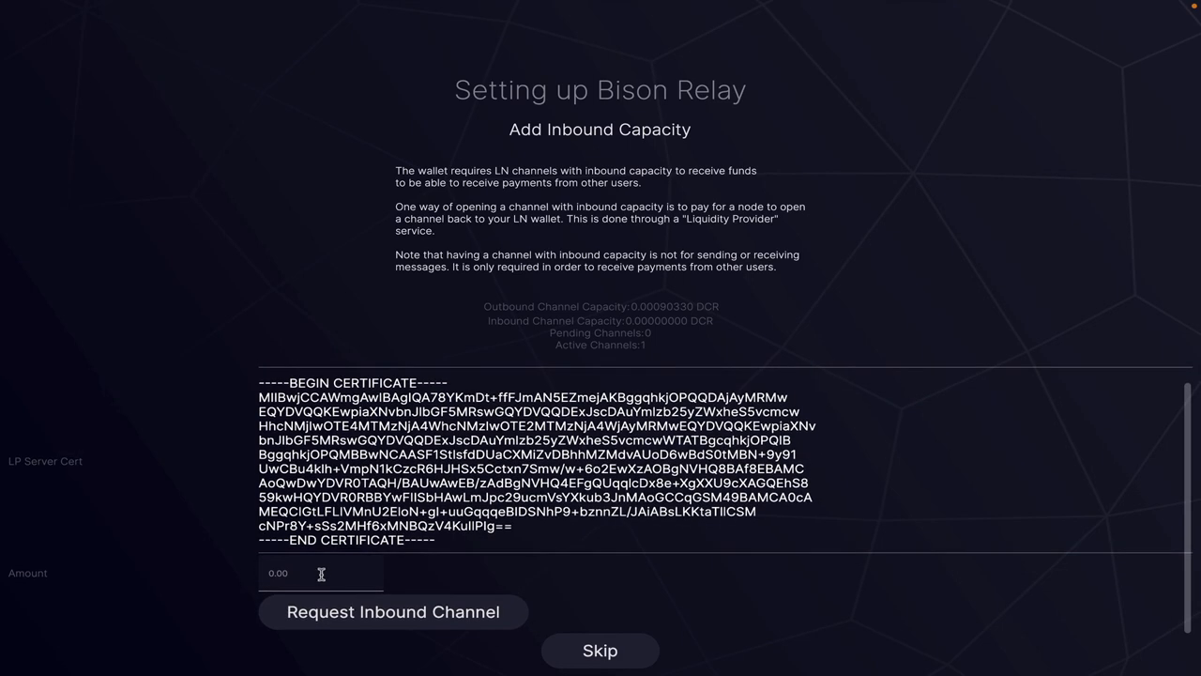
click(319, 575)
text(0.01)
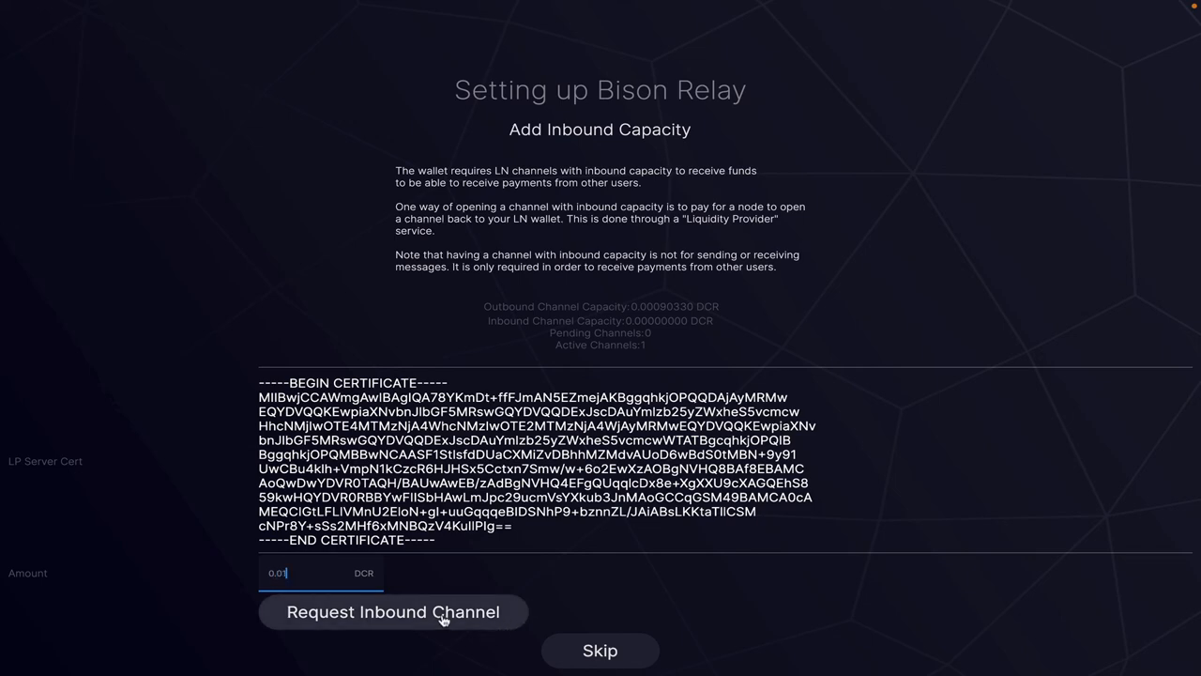
click(392, 612)
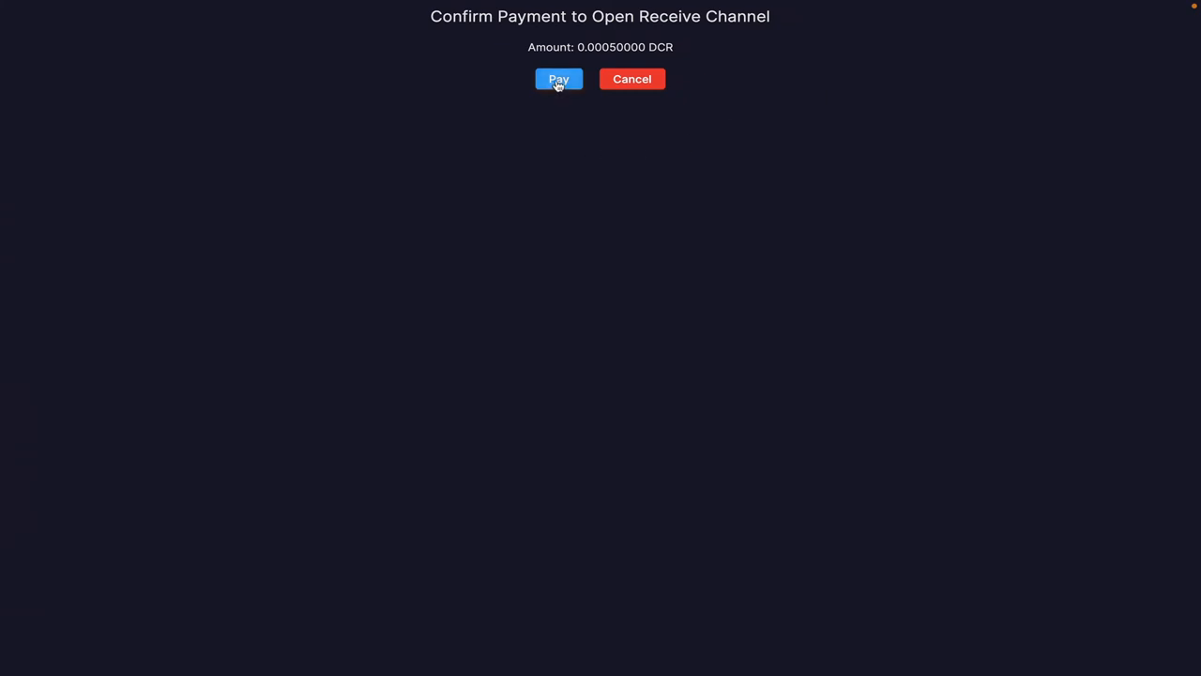
click(559, 79)
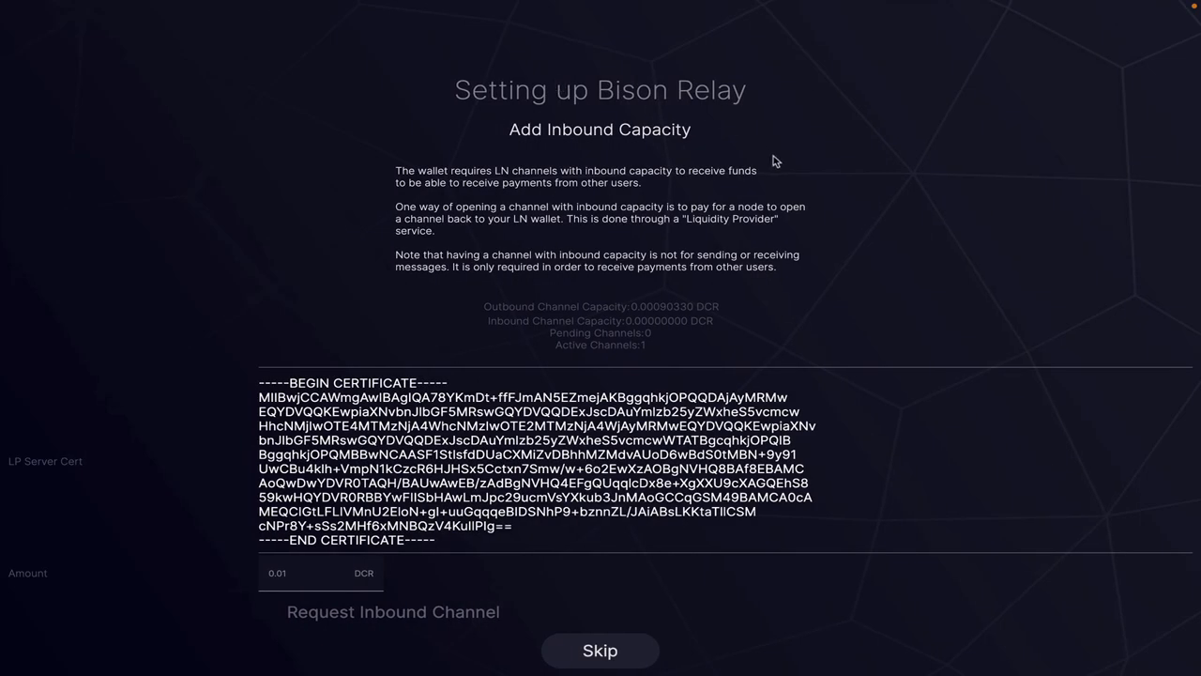
click(392, 612)
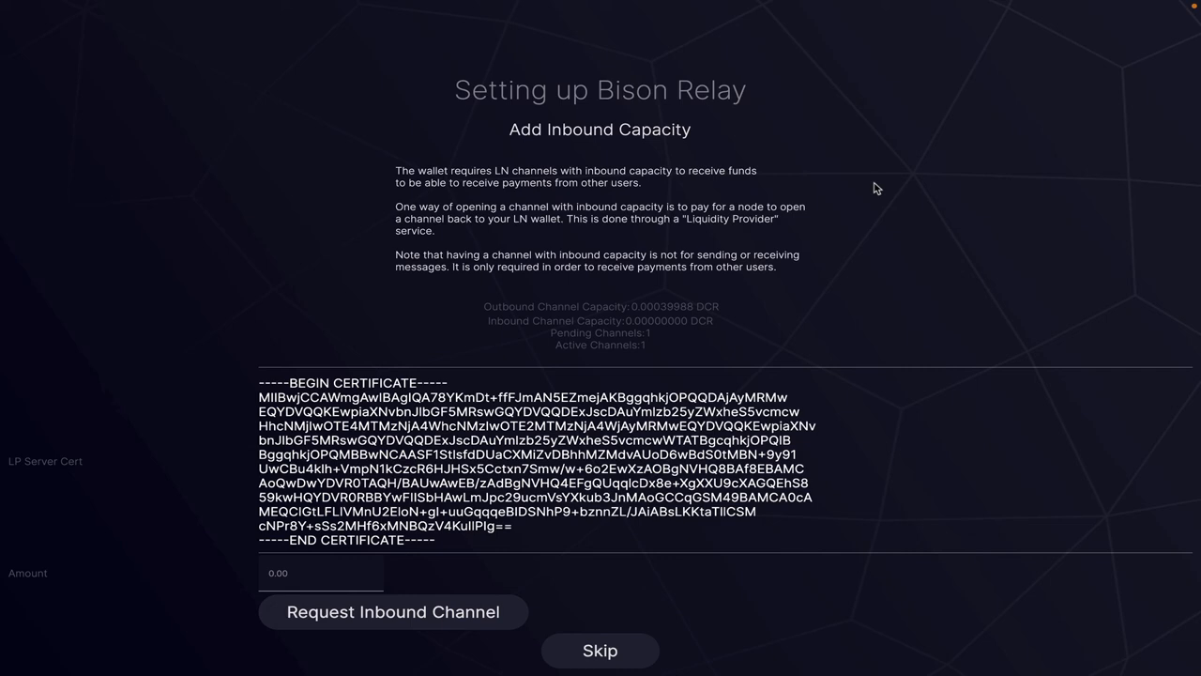
click(601, 650)
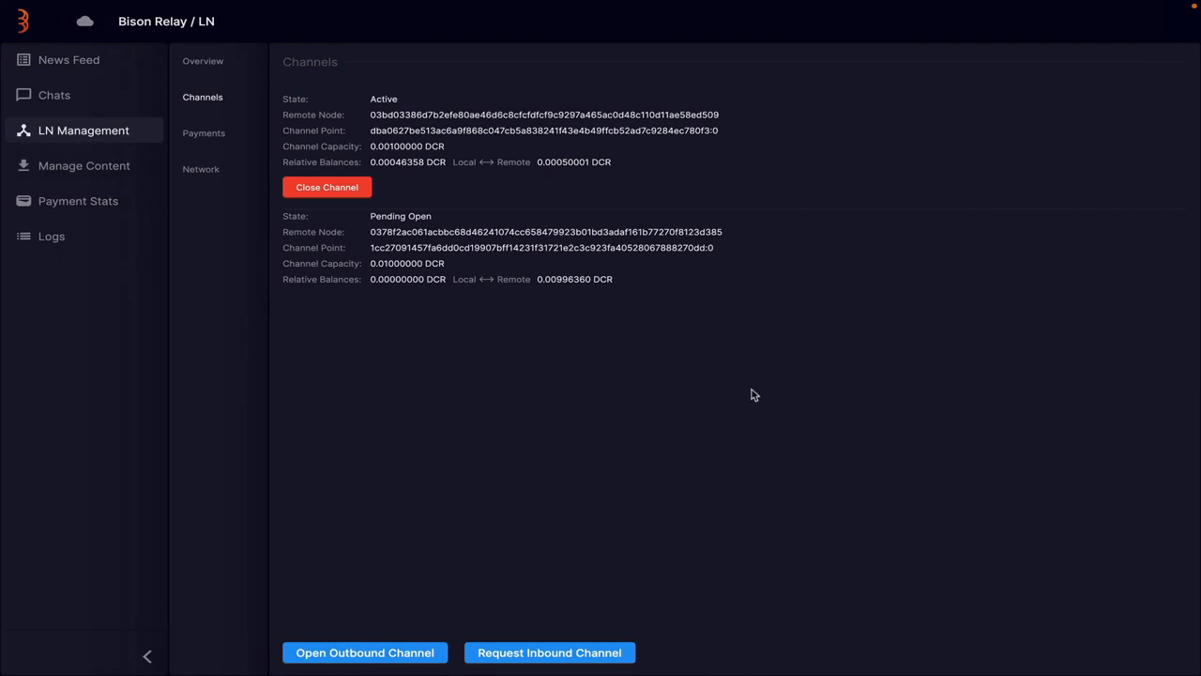
mouse_move(111, 259)
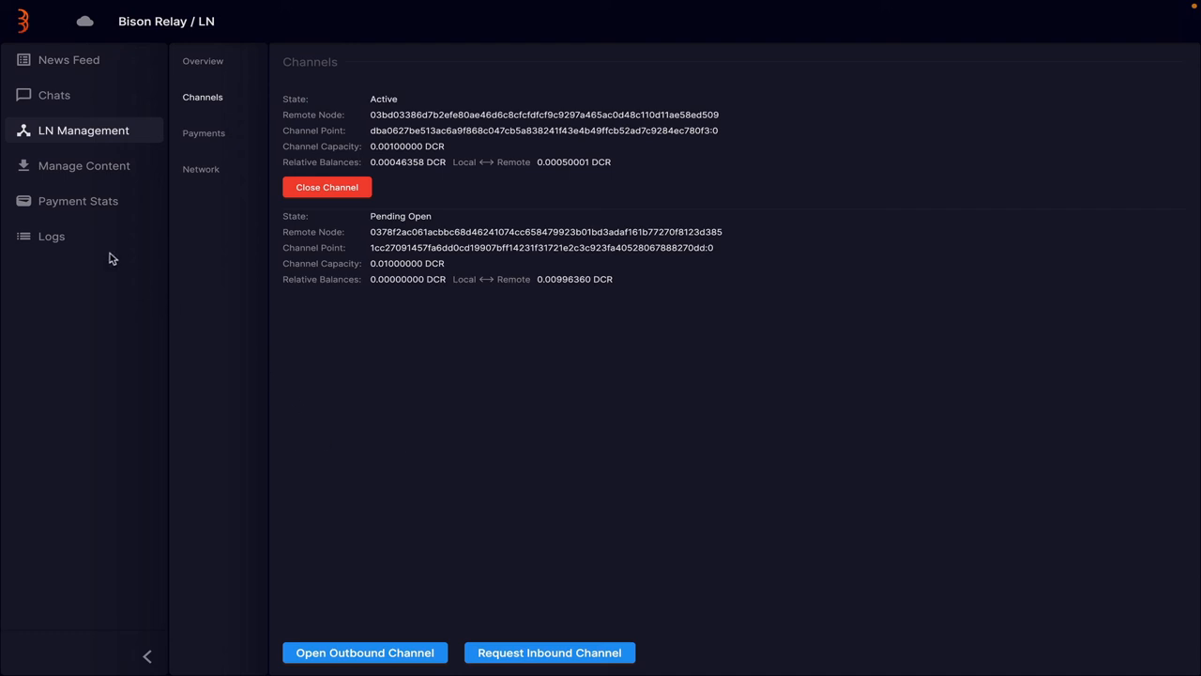
mouse_move(109, 154)
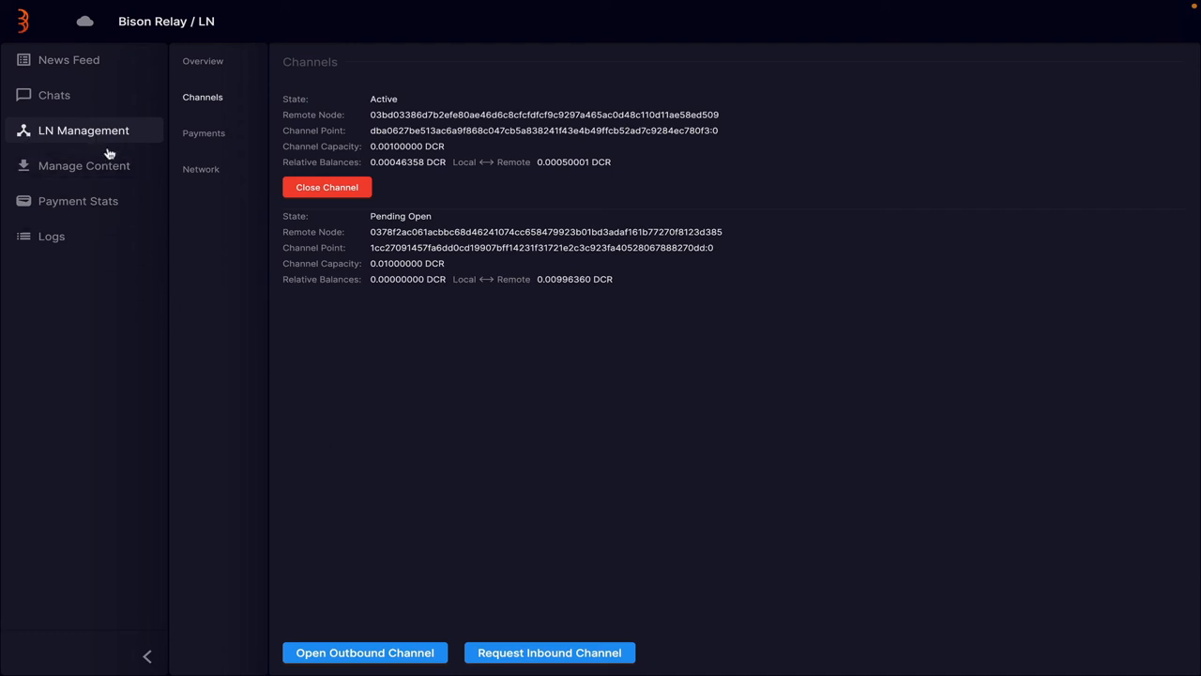
mouse_move(458, 492)
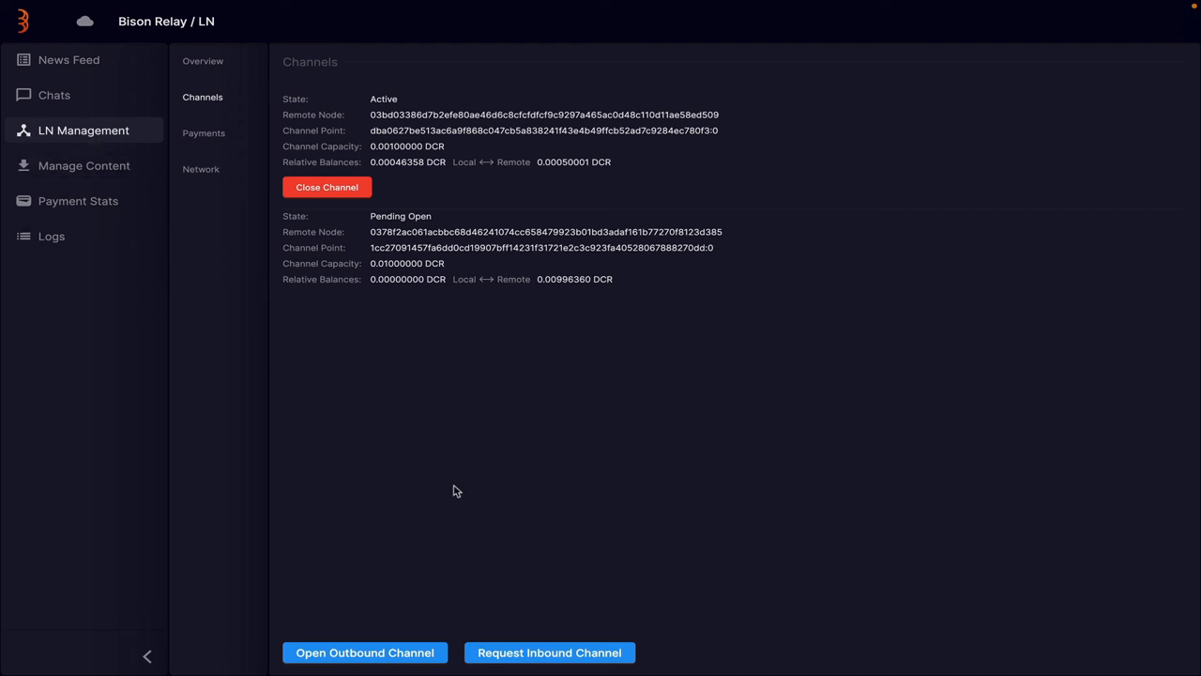
mouse_move(446, 462)
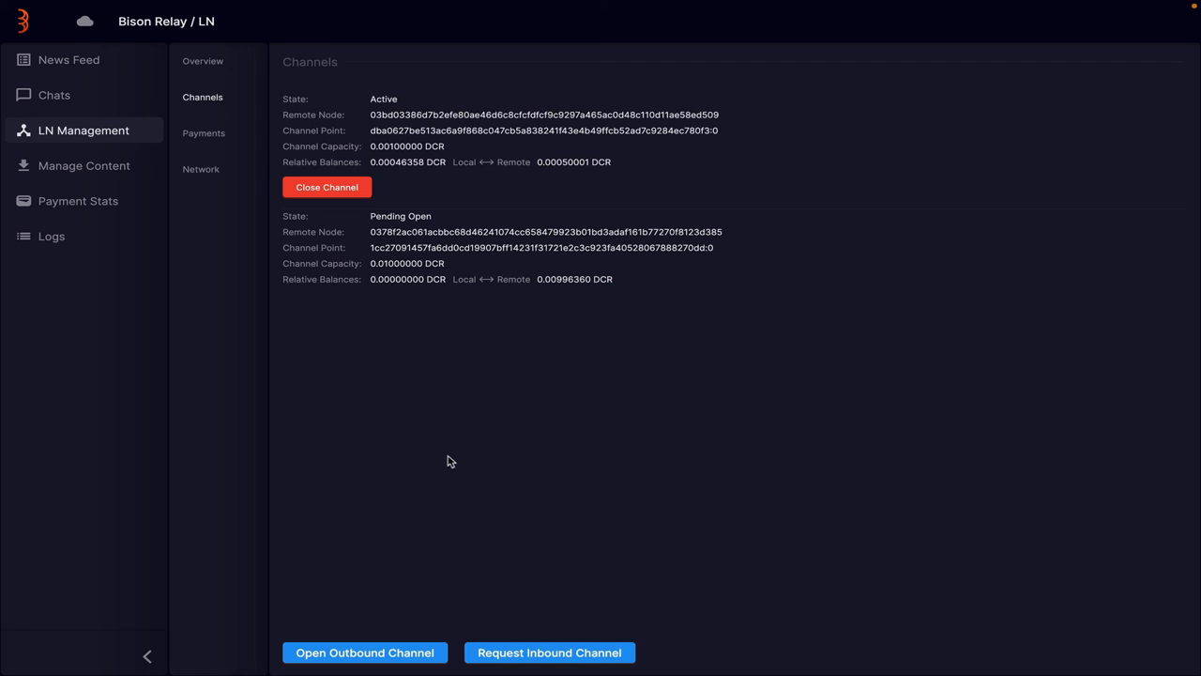
mouse_move(395, 384)
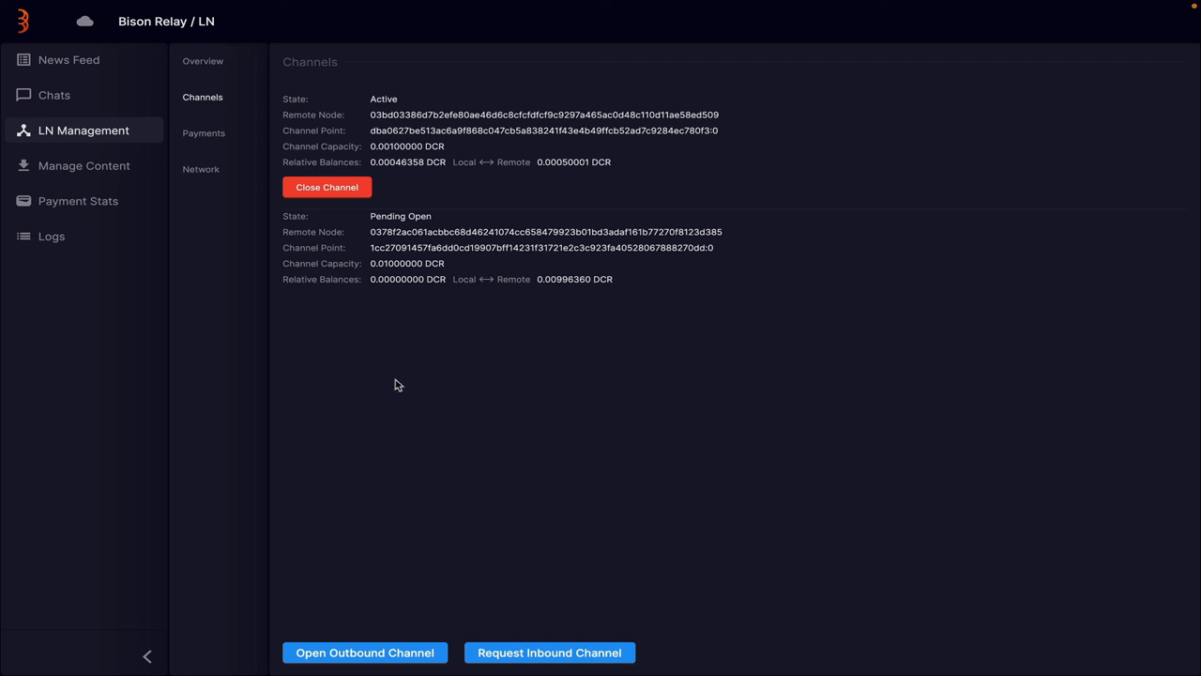
mouse_move(90, 151)
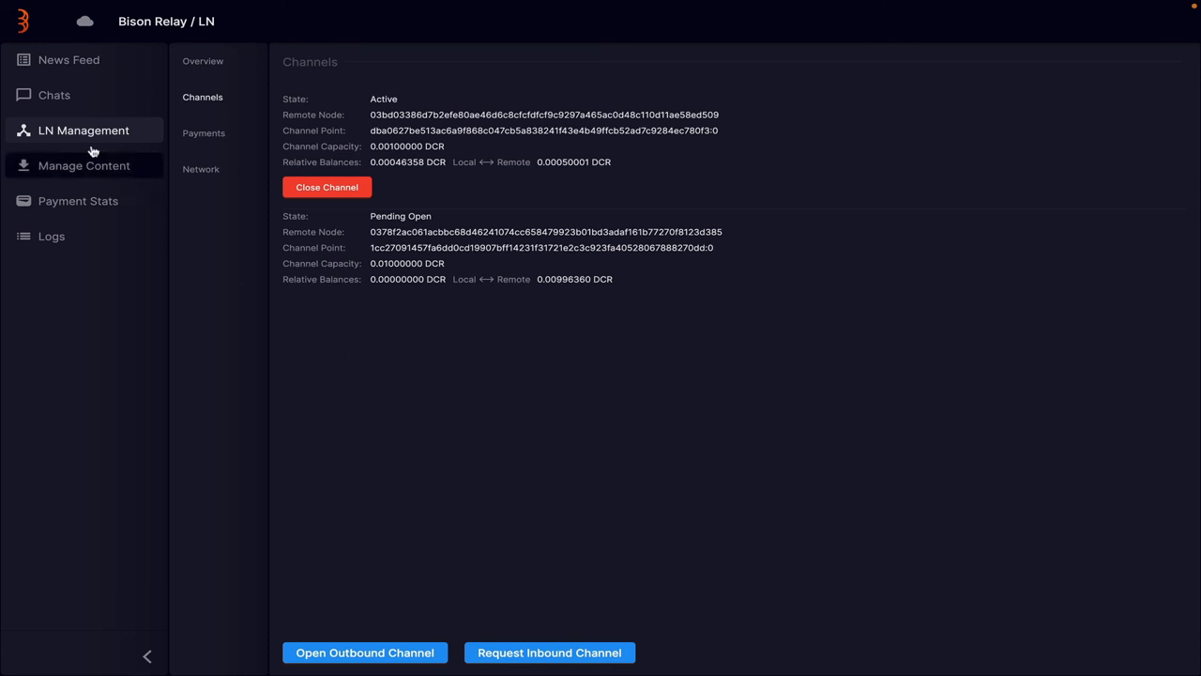
click(52, 94)
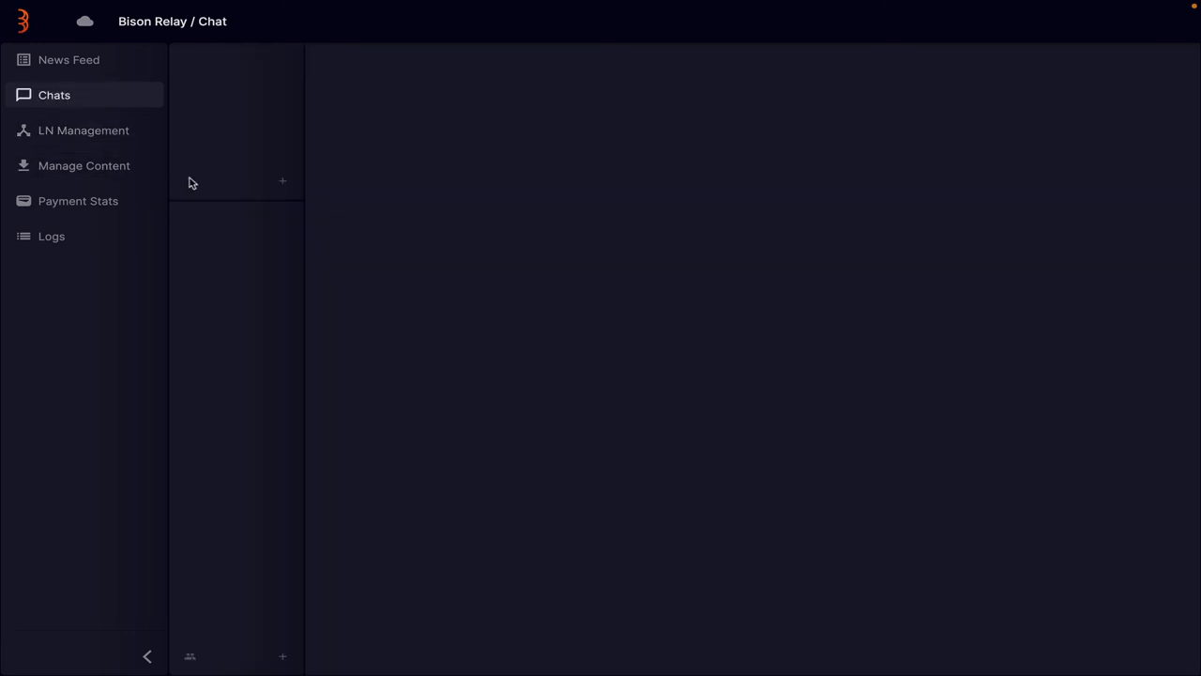
mouse_move(447, 430)
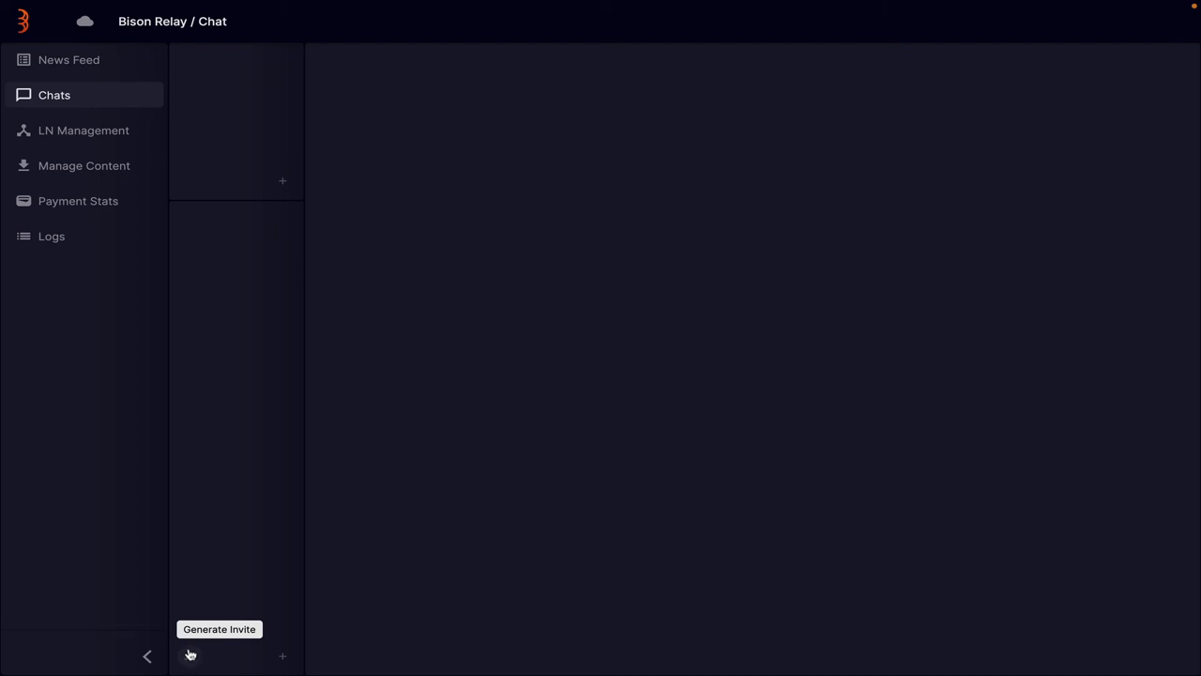
mouse_move(281, 657)
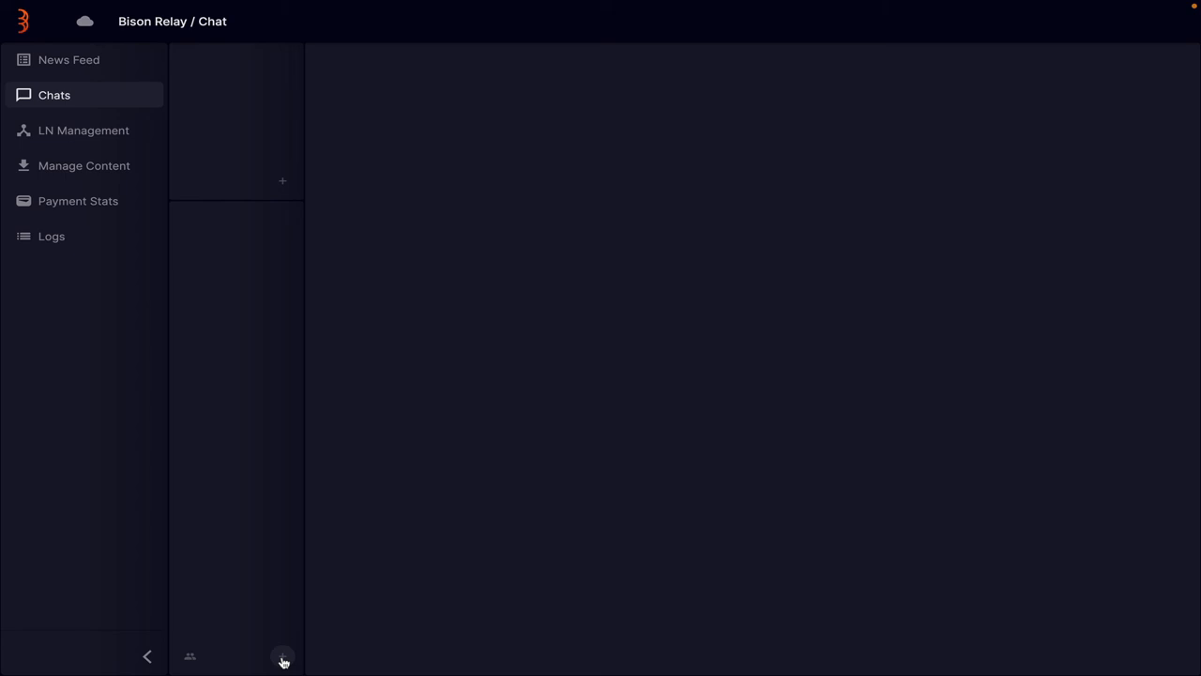
click(282, 655)
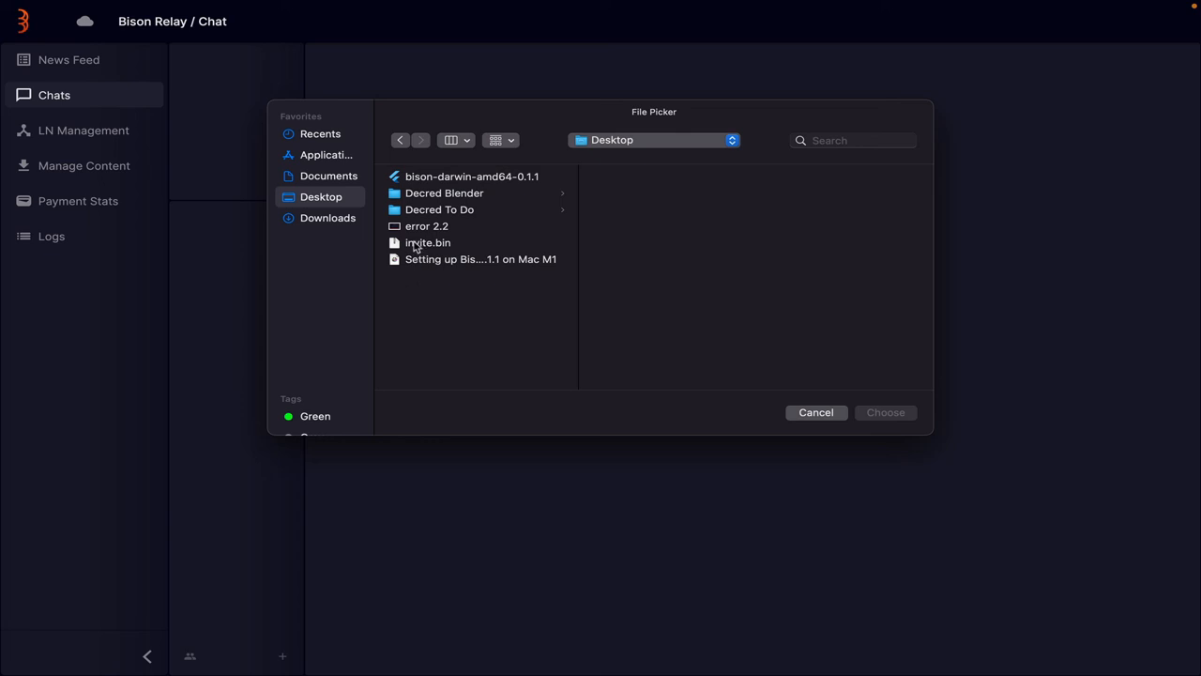
click(428, 242)
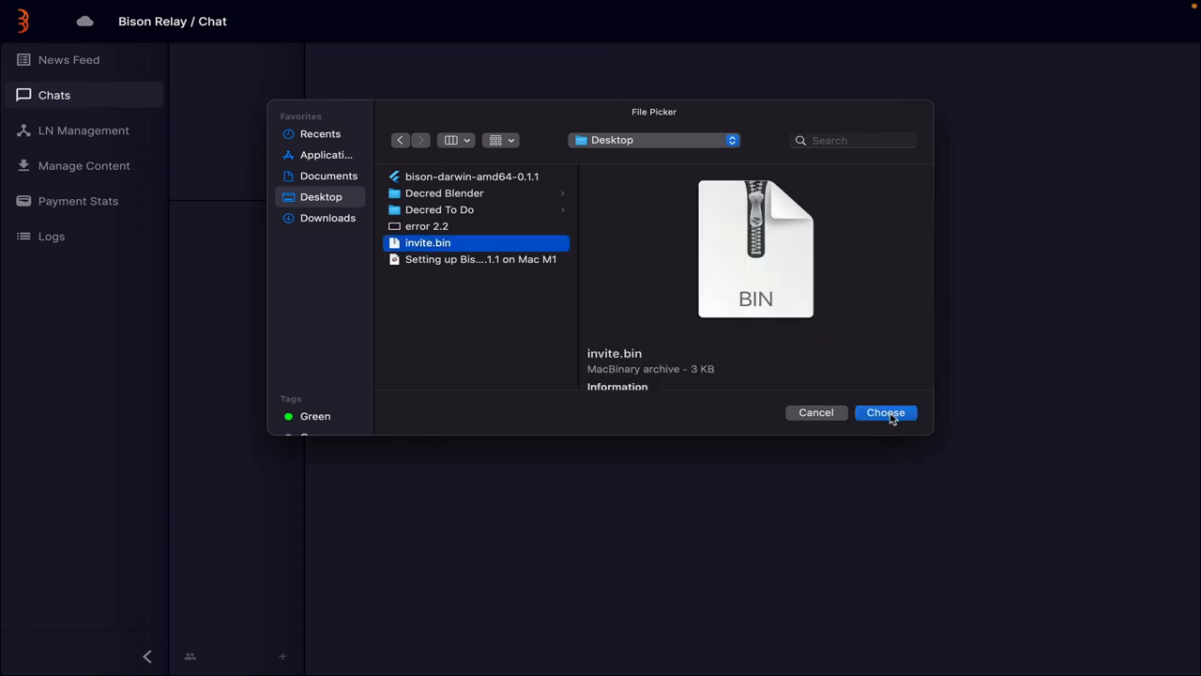
click(886, 413)
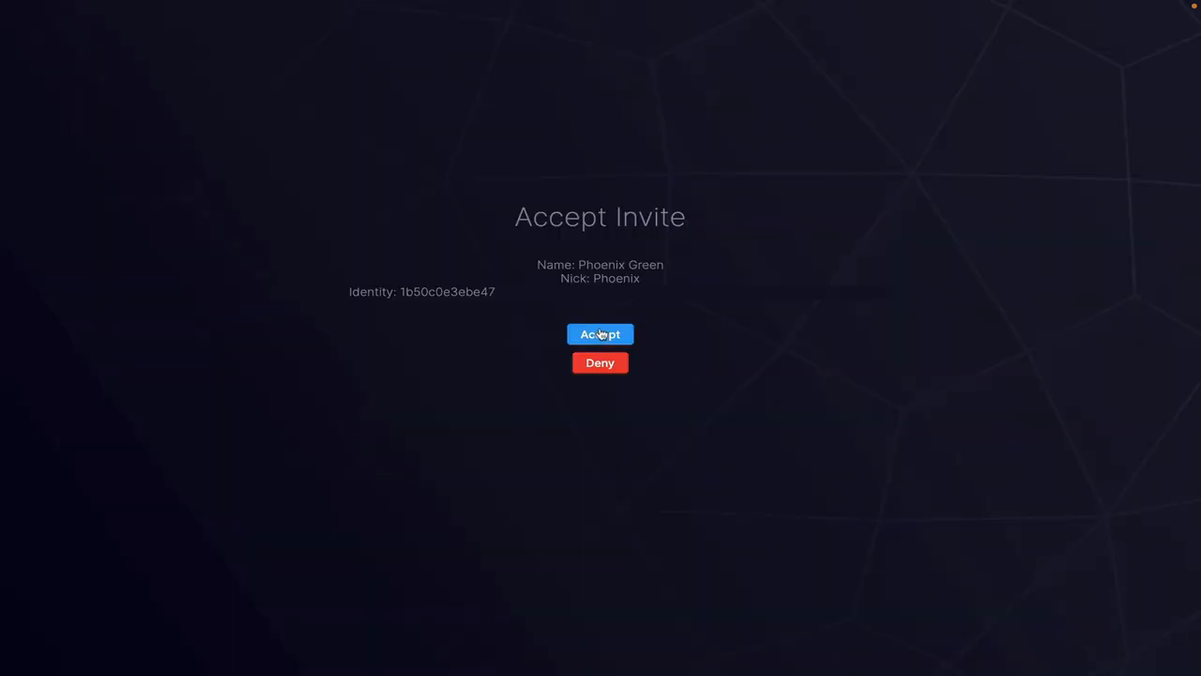
mouse_move(653, 270)
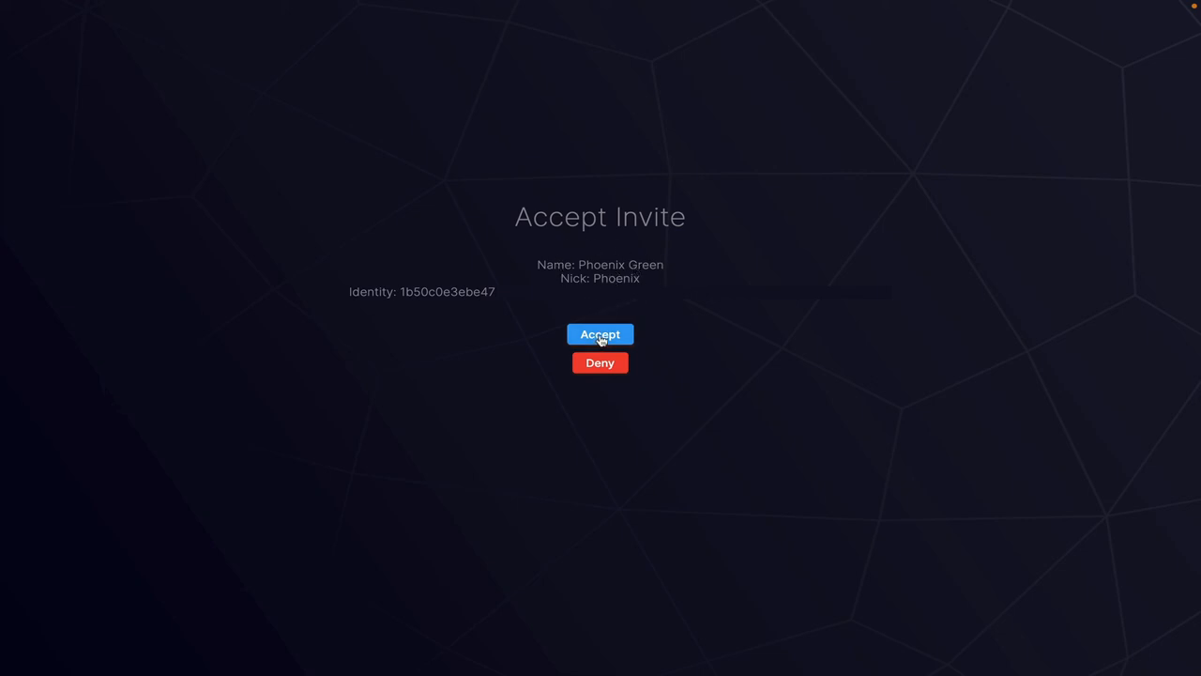
Step: Accept Phoenix's invite and open the Phoenix conversation in Chats
click(601, 334)
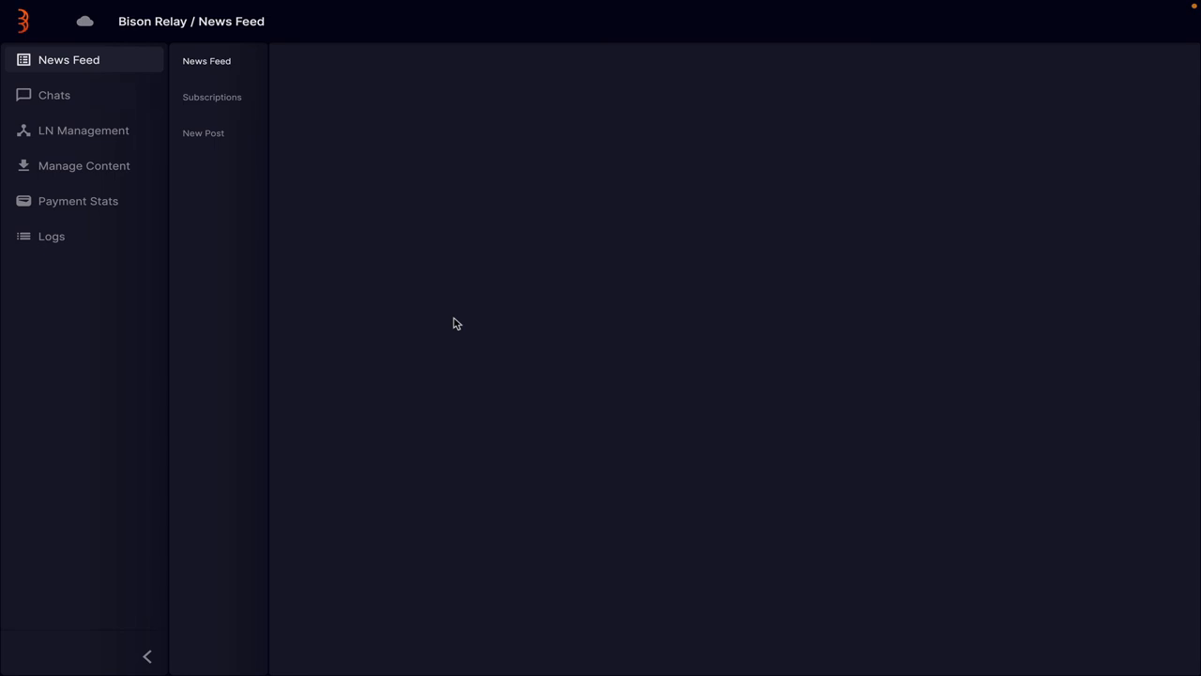
mouse_move(263, 196)
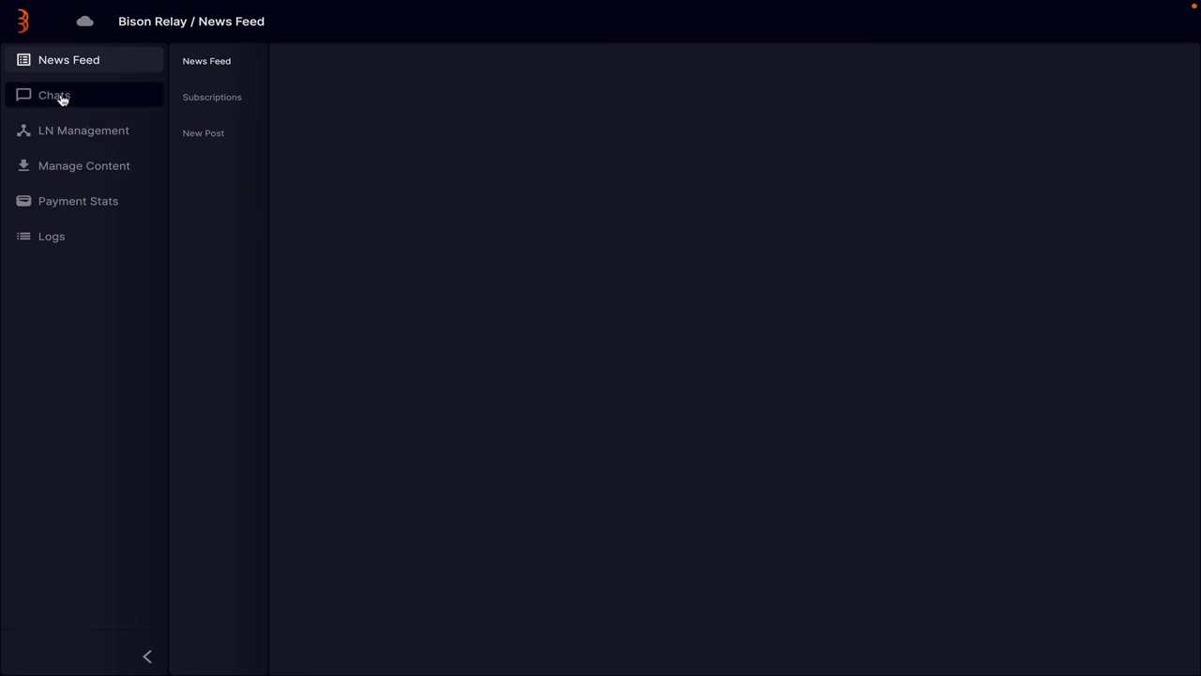
click(53, 94)
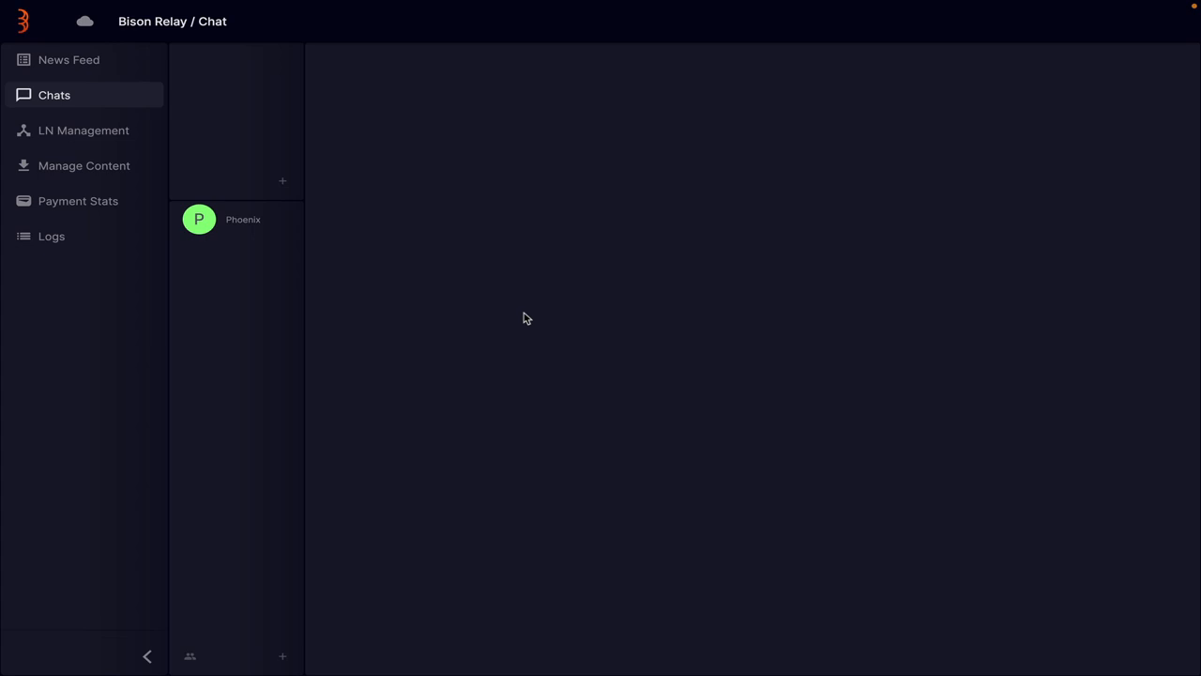
mouse_move(240, 233)
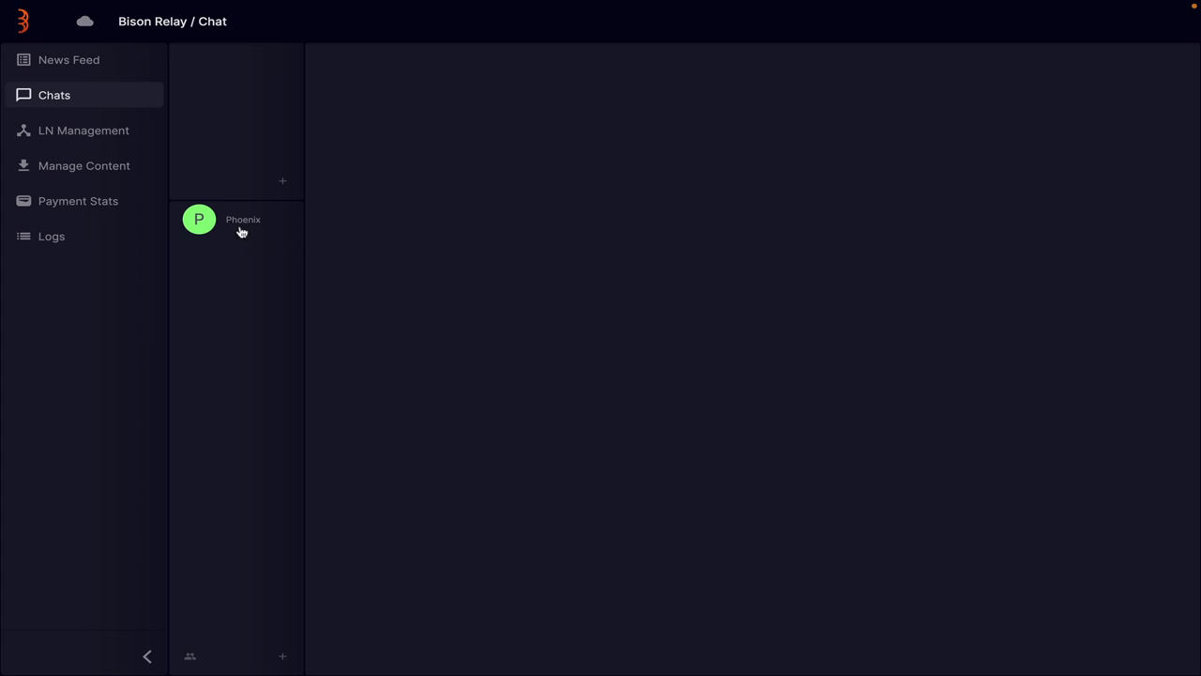
click(242, 218)
text(H)
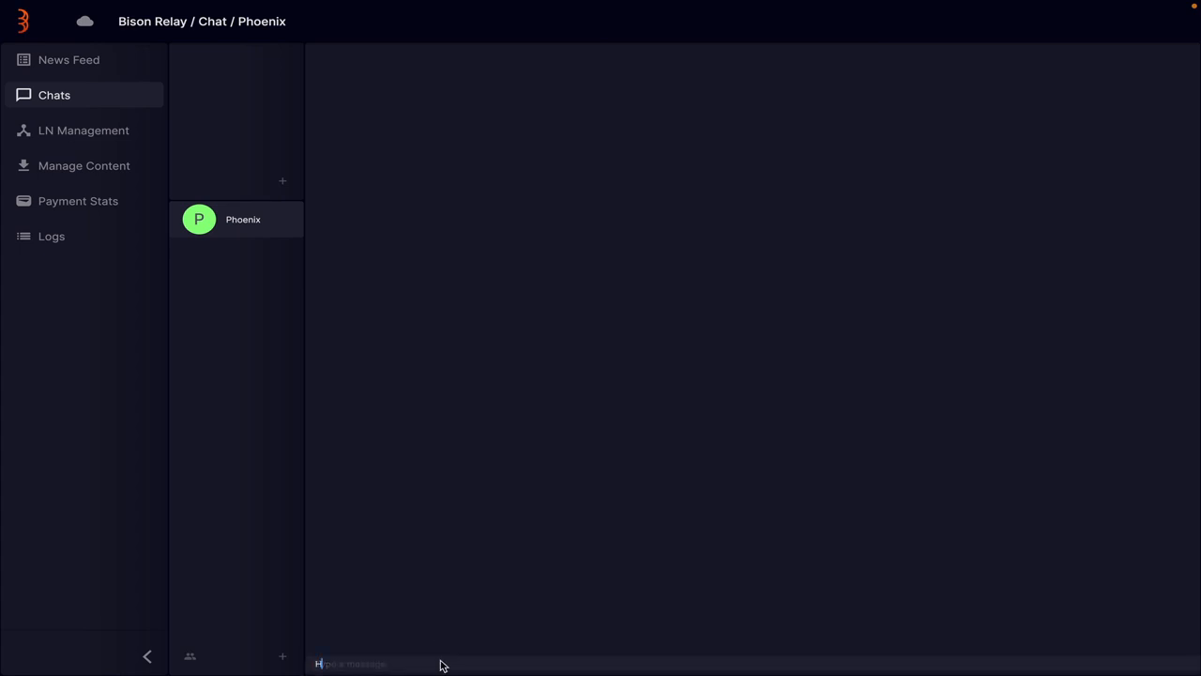
Step: Send 'Hi Phoenix' in the chat and receive Phoenix's 'Hello' reply
text(i Phoe)
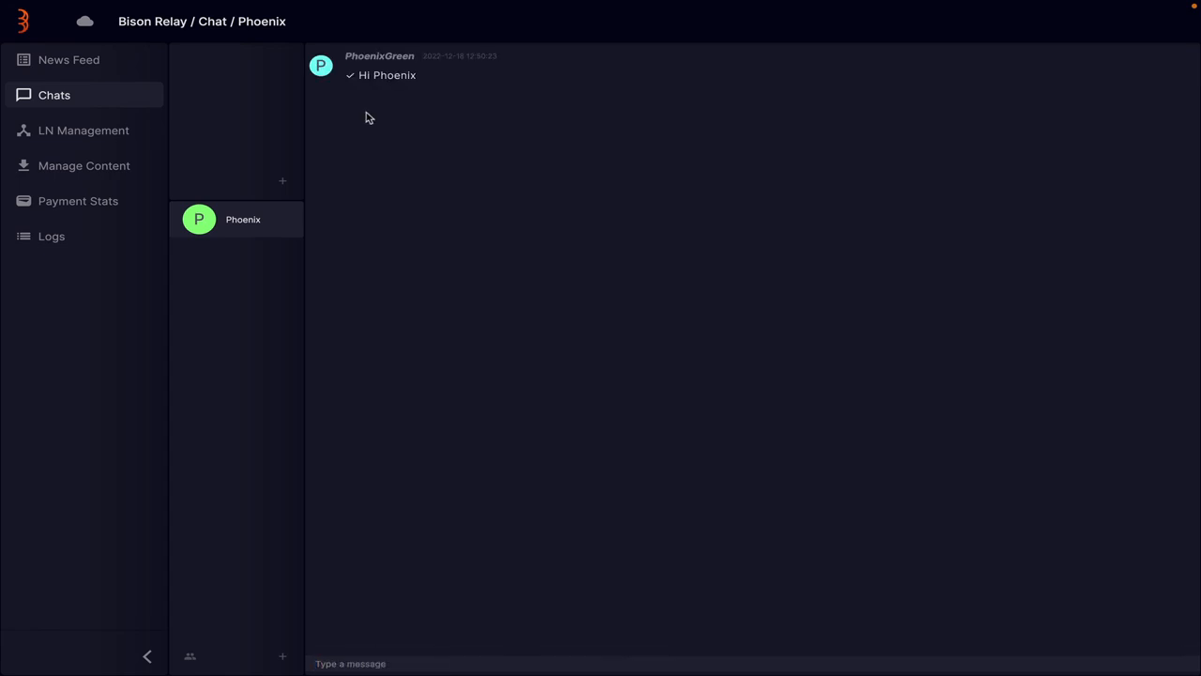
mouse_move(357, 94)
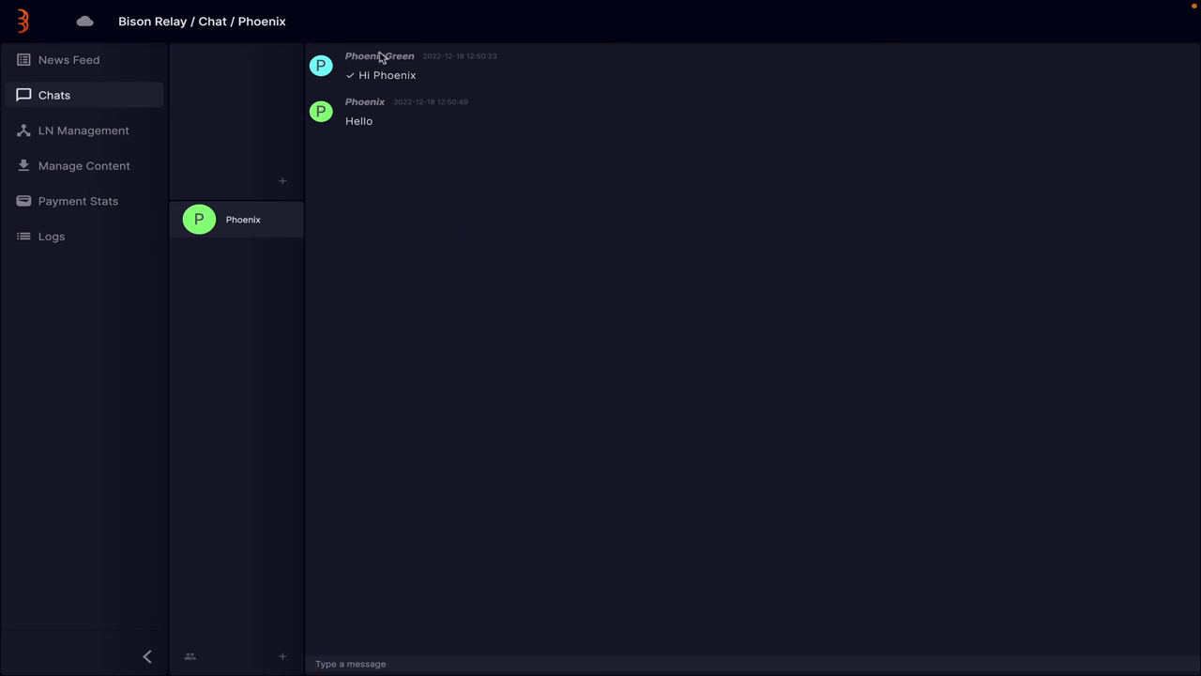
mouse_move(342, 237)
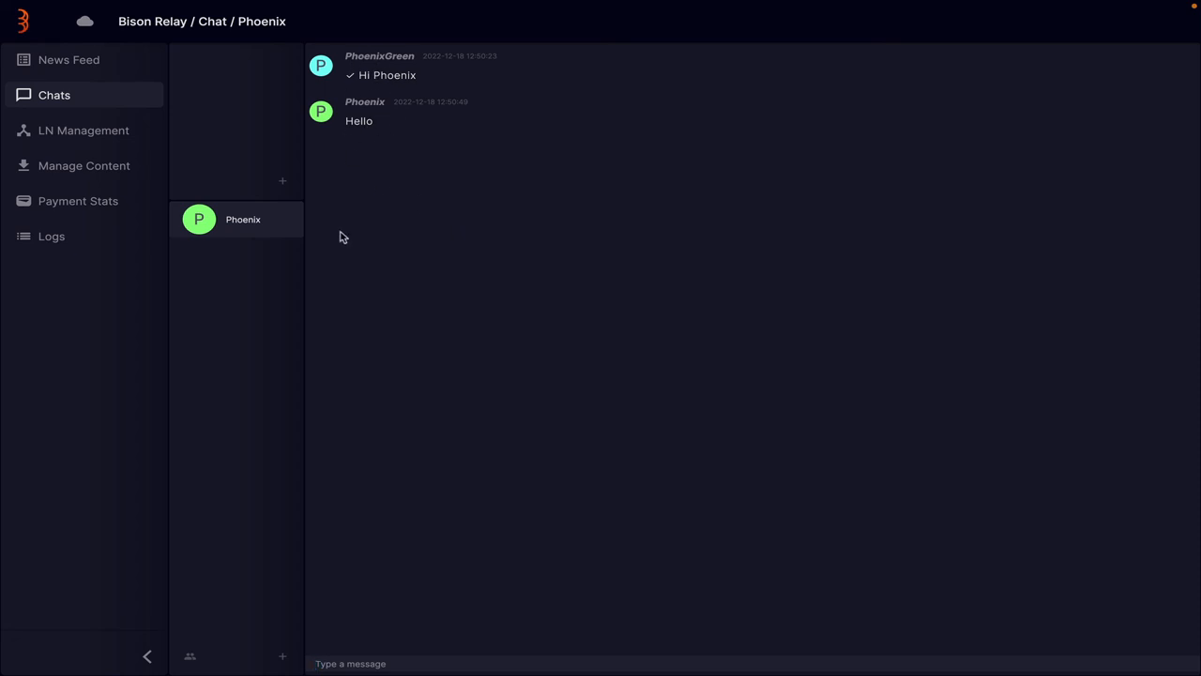
mouse_move(374, 64)
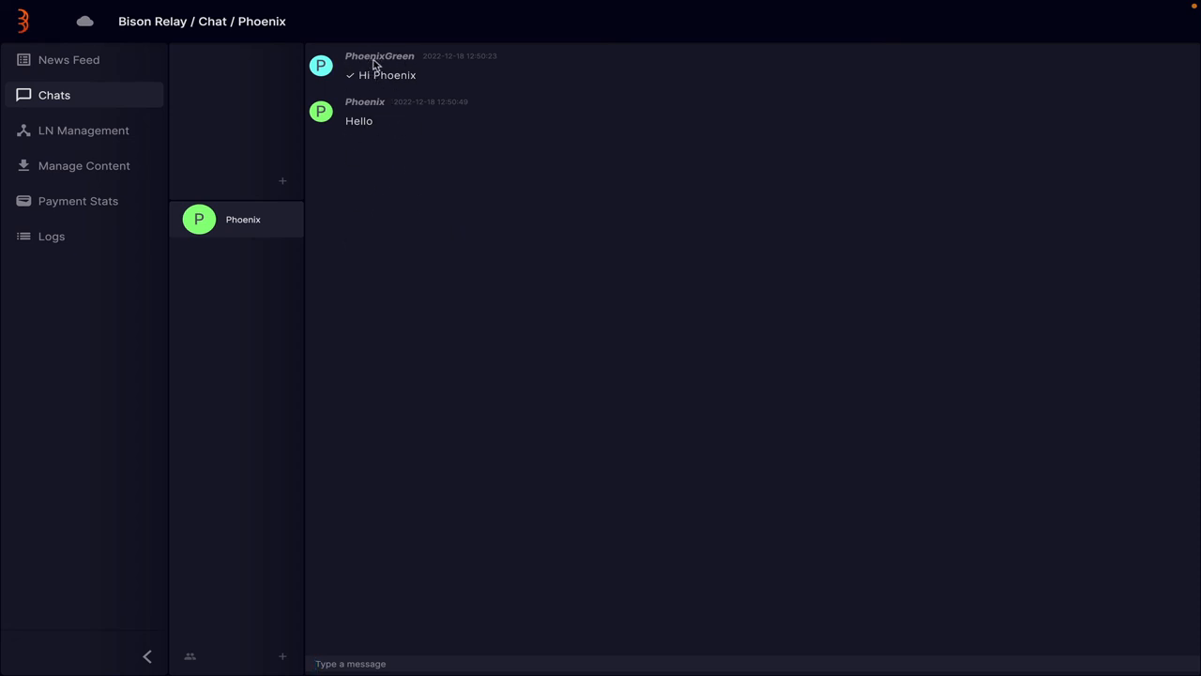
mouse_move(372, 191)
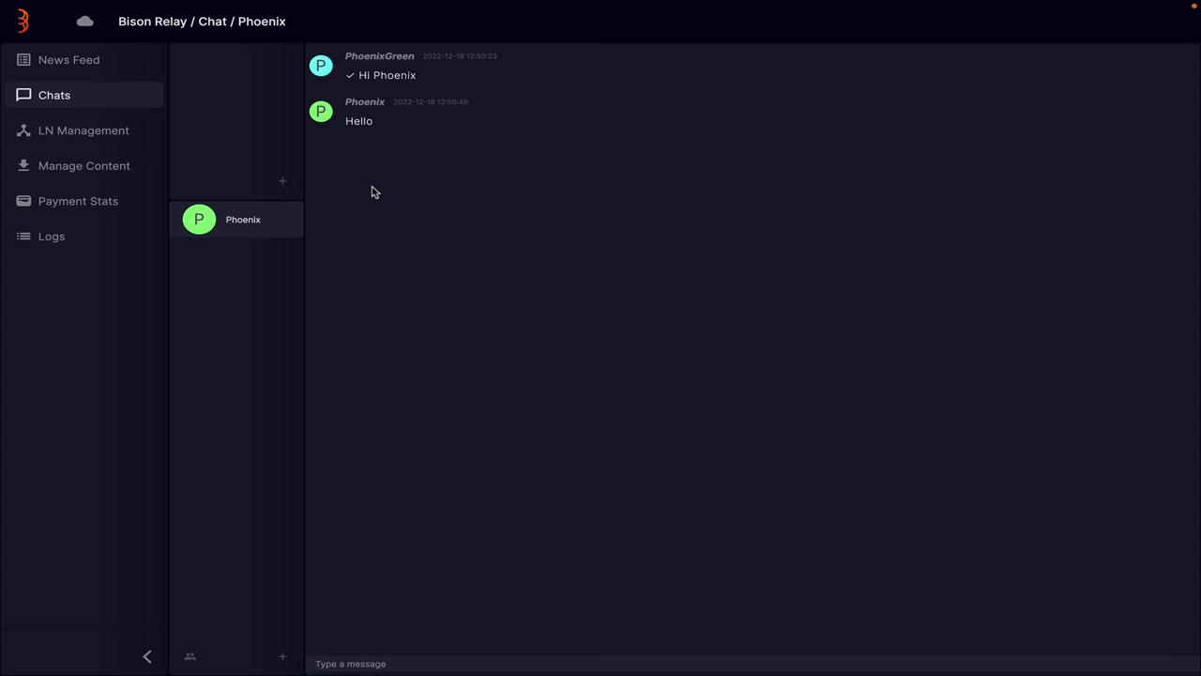
mouse_move(447, 217)
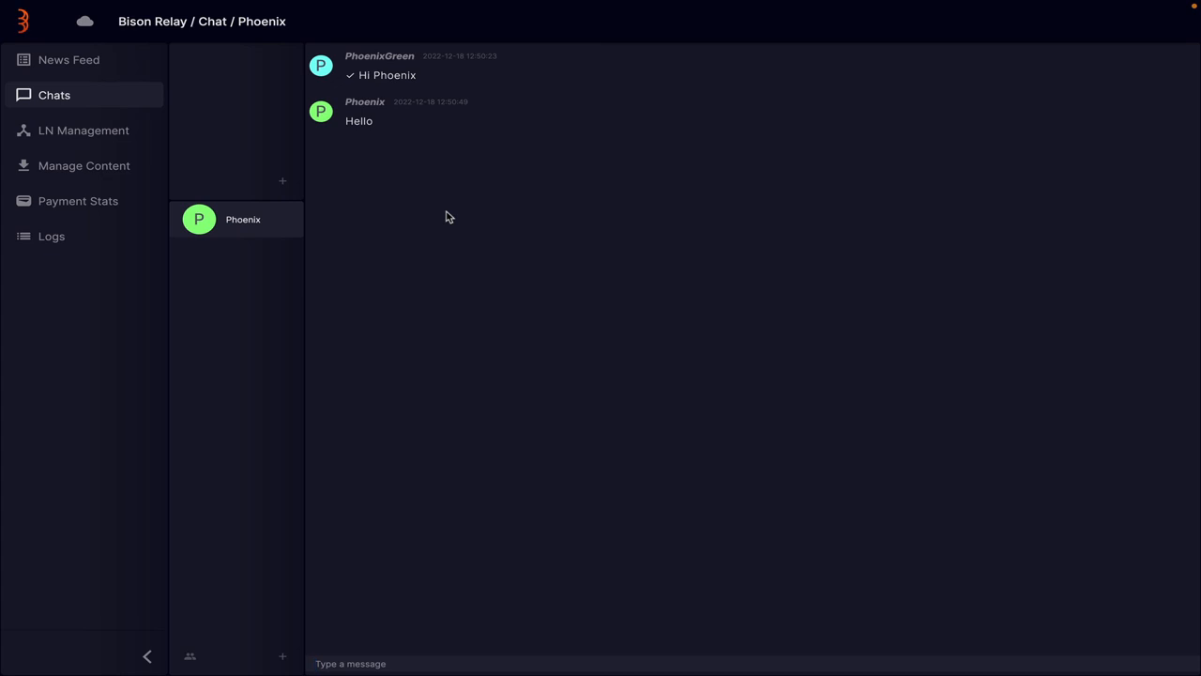
click(349, 665)
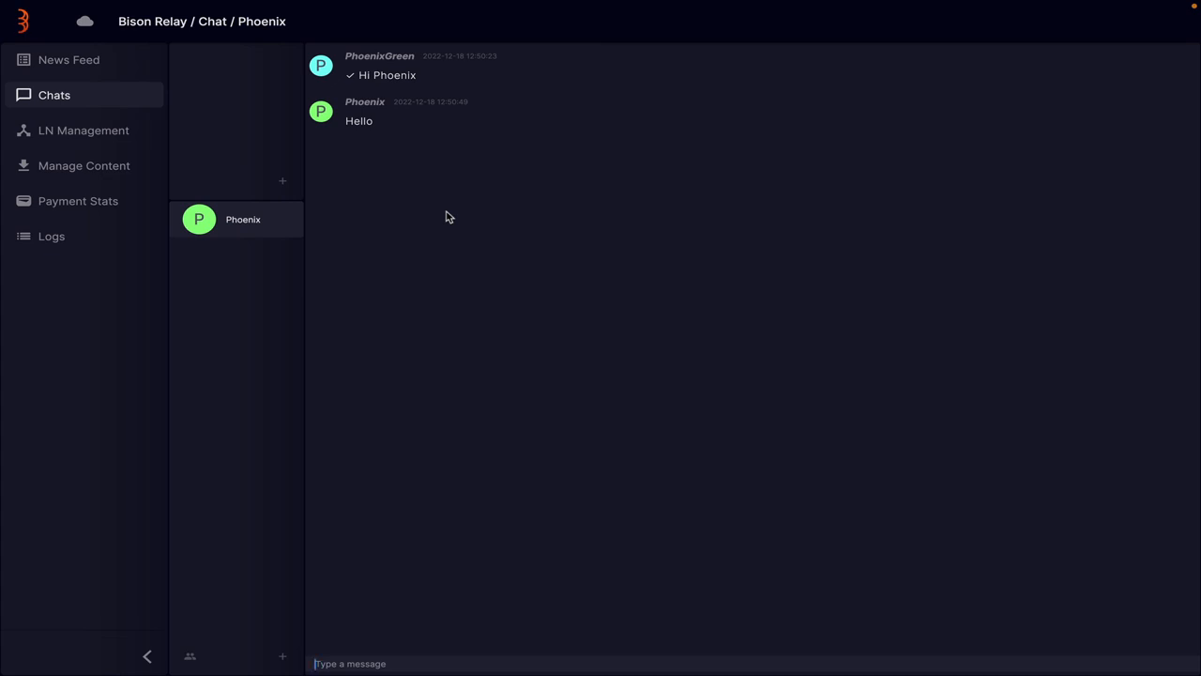